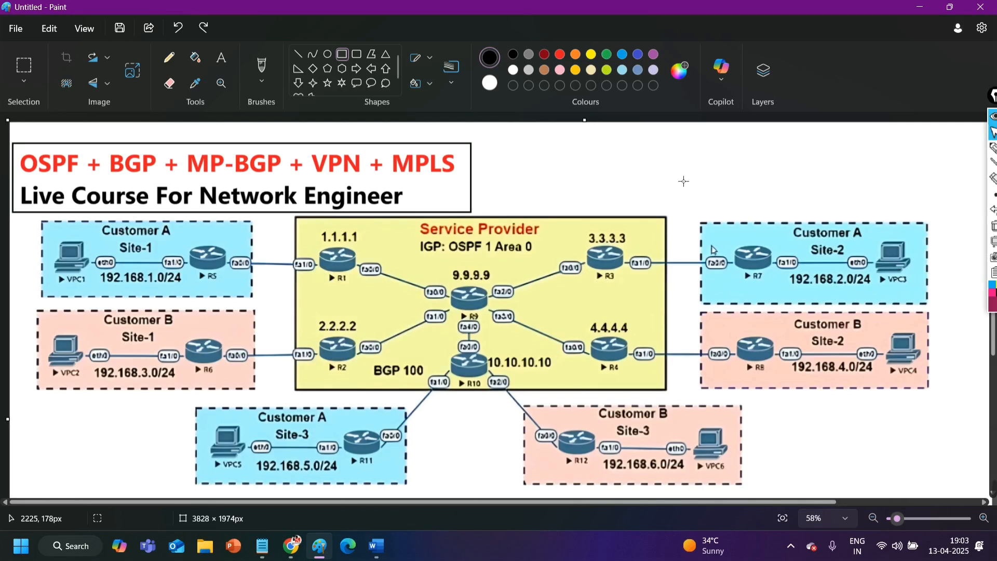
{"action": "mouse_move", "coordinate": [16, 148]}
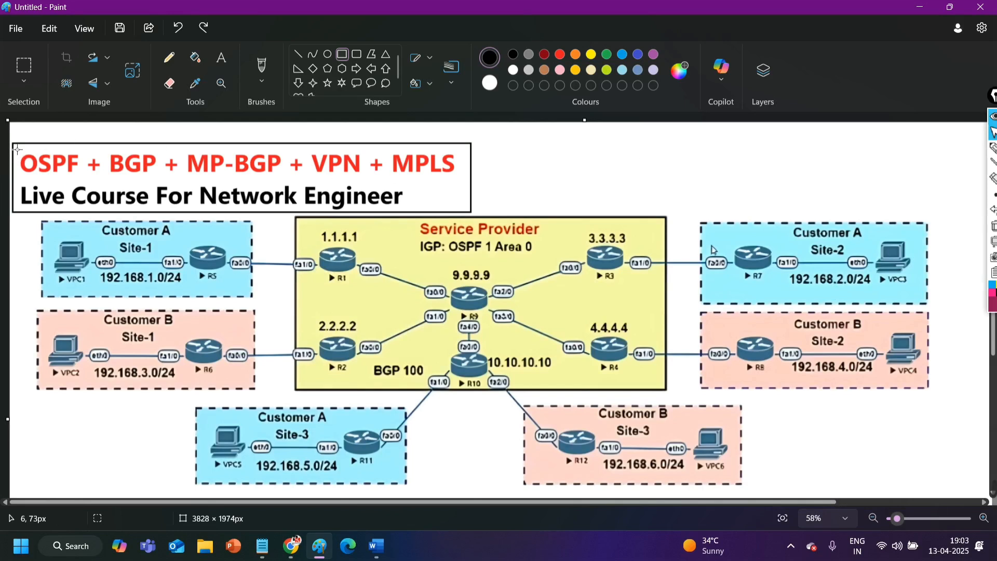
- Select the course title banner on the Paint topology diagram
{"action": "left_click_drag", "start_coordinate": [14, 148], "coordinate": [204, 185]}
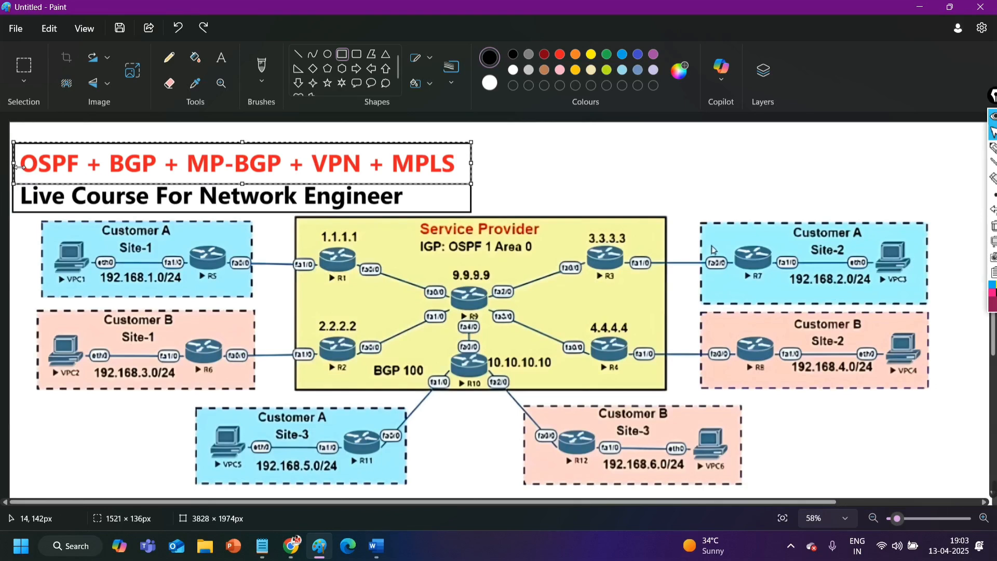
{"action": "mouse_move", "coordinate": [561, 169]}
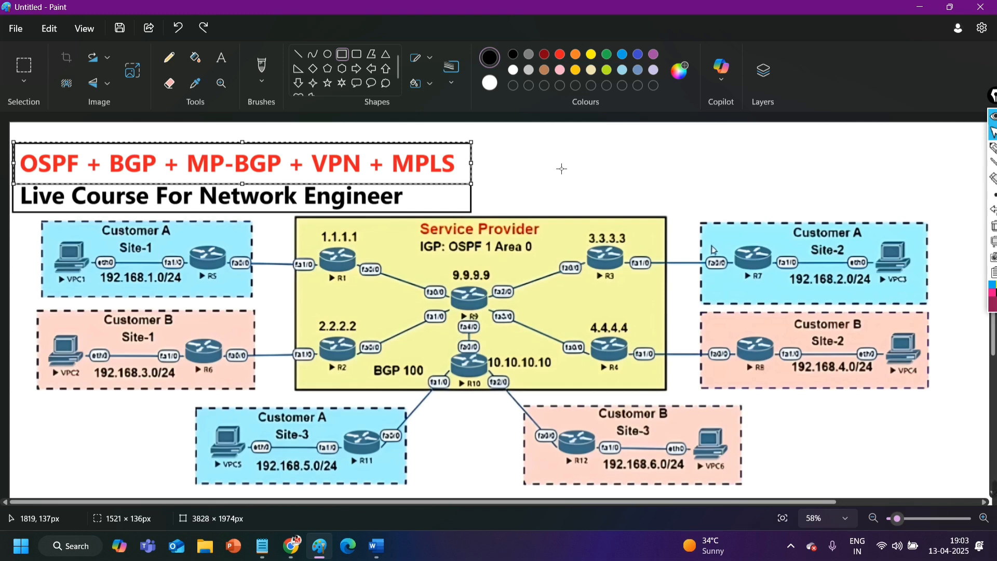
{"action": "mouse_move", "coordinate": [549, 216]}
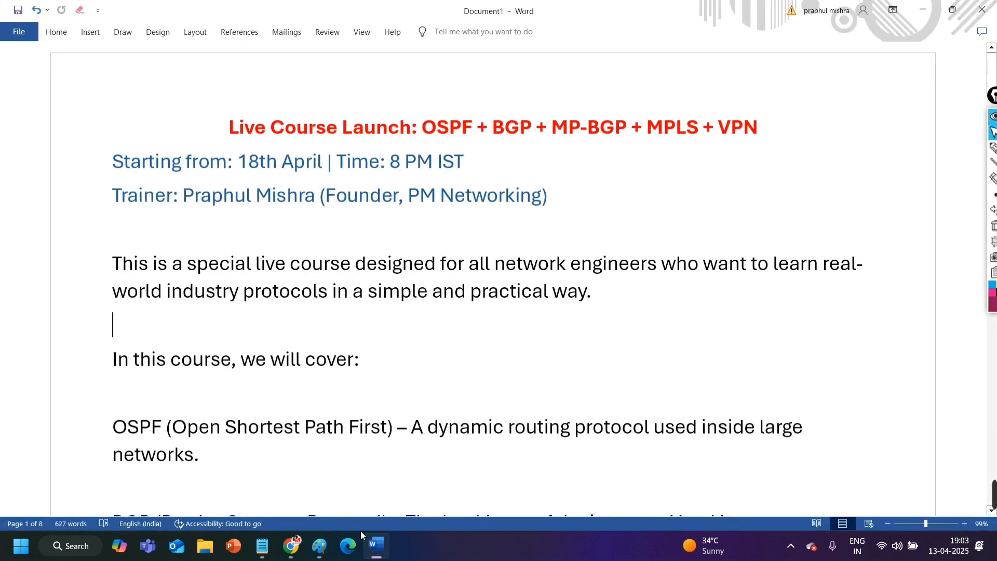
{"action": "double_click", "coordinate": [242, 126]}
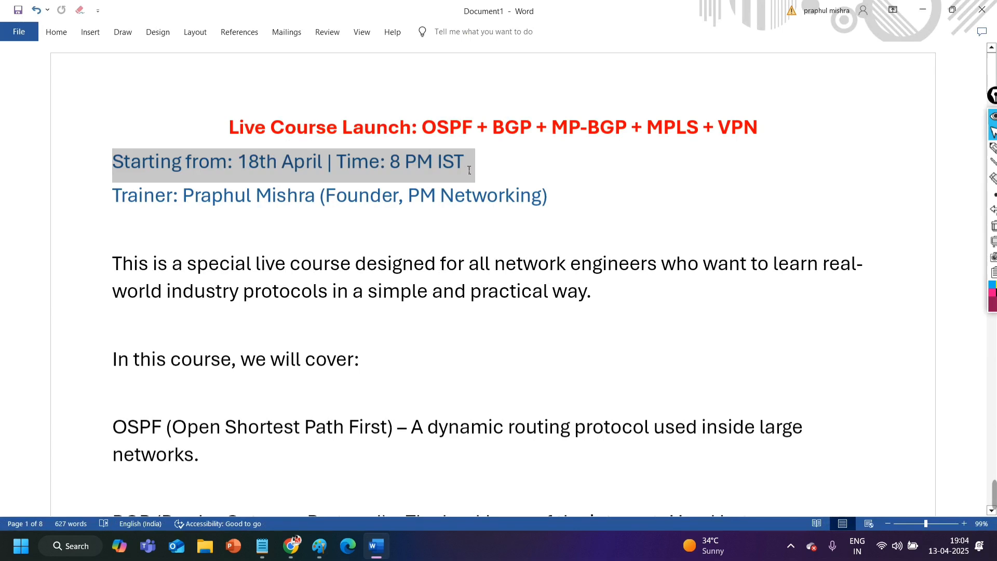
{"action": "mouse_move", "coordinate": [380, 174]}
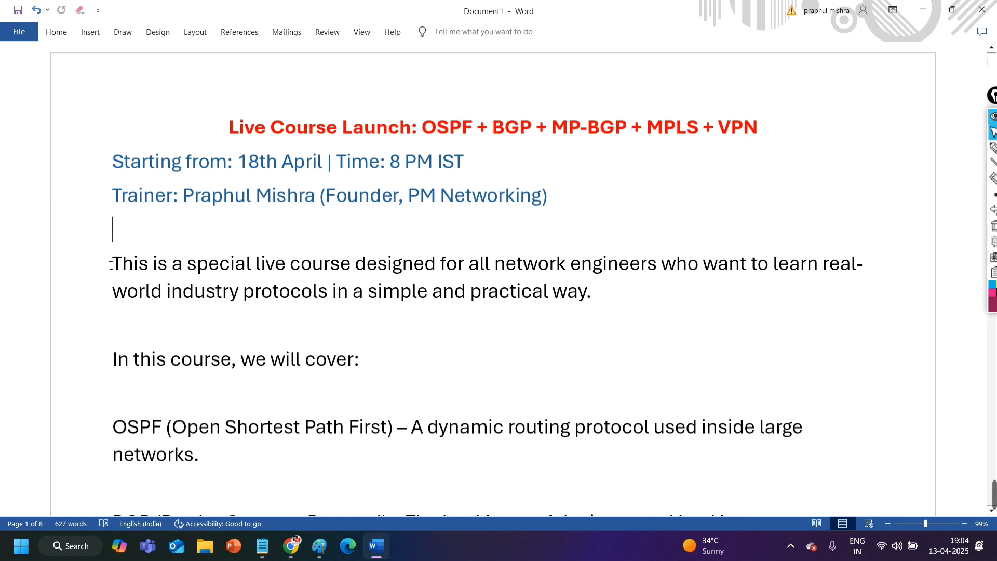
{"action": "left_click_drag", "start_coordinate": [112, 263], "coordinate": [437, 262]}
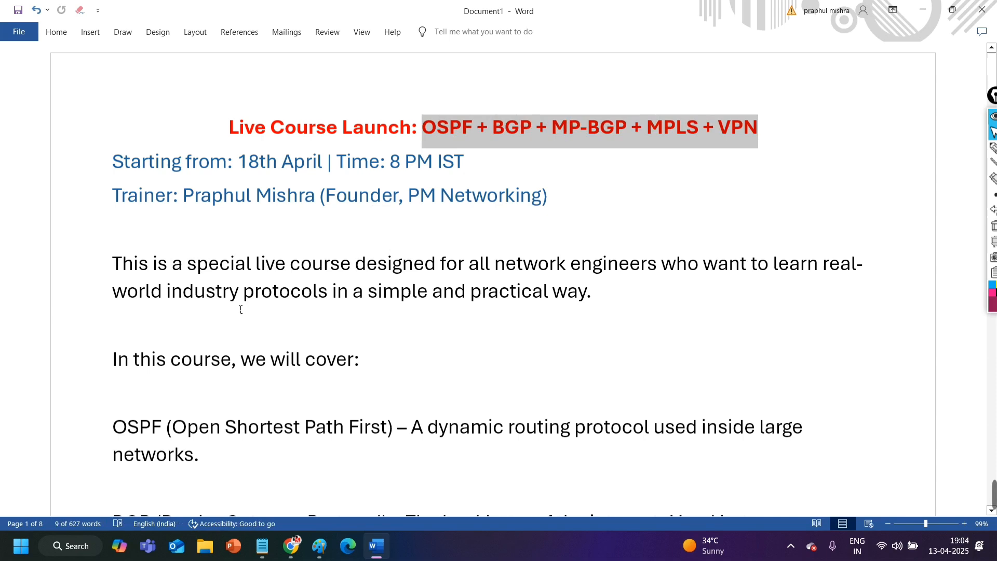
{"action": "mouse_move", "coordinate": [164, 305]}
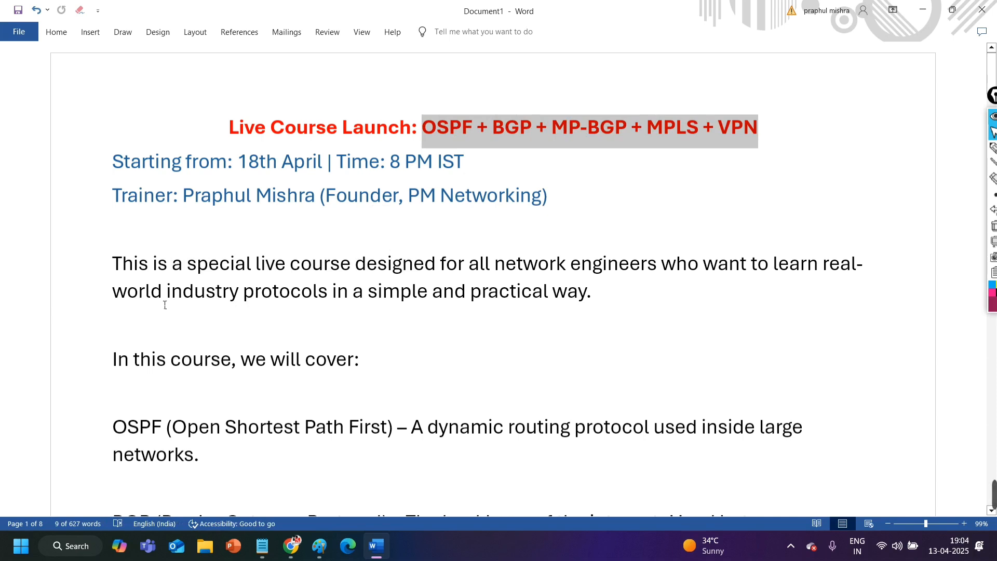
{"action": "mouse_move", "coordinate": [375, 264]}
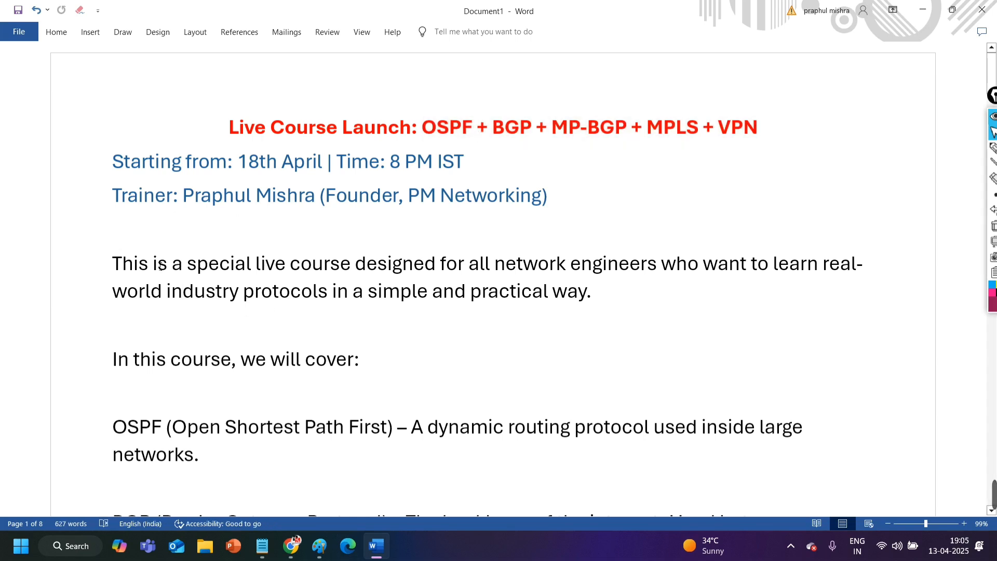
{"action": "left_click_drag", "start_coordinate": [112, 263], "coordinate": [353, 263]}
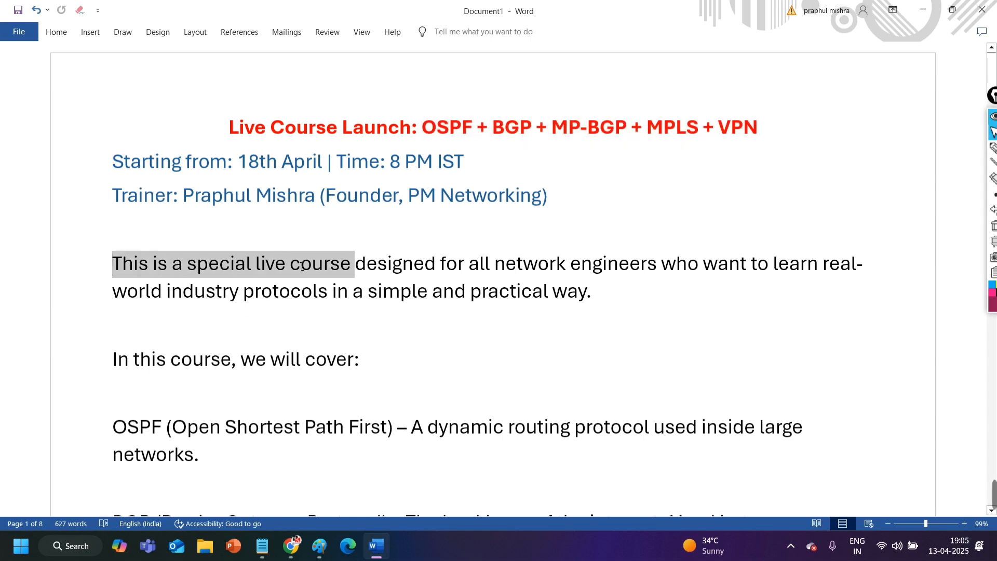
{"action": "left_click_drag", "start_coordinate": [357, 263], "coordinate": [744, 263]}
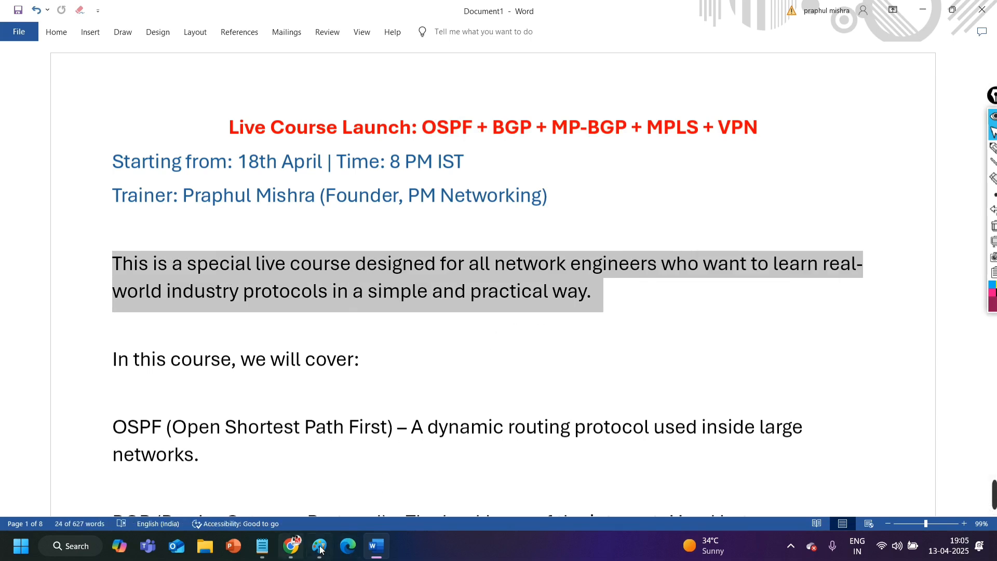
{"action": "left_click", "coordinate": [319, 546]}
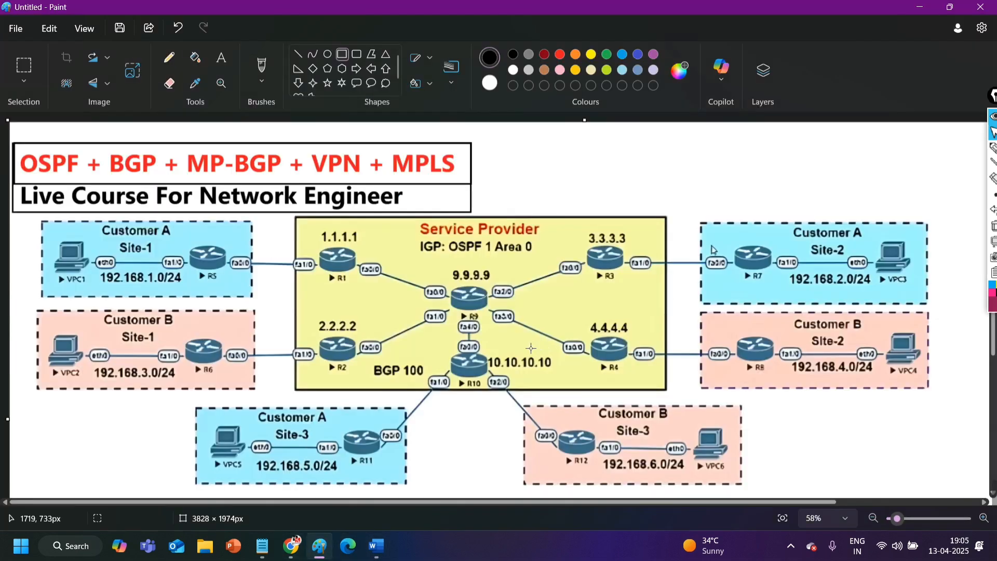
{"action": "mouse_move", "coordinate": [331, 225]}
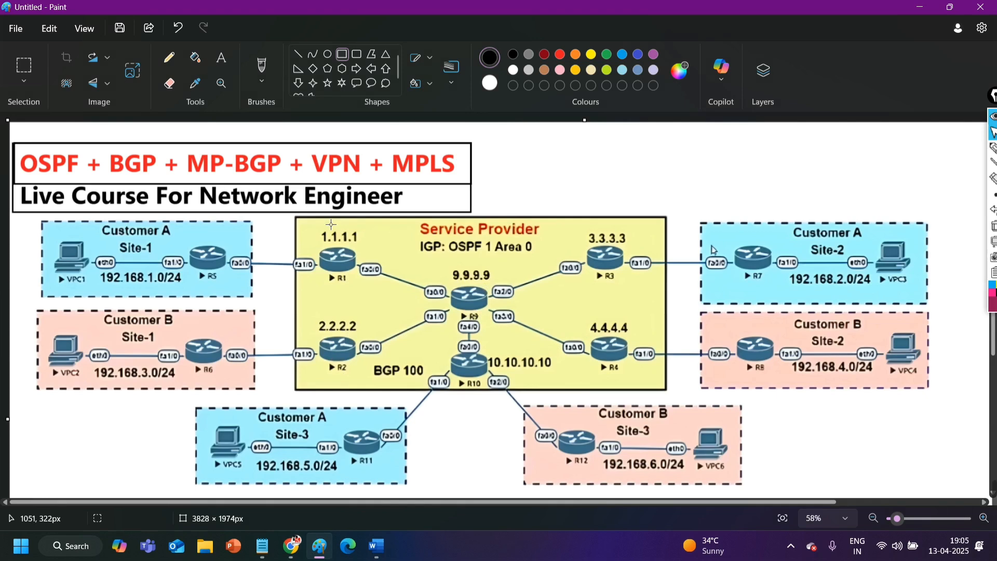
{"action": "mouse_move", "coordinate": [574, 278]}
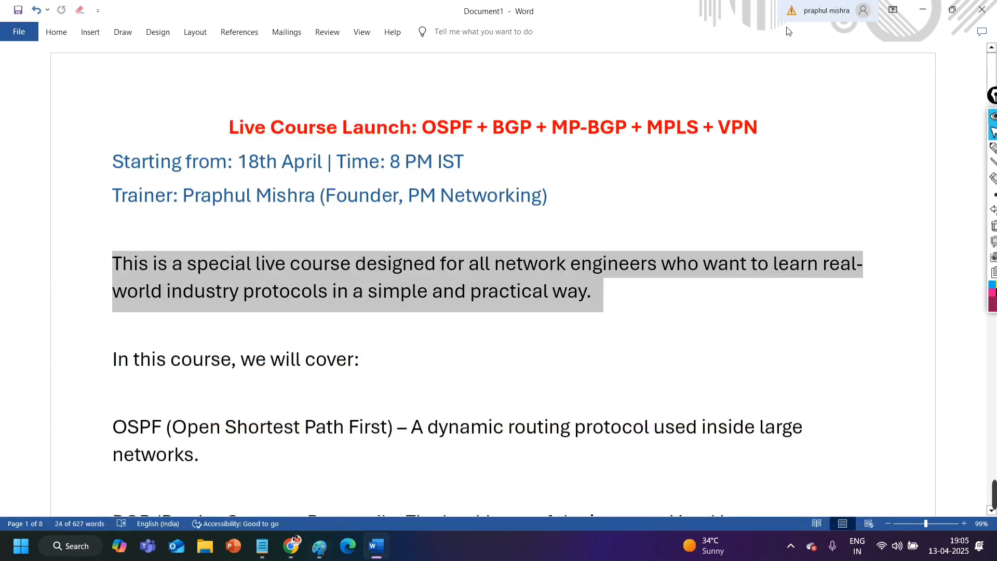
- Point out the OSPF description, then move down and select the BGP description paragraph
{"action": "left_click", "coordinate": [606, 291]}
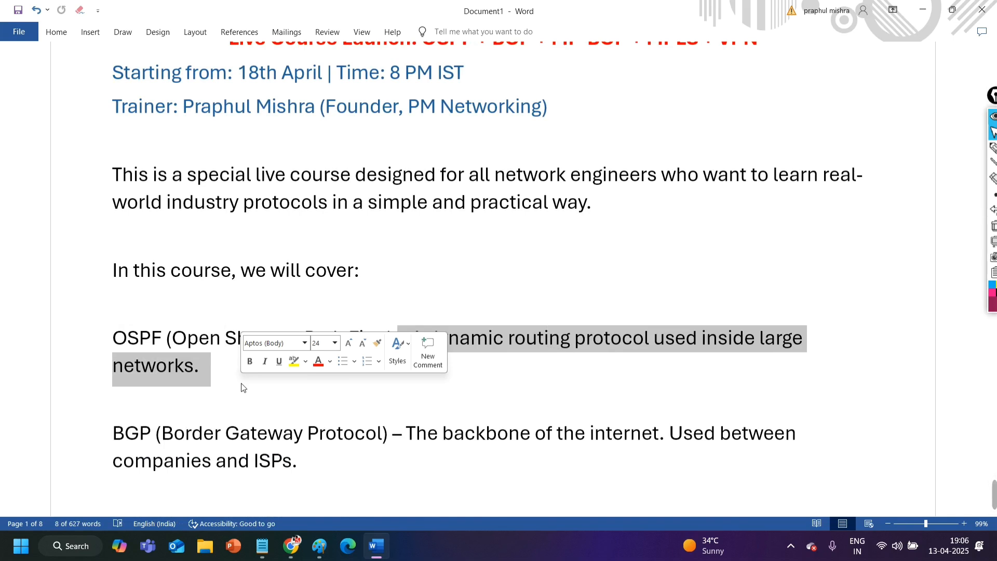
{"action": "left_click", "coordinate": [113, 304]}
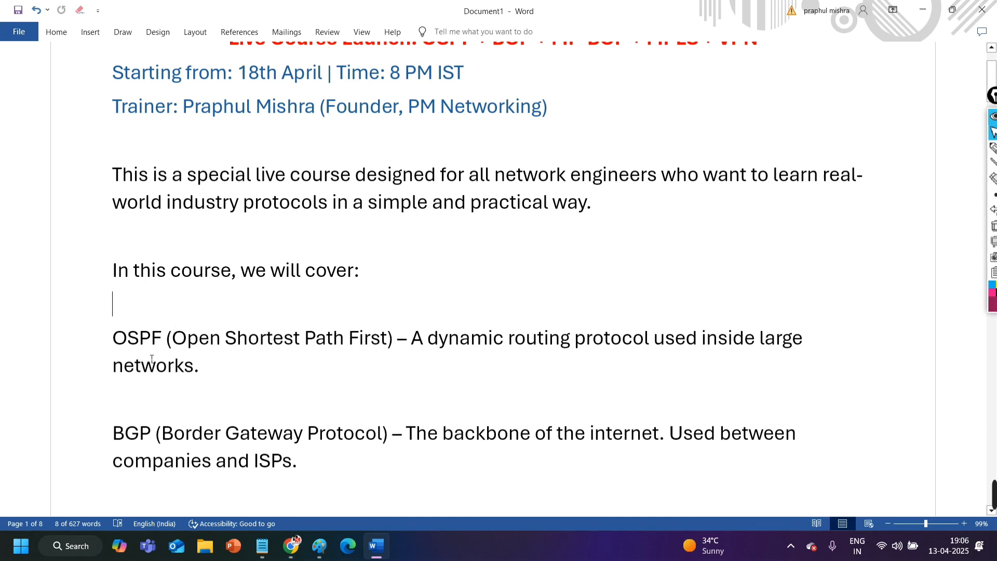
{"action": "scroll", "scroll_direction": "down", "scroll_amount": 3}
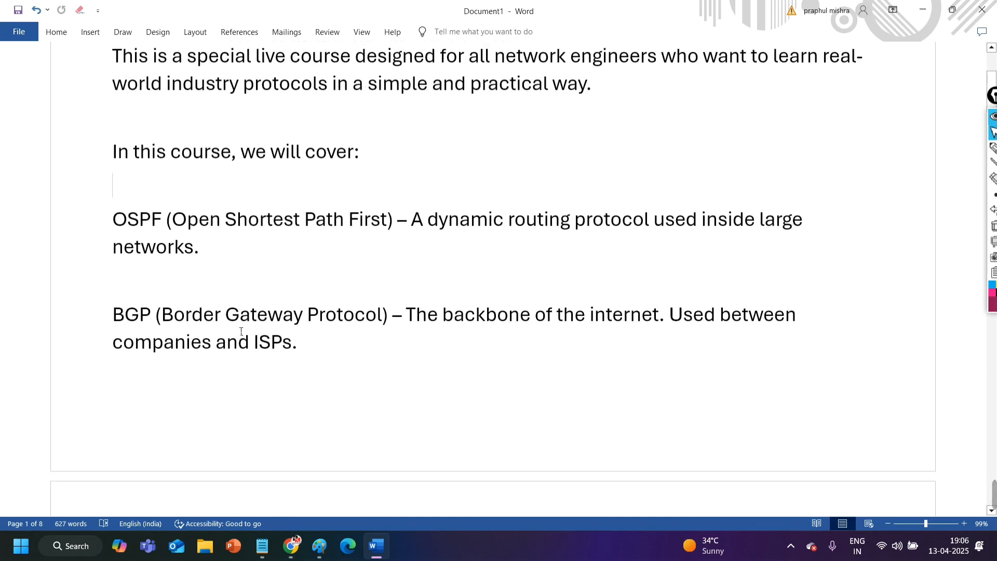
{"action": "left_click_drag", "start_coordinate": [112, 220], "coordinate": [201, 247]}
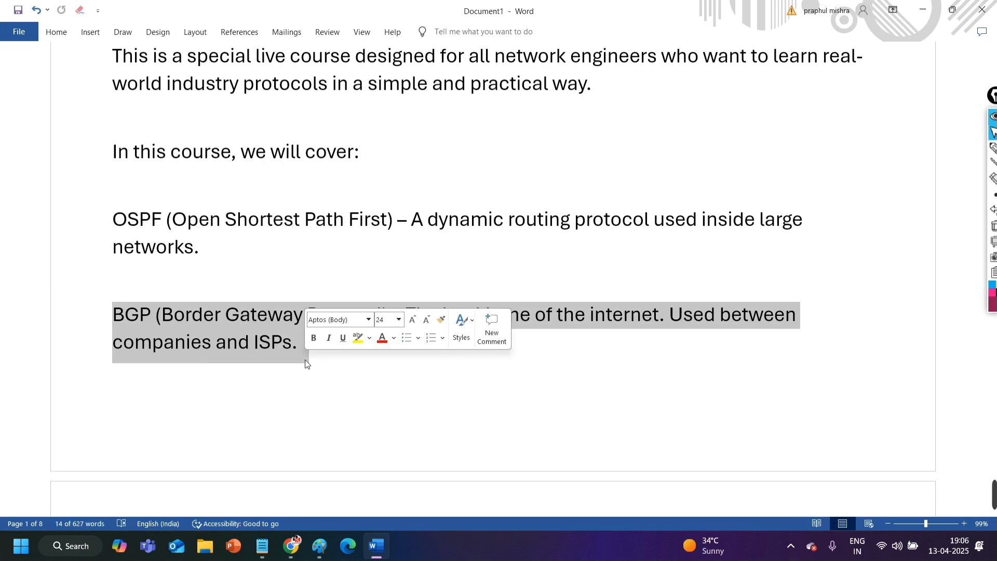
- Highlight the MP-BGP name, its expansion and the start of its description
{"action": "left_click", "coordinate": [306, 365]}
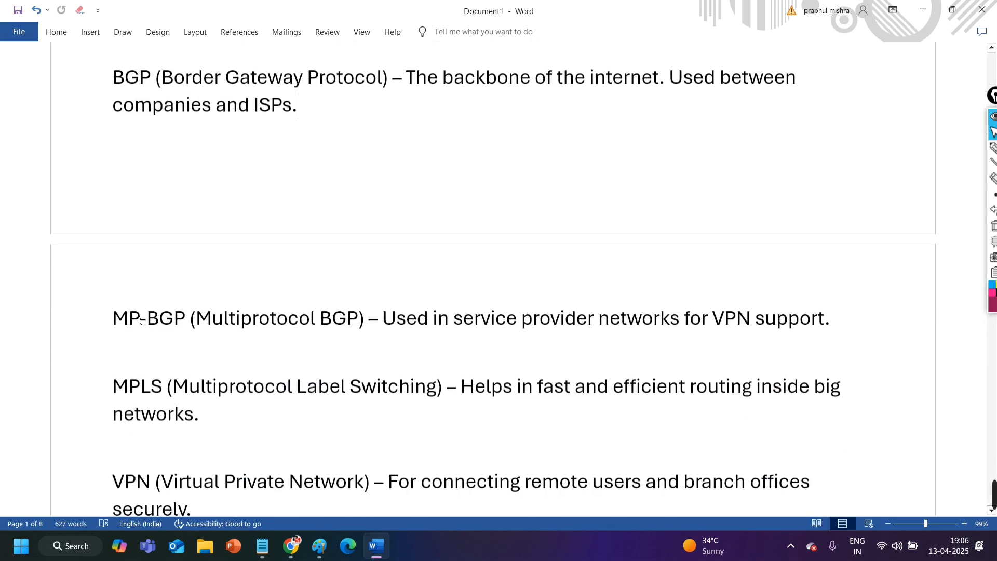
{"action": "left_click_drag", "start_coordinate": [113, 318], "coordinate": [359, 318]}
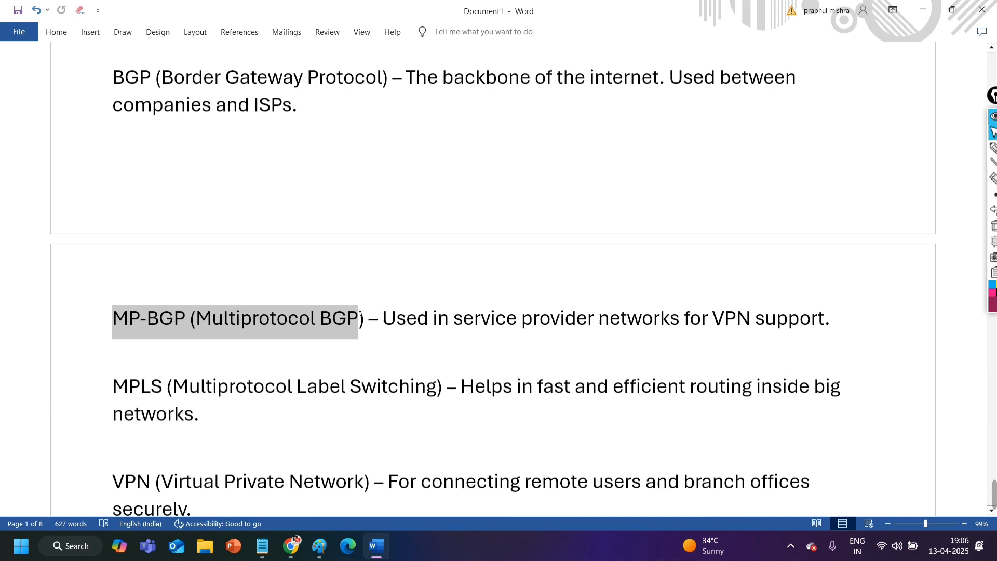
{"action": "left_click", "coordinate": [331, 318]}
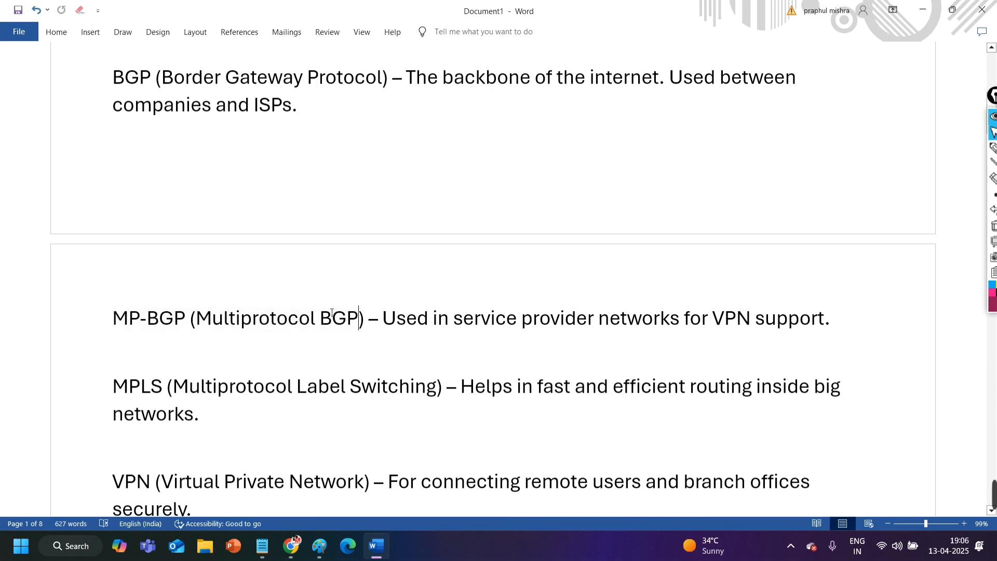
{"action": "left_click_drag", "start_coordinate": [383, 318], "coordinate": [519, 318]}
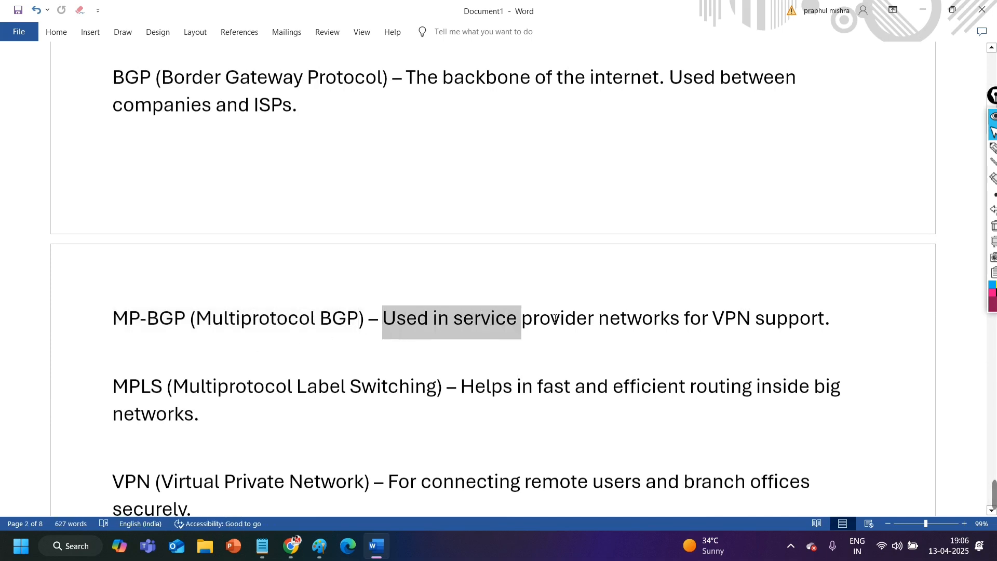
{"action": "left_click_drag", "start_coordinate": [519, 318], "coordinate": [831, 318]}
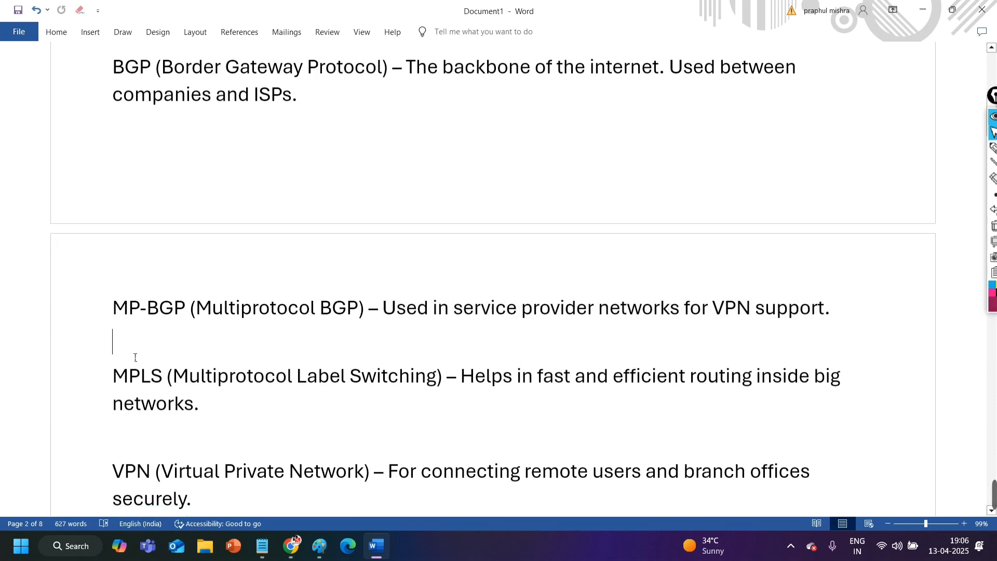
- Highlight the VPN description and the basic-to-advanced coverage line further down
{"action": "scroll", "scroll_direction": "down", "scroll_amount": 3}
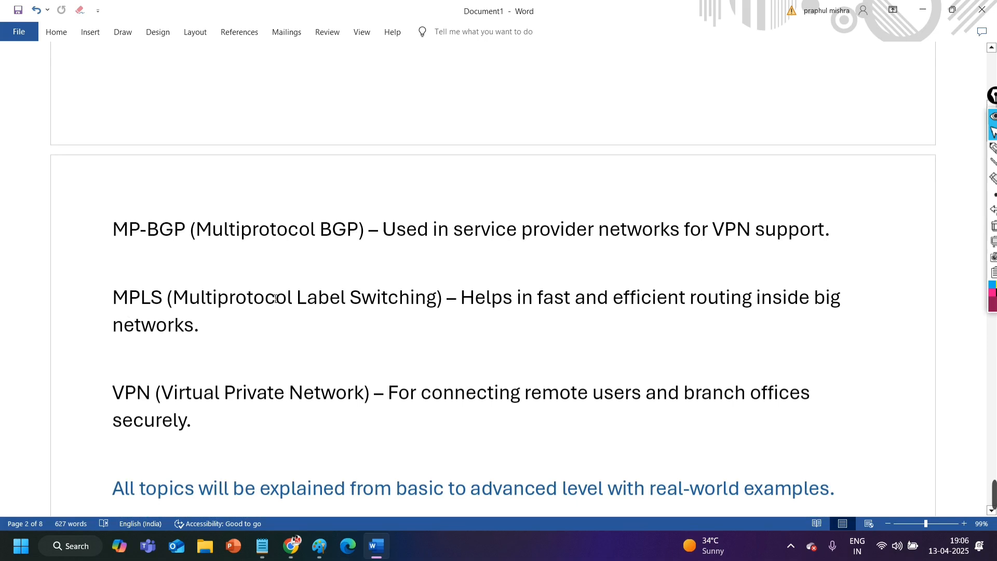
{"action": "mouse_move", "coordinate": [650, 305]}
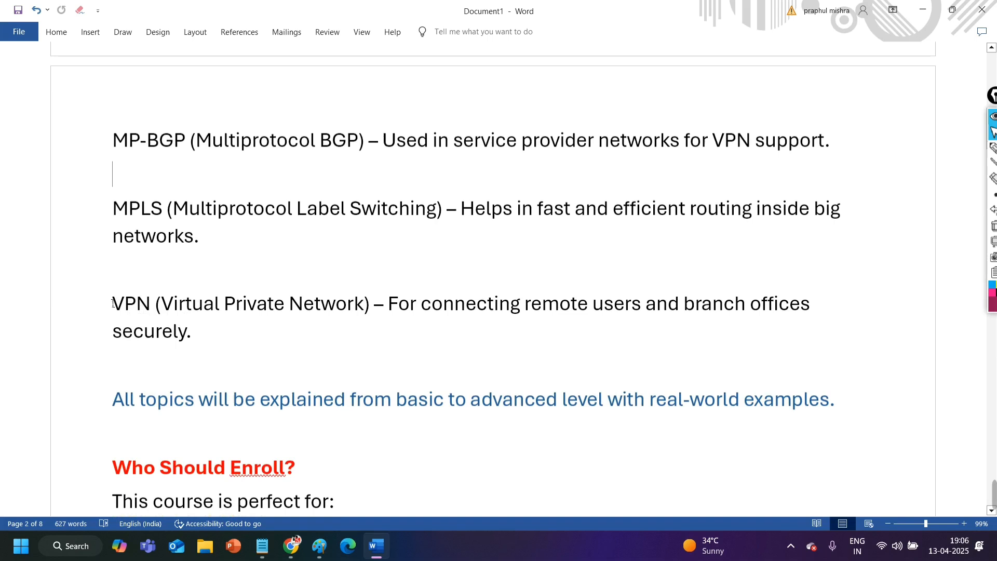
{"action": "left_click_drag", "start_coordinate": [112, 304], "coordinate": [365, 303]}
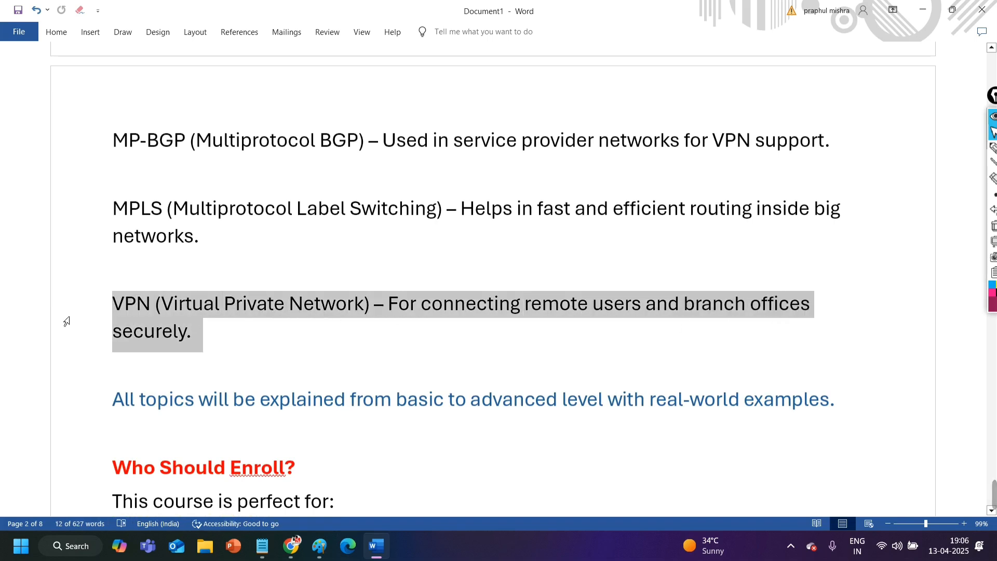
{"action": "scroll", "scroll_direction": "down", "scroll_amount": 3}
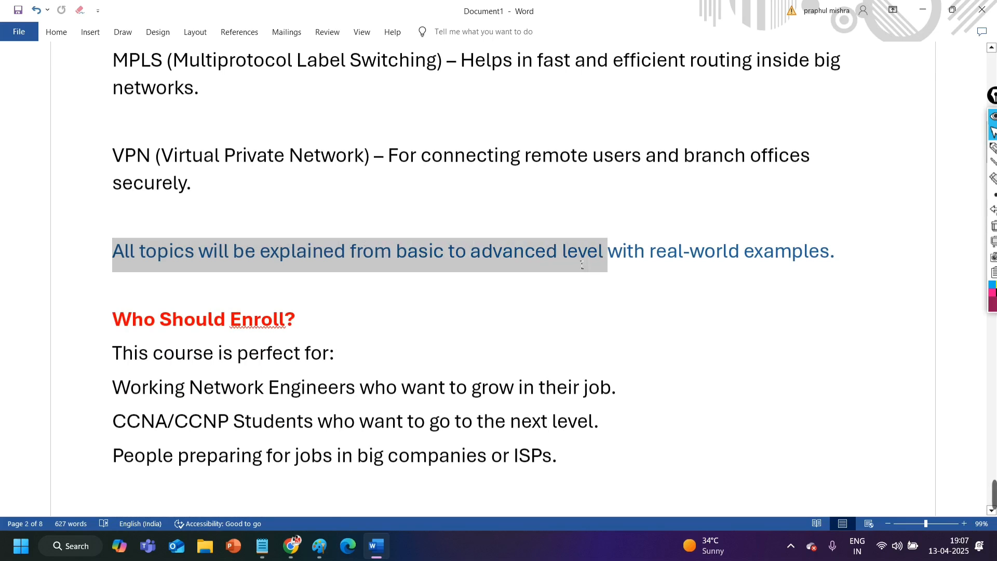
{"action": "left_click_drag", "start_coordinate": [580, 263], "coordinate": [835, 251]}
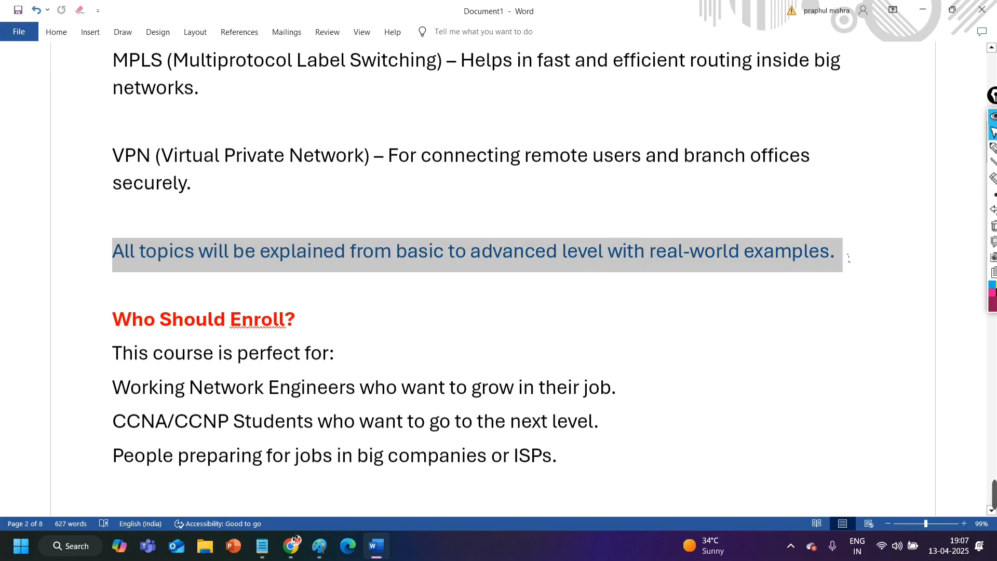
{"action": "left_click", "coordinate": [114, 283]}
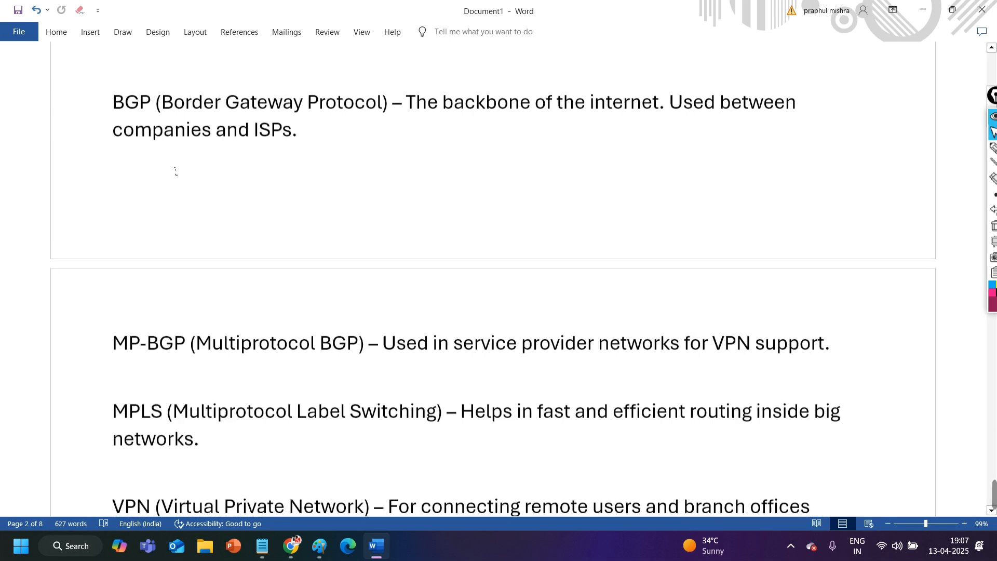
- Scroll on through the topics to the Who Should Enroll audience list
{"action": "scroll", "scroll_direction": "up", "scroll_amount": 3}
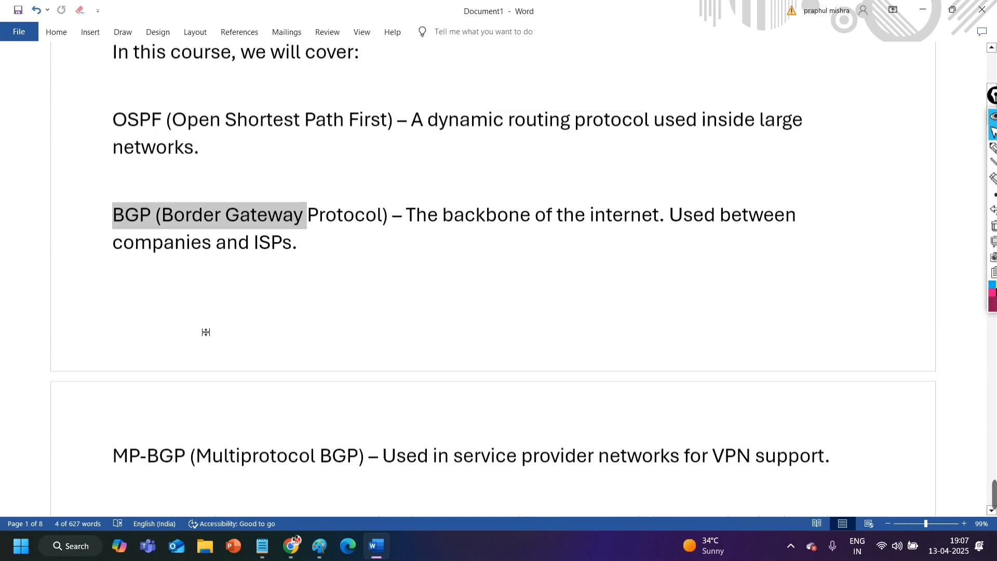
{"action": "scroll", "scroll_direction": "down", "scroll_amount": 3}
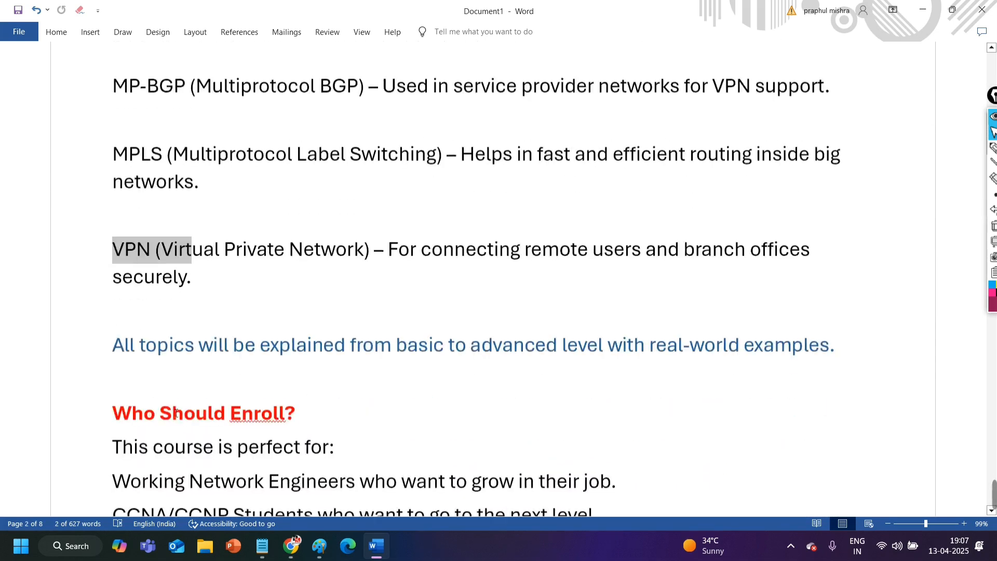
{"action": "scroll", "scroll_direction": "down", "scroll_amount": 3}
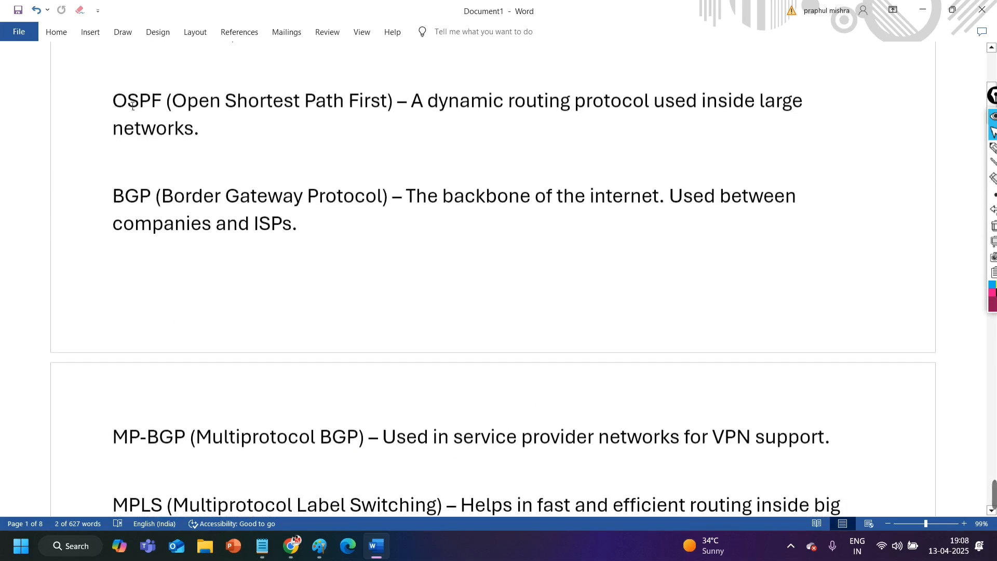
{"action": "scroll", "scroll_direction": "down", "scroll_amount": 3}
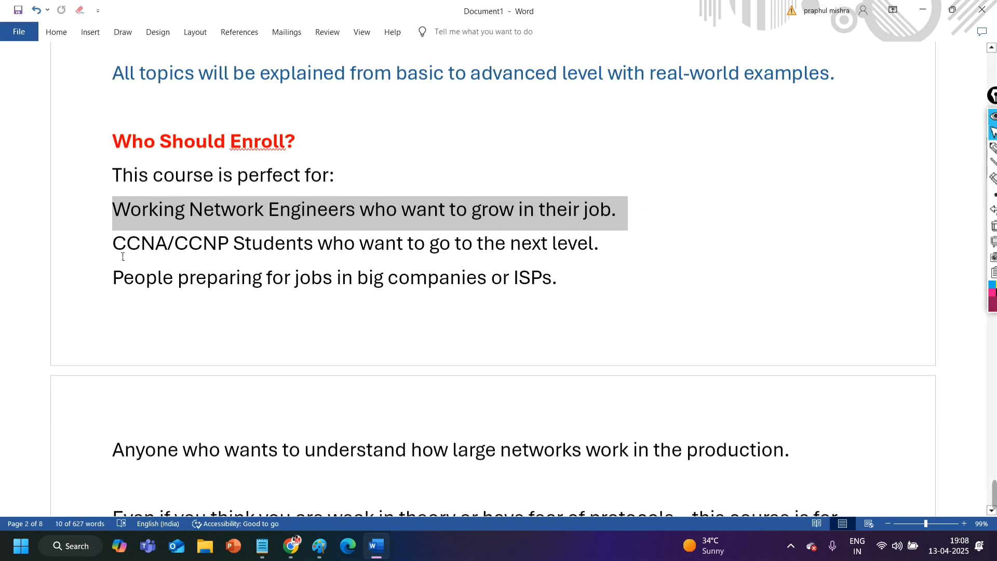
- Highlight the CCNA/CCNP Students line and the job-preparation line in Who Should Enroll
{"action": "double_click", "coordinate": [171, 243]}
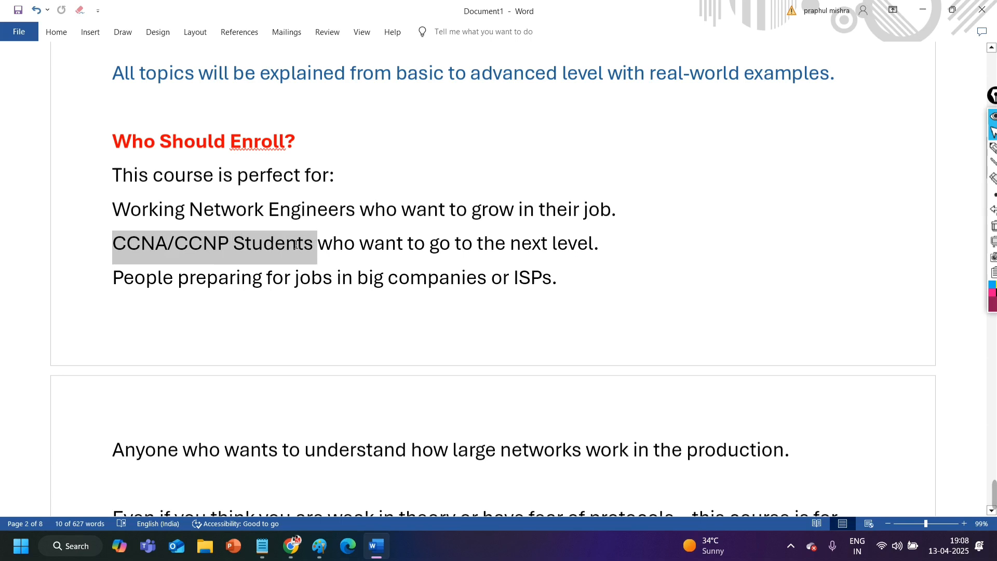
{"action": "left_click_drag", "start_coordinate": [312, 244], "coordinate": [599, 243]}
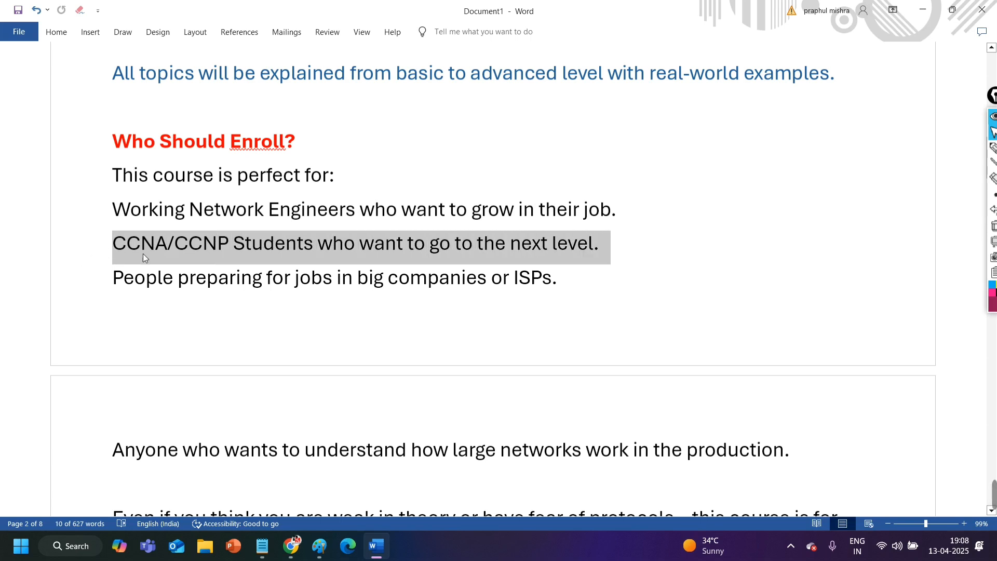
{"action": "mouse_move", "coordinate": [404, 248]}
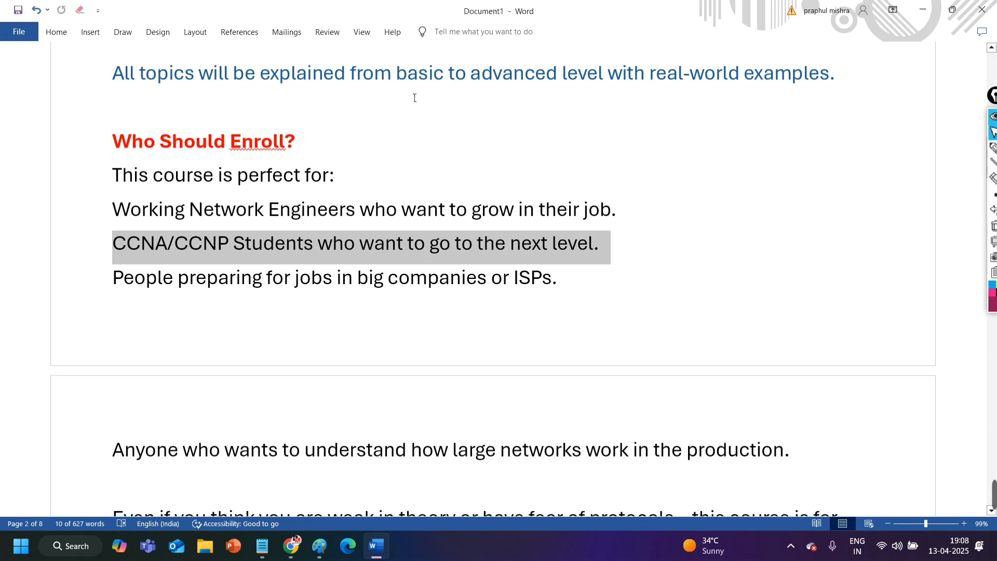
{"action": "left_click", "coordinate": [114, 278]}
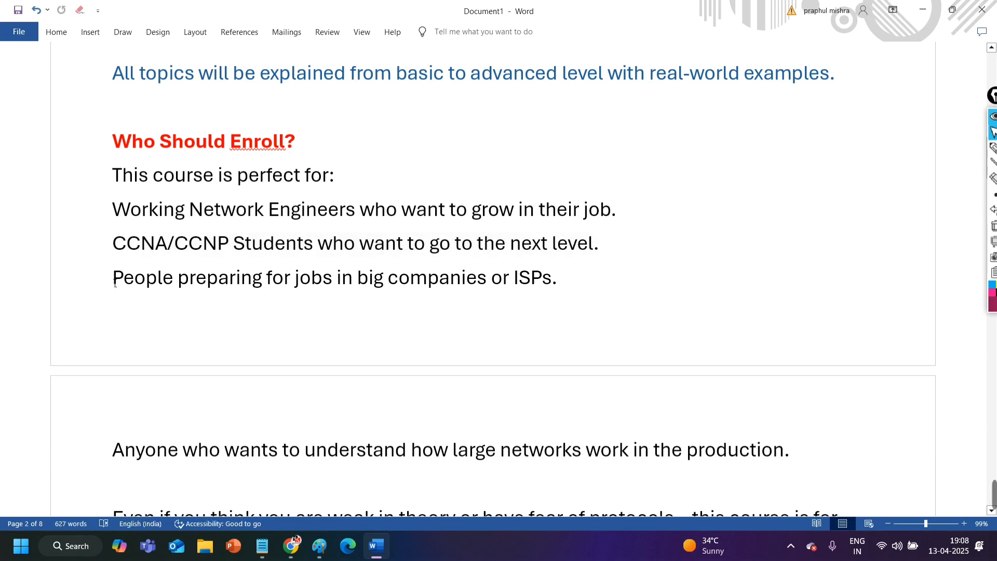
{"action": "left_click_drag", "start_coordinate": [112, 277], "coordinate": [333, 278]}
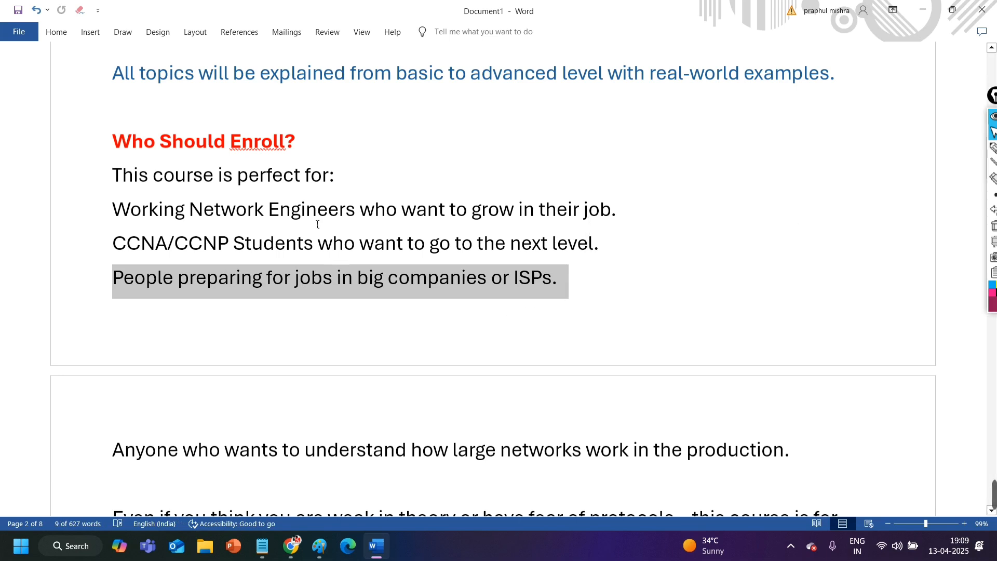
{"action": "mouse_move", "coordinate": [316, 219]}
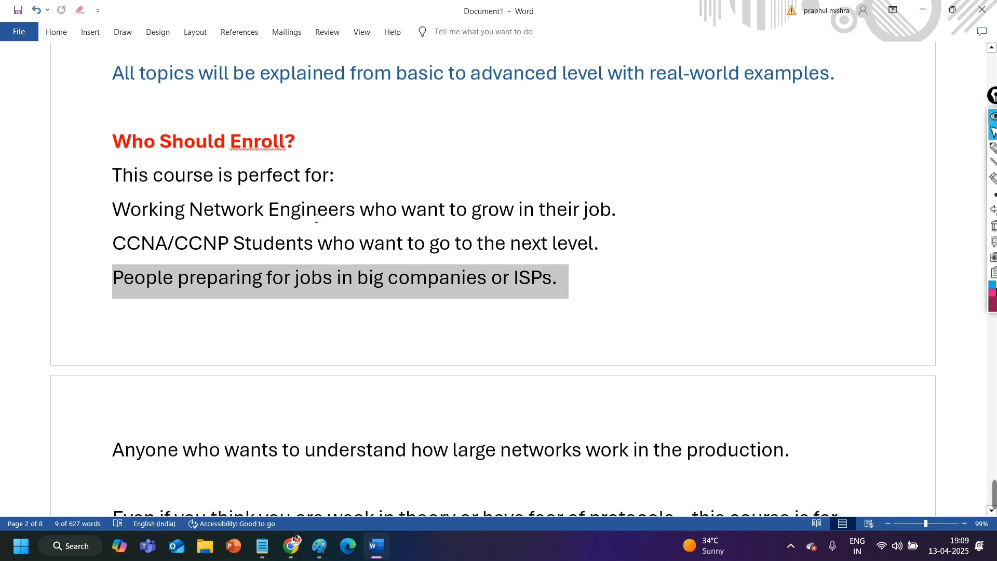
{"action": "scroll", "scroll_direction": "down", "scroll_amount": 3}
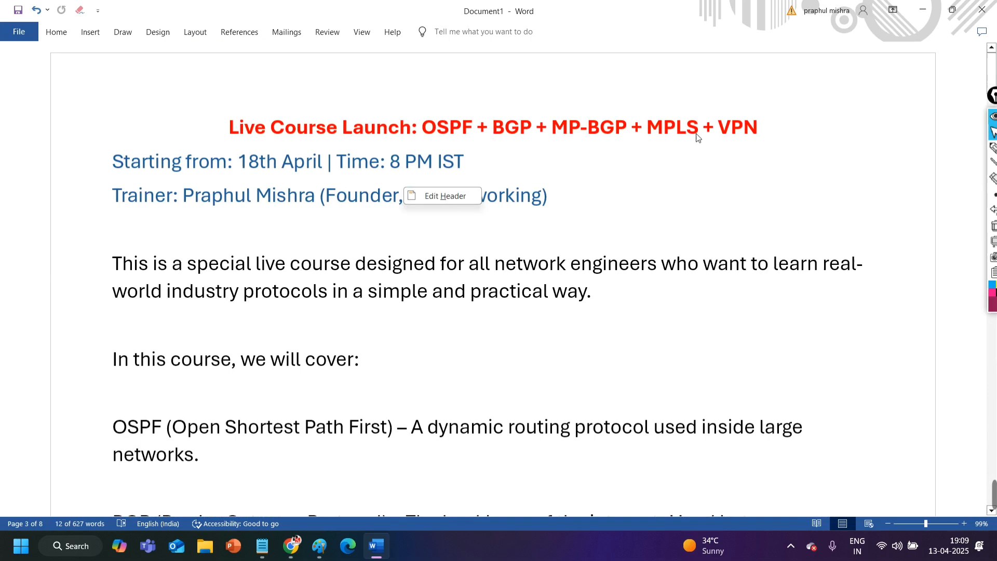
{"action": "mouse_move", "coordinate": [458, 147]}
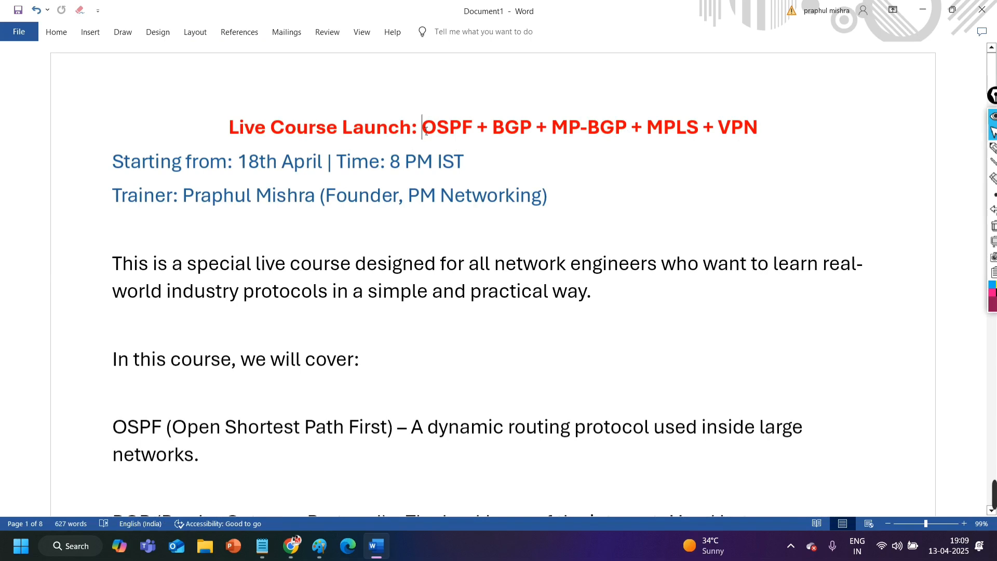
- Highlight the protocol names in the title, then the fear-of-protocols phrase in the reassurance paragraph
{"action": "left_click_drag", "start_coordinate": [422, 126], "coordinate": [758, 127]}
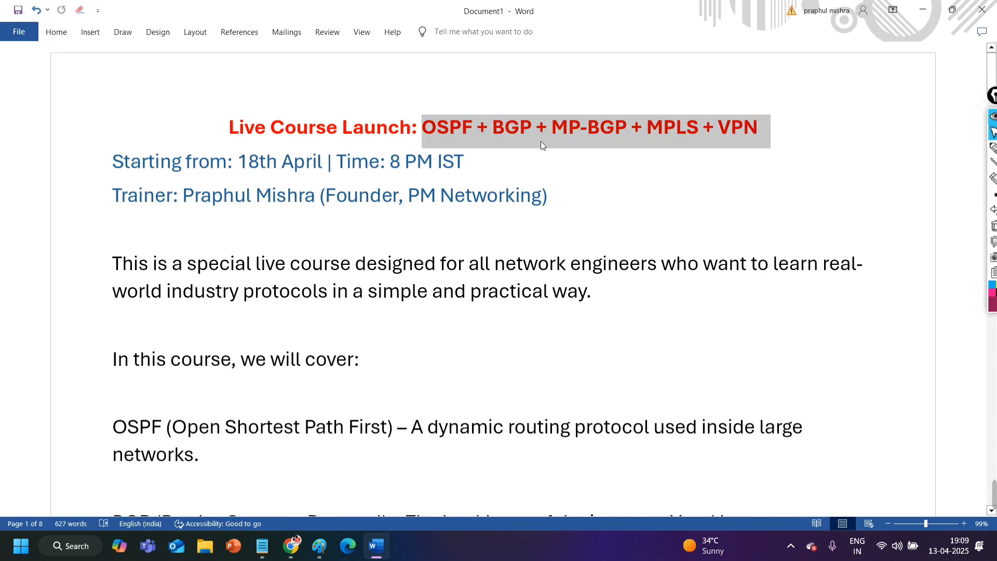
{"action": "scroll", "scroll_direction": "down", "scroll_amount": 3}
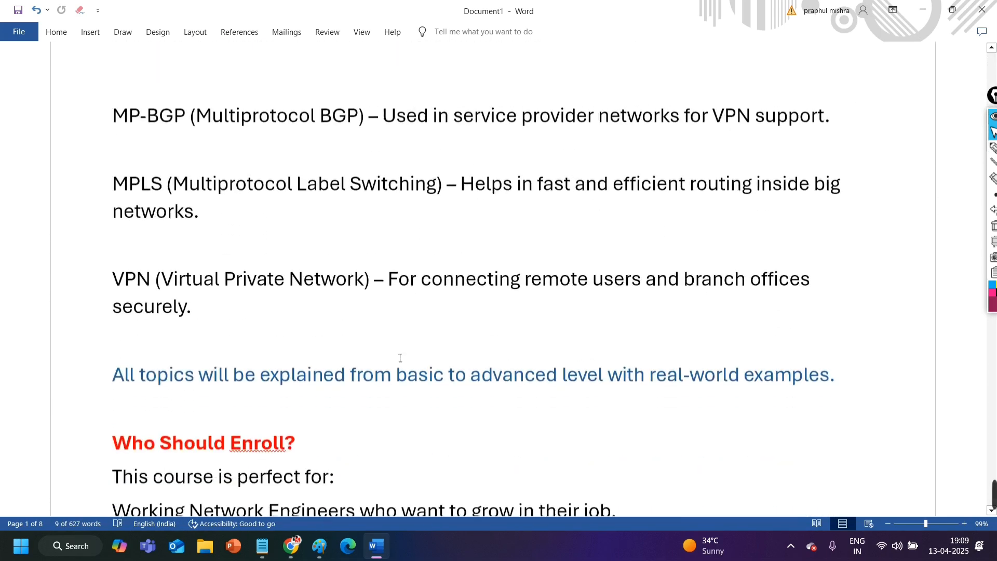
{"action": "scroll", "scroll_direction": "down", "scroll_amount": 3}
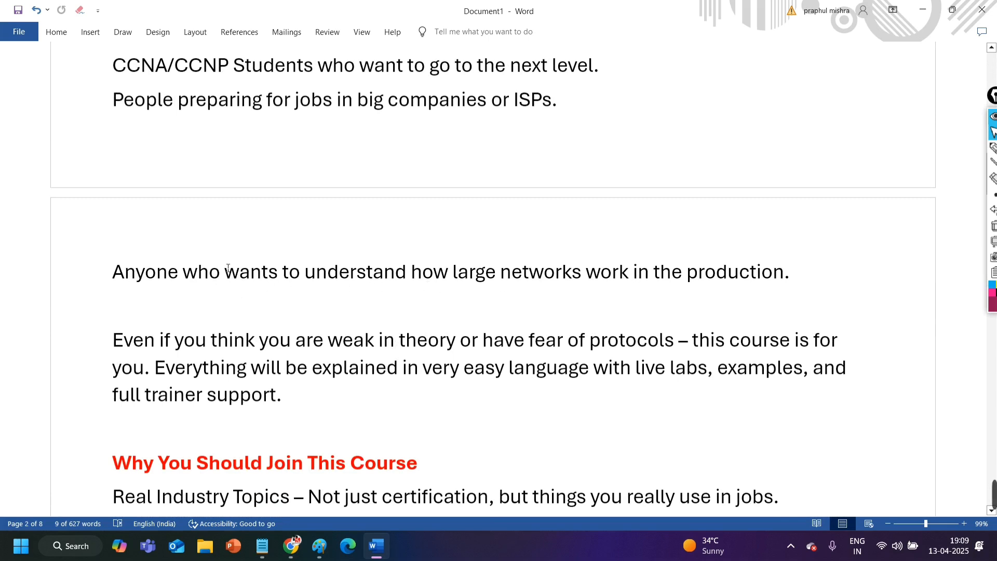
{"action": "scroll", "scroll_direction": "down", "scroll_amount": 3}
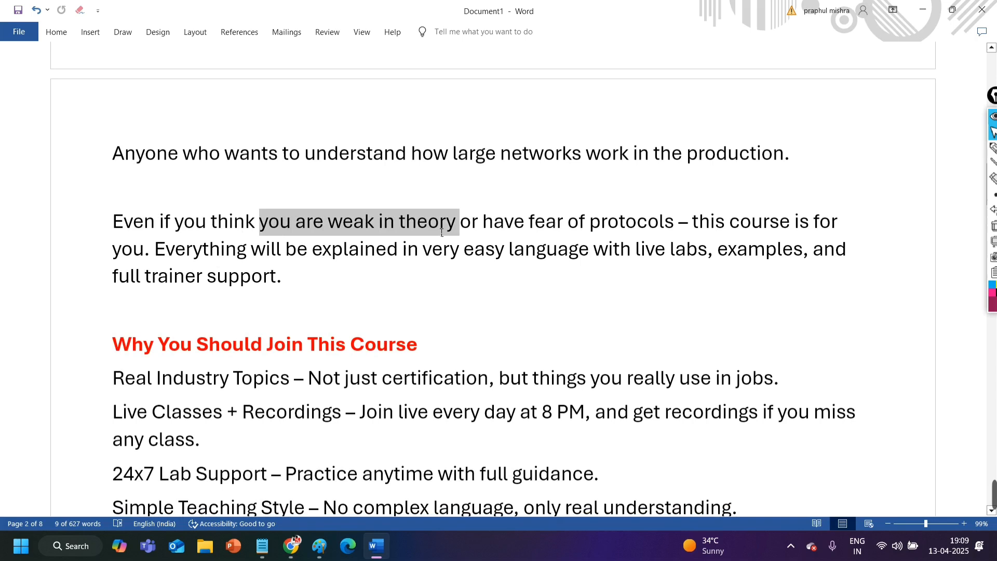
{"action": "left_click_drag", "start_coordinate": [458, 221], "coordinate": [566, 221]}
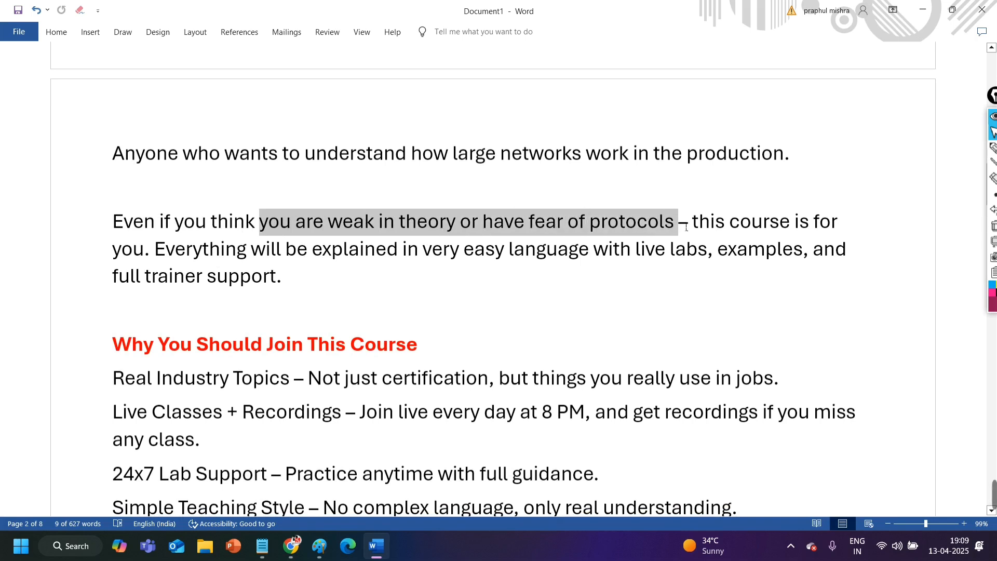
{"action": "left_click_drag", "start_coordinate": [677, 221], "coordinate": [240, 248]}
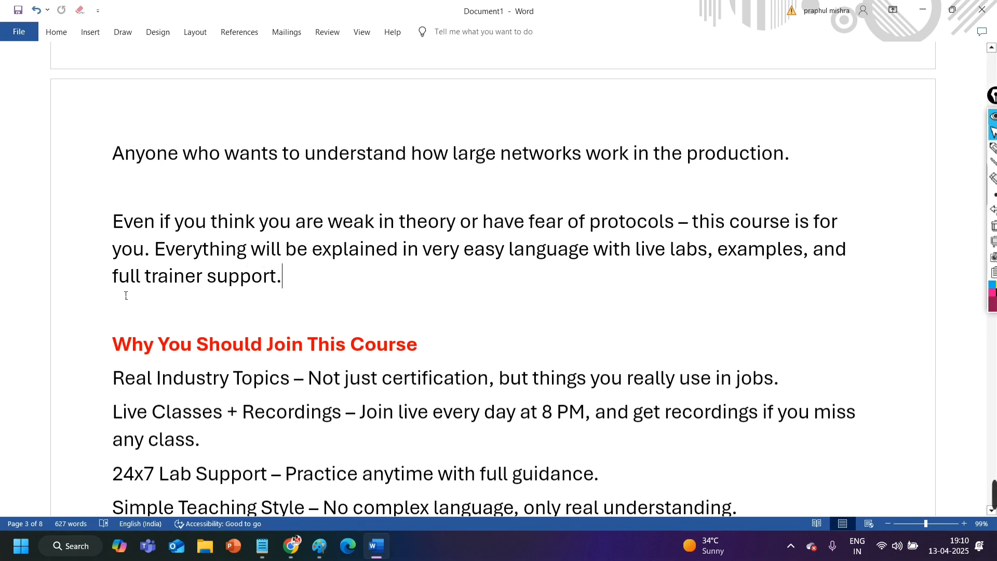
- Move down to the Why You Should Join list and point at its bullet lines
{"action": "scroll", "scroll_direction": "down", "scroll_amount": 3}
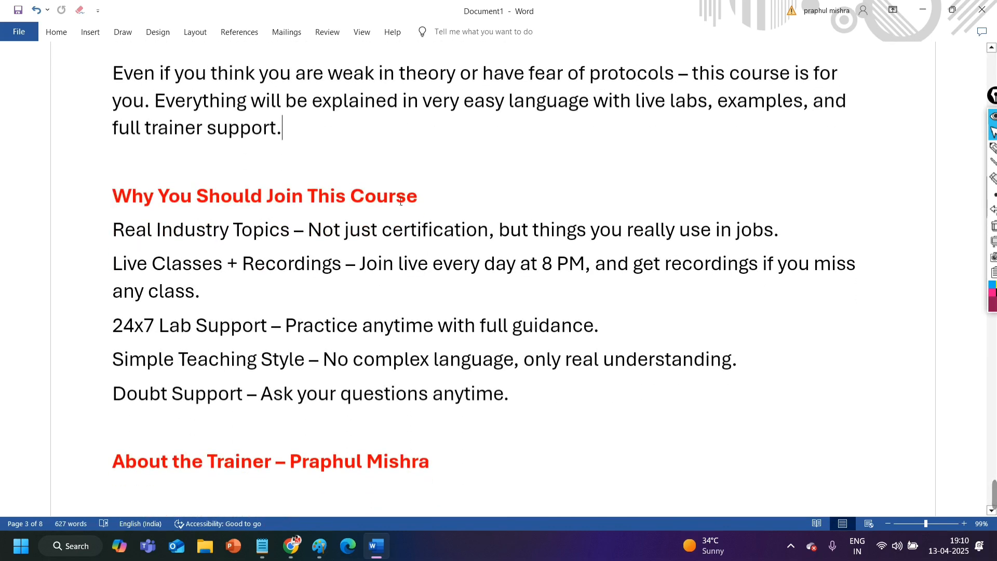
{"action": "scroll", "scroll_direction": "down", "scroll_amount": 3}
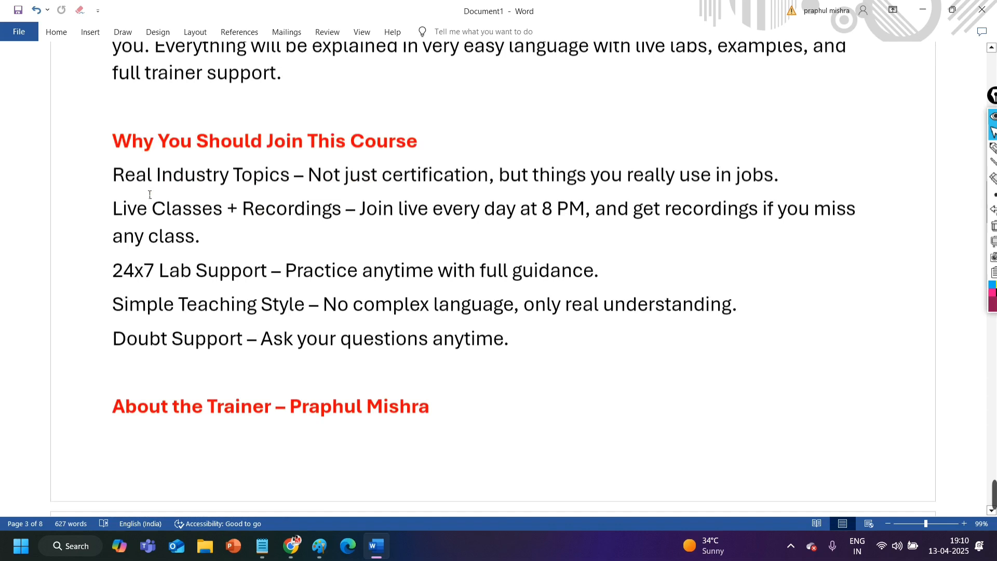
{"action": "scroll", "scroll_direction": "down", "scroll_amount": 3}
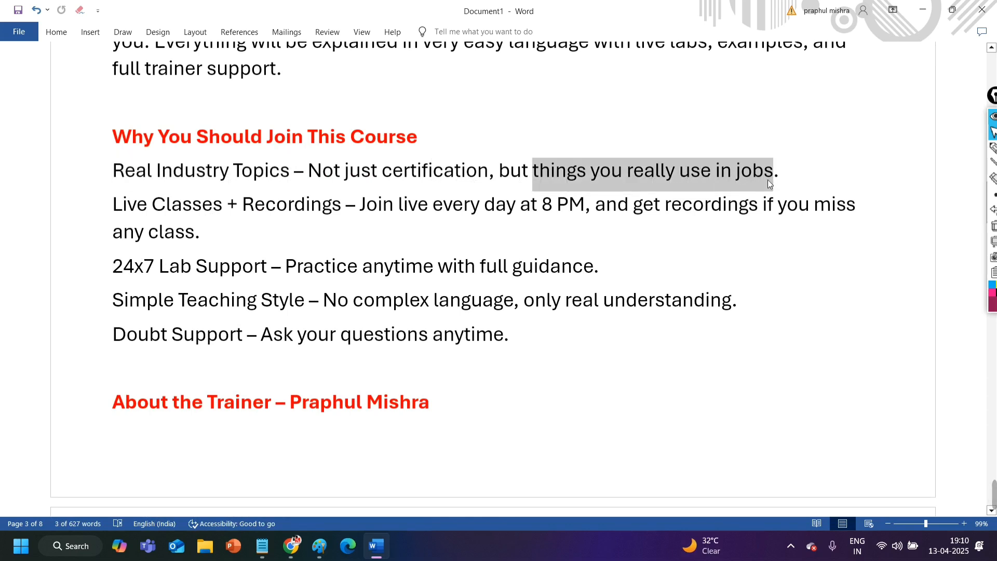
{"action": "left_click", "coordinate": [596, 203]}
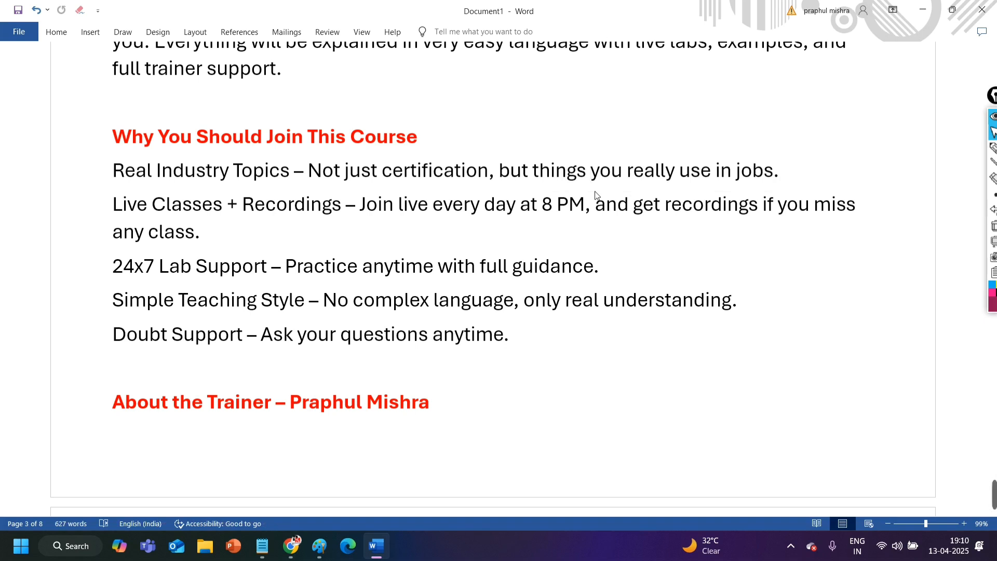
{"action": "left_click", "coordinate": [591, 169]}
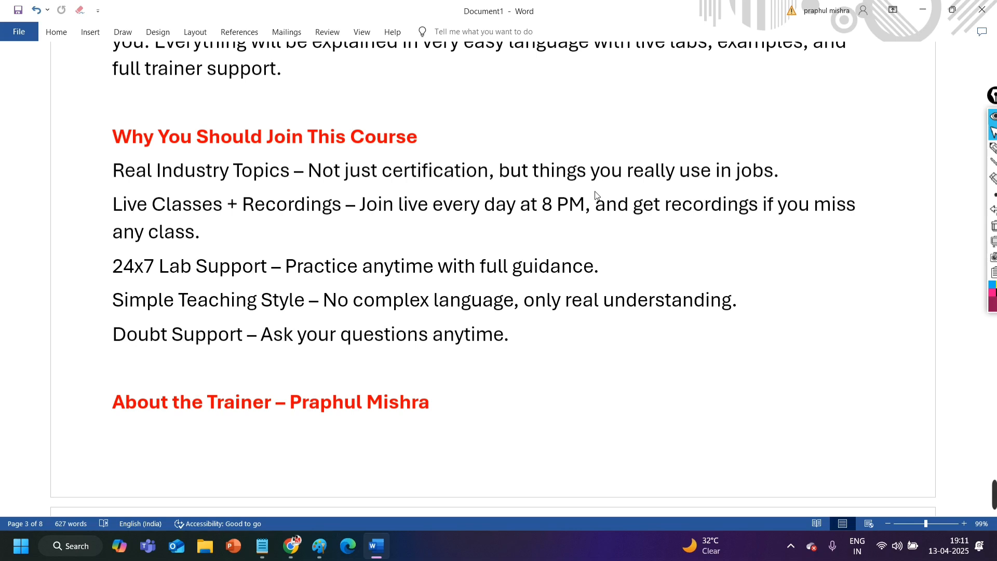
{"action": "left_click", "coordinate": [591, 169]}
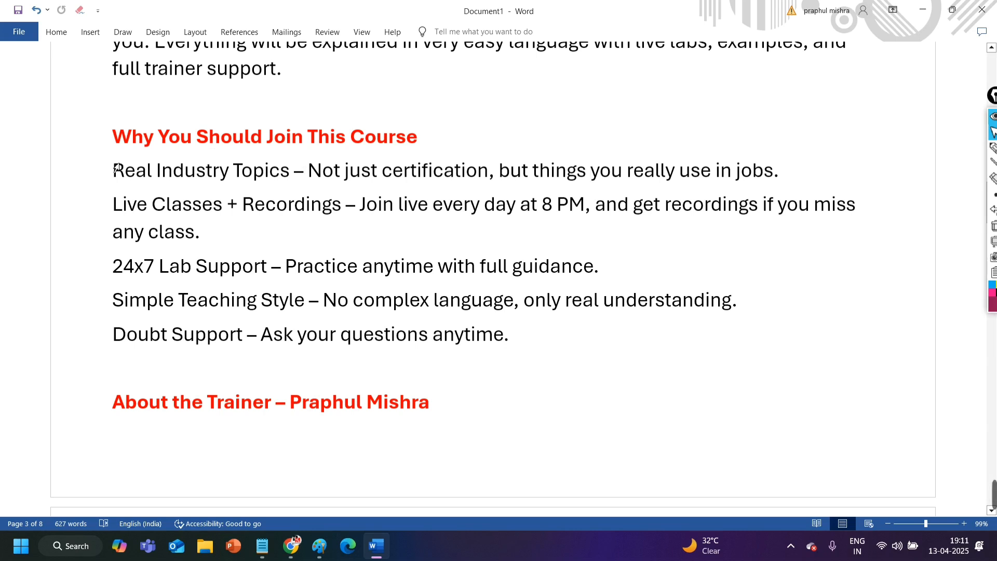
{"action": "left_click", "coordinate": [590, 169]}
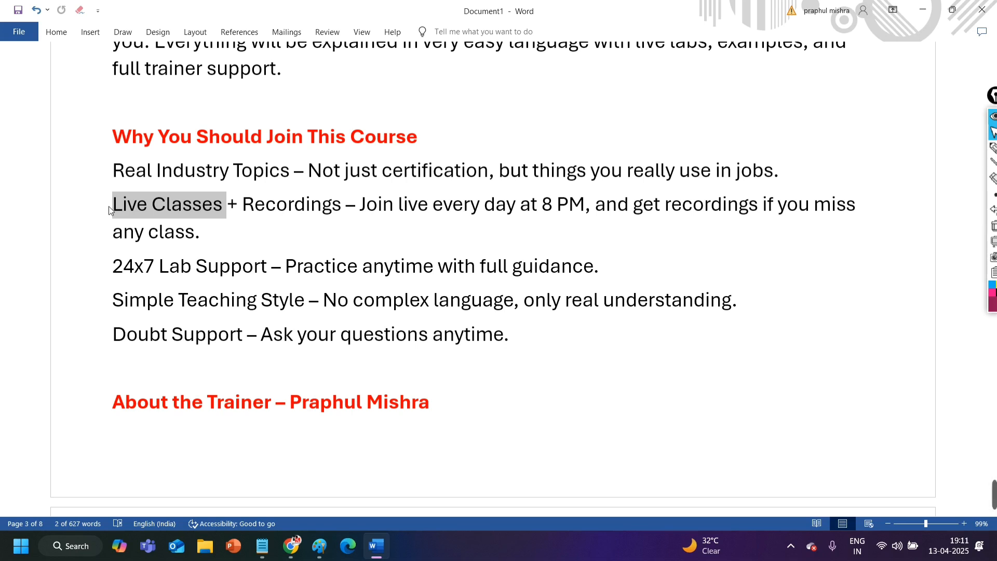
{"action": "mouse_move", "coordinate": [141, 215]}
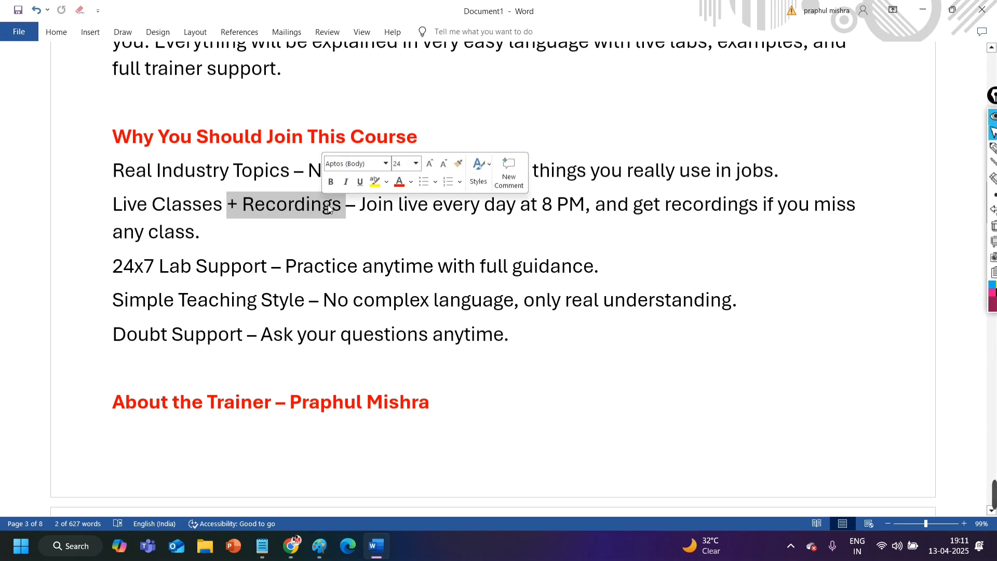
- Highlight the join live every day at 8 PM plus recordings benefit line
{"action": "left_click", "coordinate": [374, 203]}
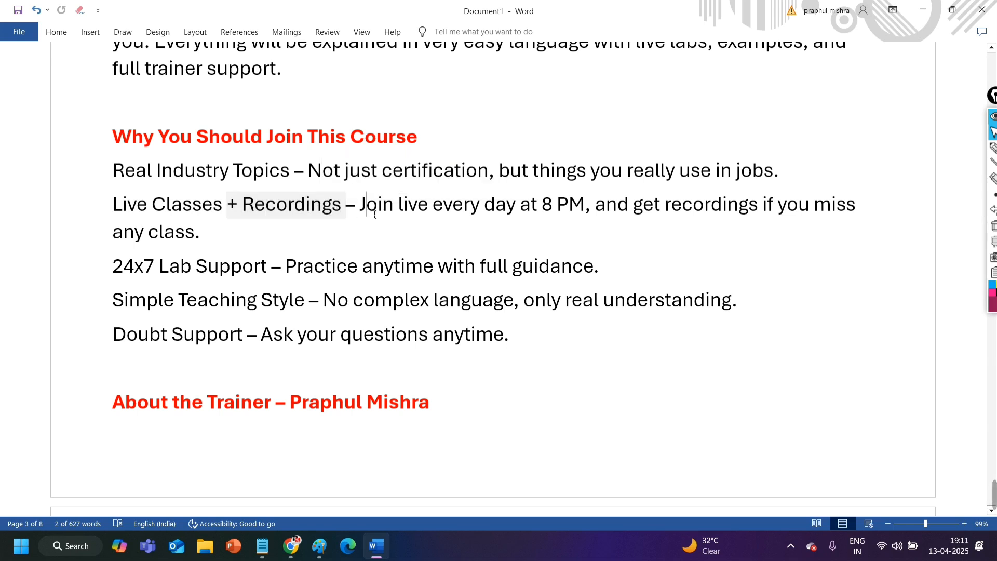
{"action": "left_click_drag", "start_coordinate": [360, 204], "coordinate": [590, 204]}
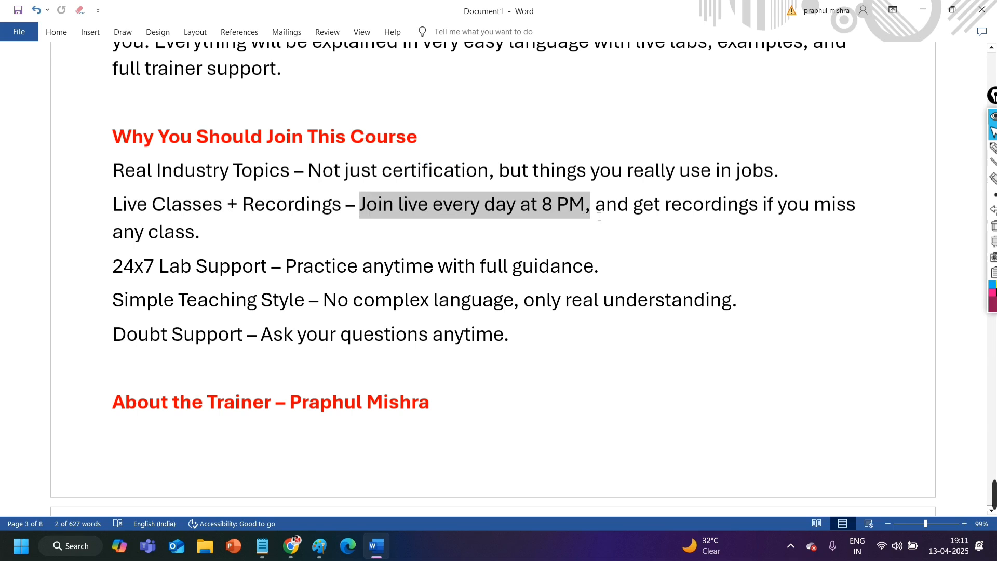
{"action": "left_click_drag", "start_coordinate": [590, 204], "coordinate": [812, 205]}
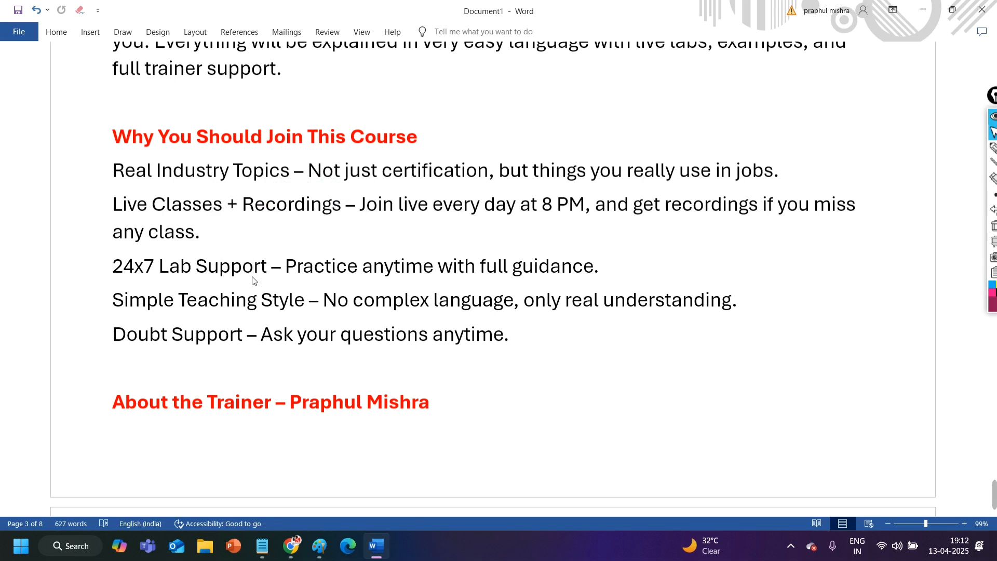
{"action": "left_click", "coordinate": [254, 266]}
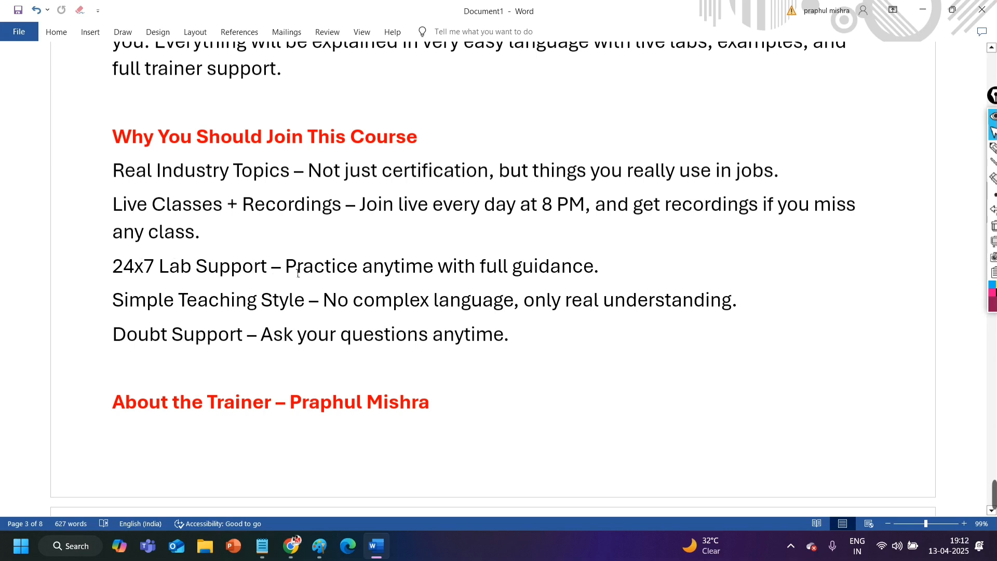
- Highlight the Practice anytime lab support phrase and the Simple Teaching Style point
{"action": "left_click_drag", "start_coordinate": [285, 266], "coordinate": [470, 266]}
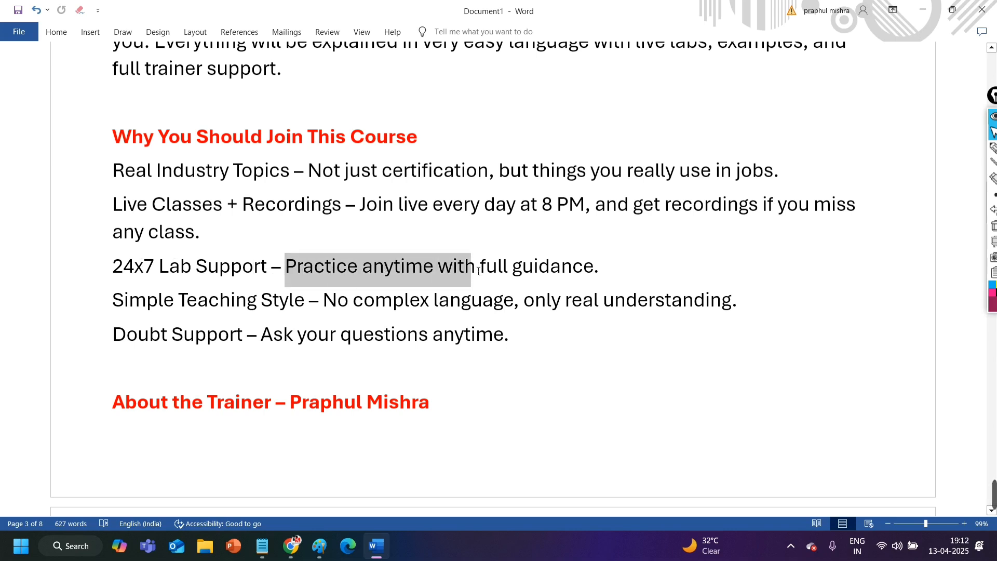
{"action": "left_click_drag", "start_coordinate": [471, 266], "coordinate": [598, 266]}
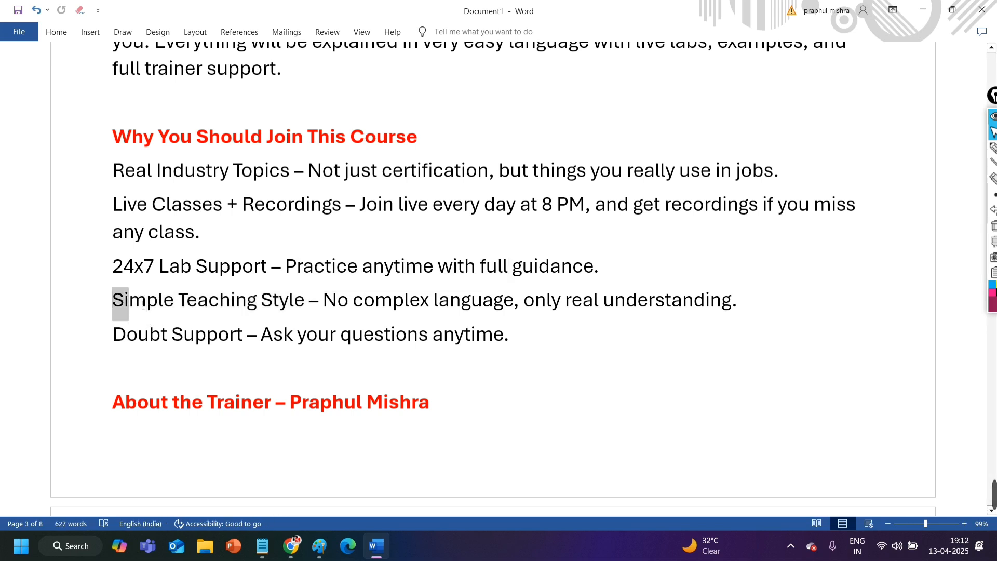
{"action": "left_click_drag", "start_coordinate": [114, 299], "coordinate": [430, 300]}
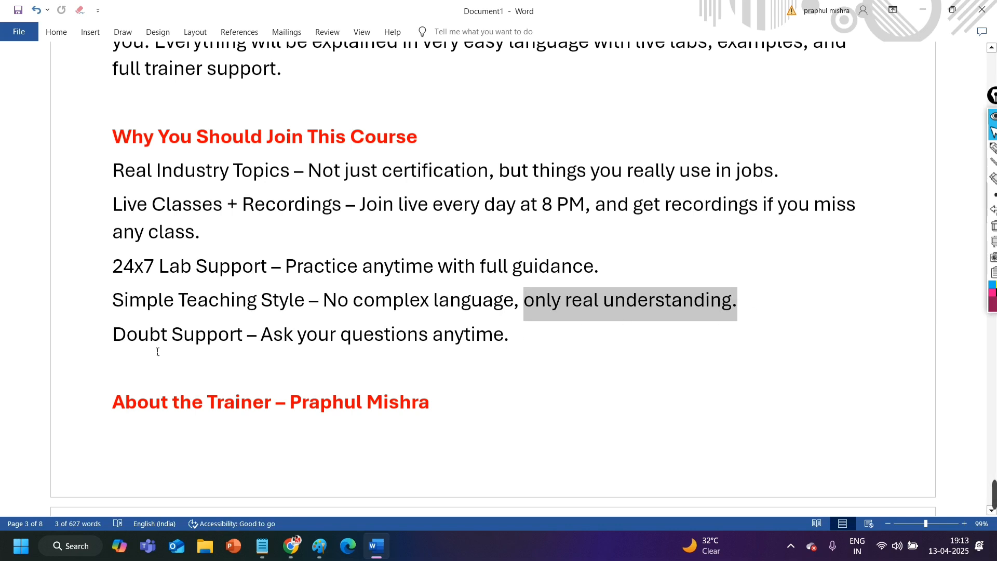
{"action": "double_click", "coordinate": [176, 334]}
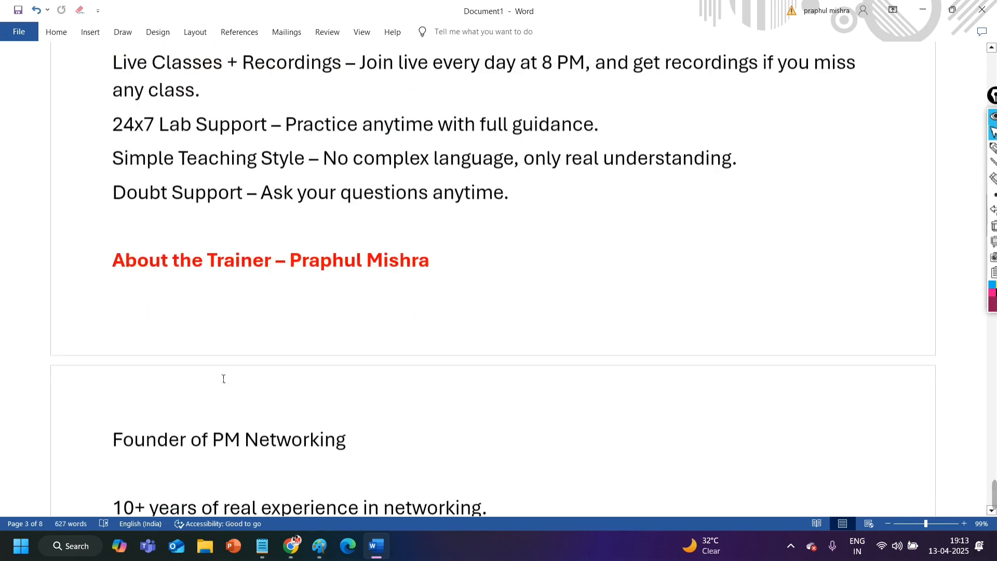
- Scroll past the trainer details to the Course Starts, Fee and Mode lines
{"action": "scroll", "scroll_direction": "down", "scroll_amount": 3}
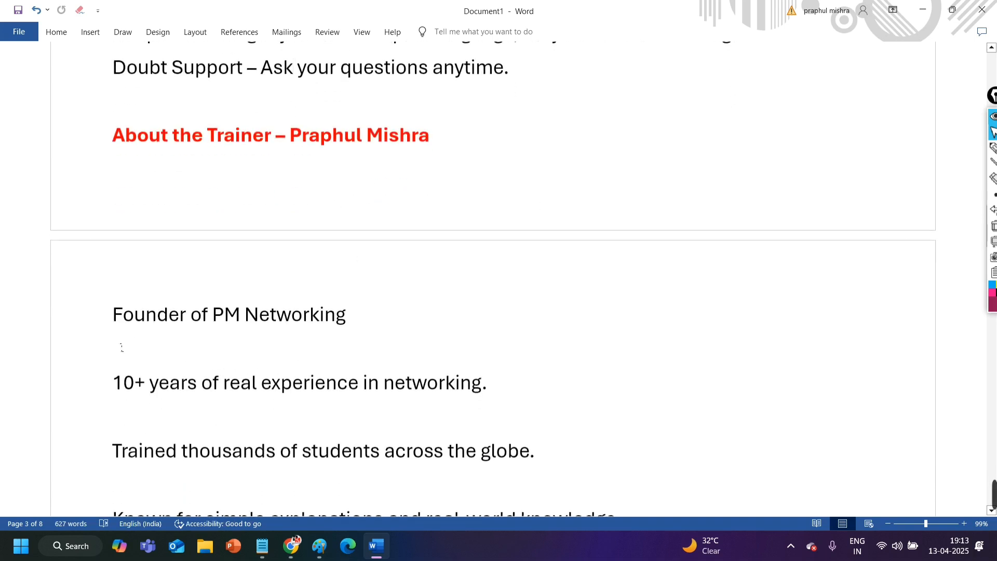
{"action": "scroll", "scroll_direction": "down", "scroll_amount": 3}
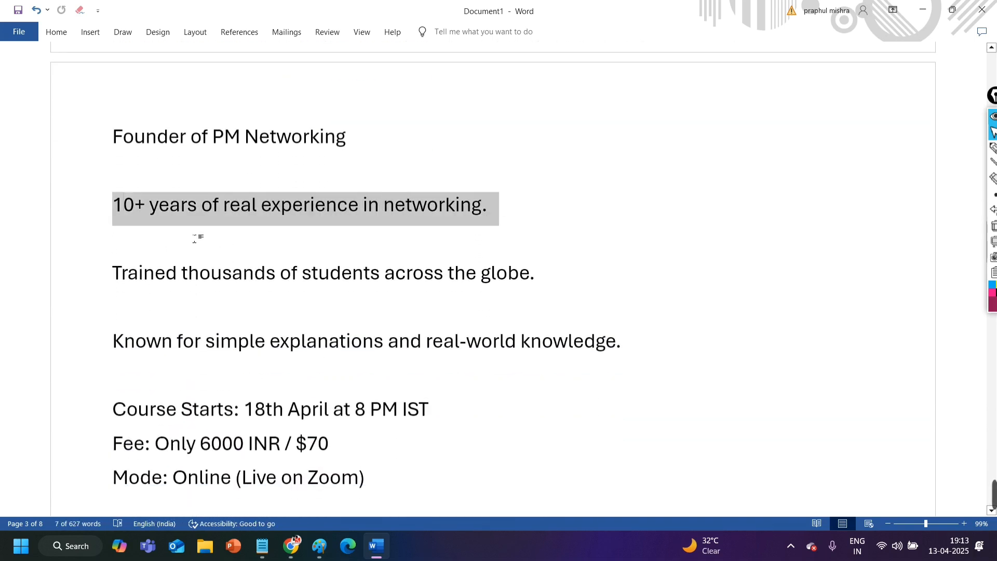
{"action": "scroll", "scroll_direction": "down", "scroll_amount": 3}
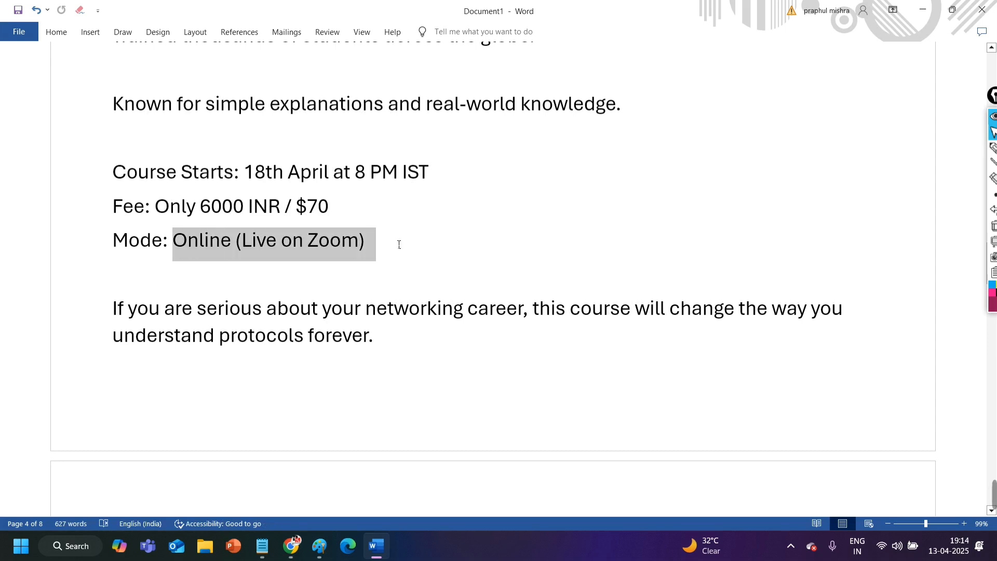
{"action": "scroll", "scroll_direction": "down", "scroll_amount": 3}
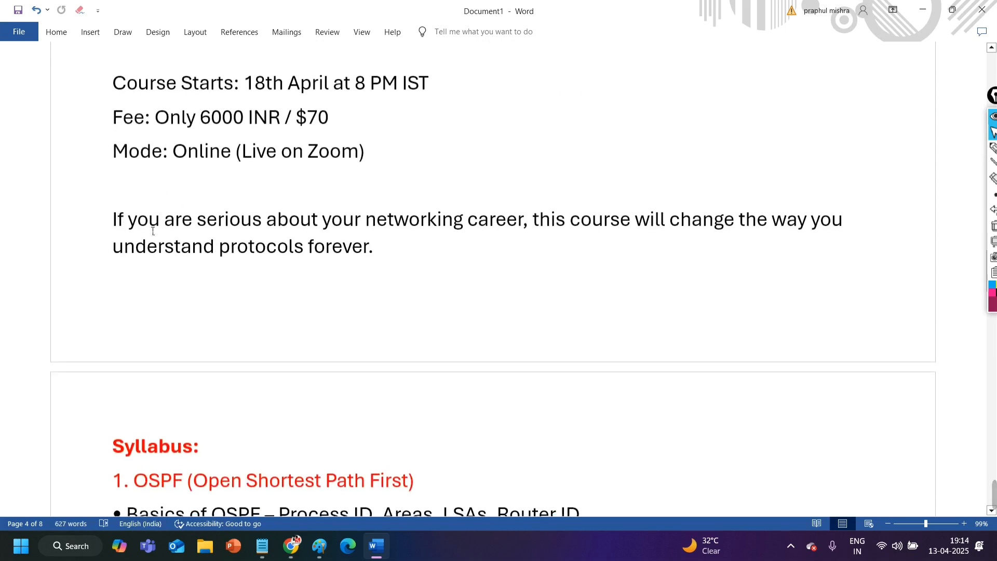
{"action": "left_click_drag", "start_coordinate": [112, 219], "coordinate": [373, 247]}
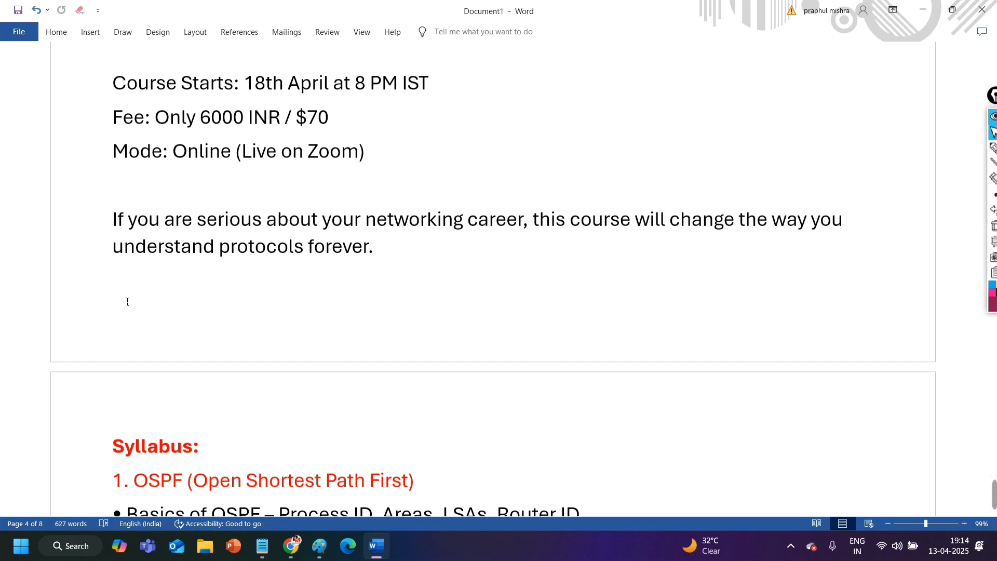
{"action": "left_click", "coordinate": [114, 280]}
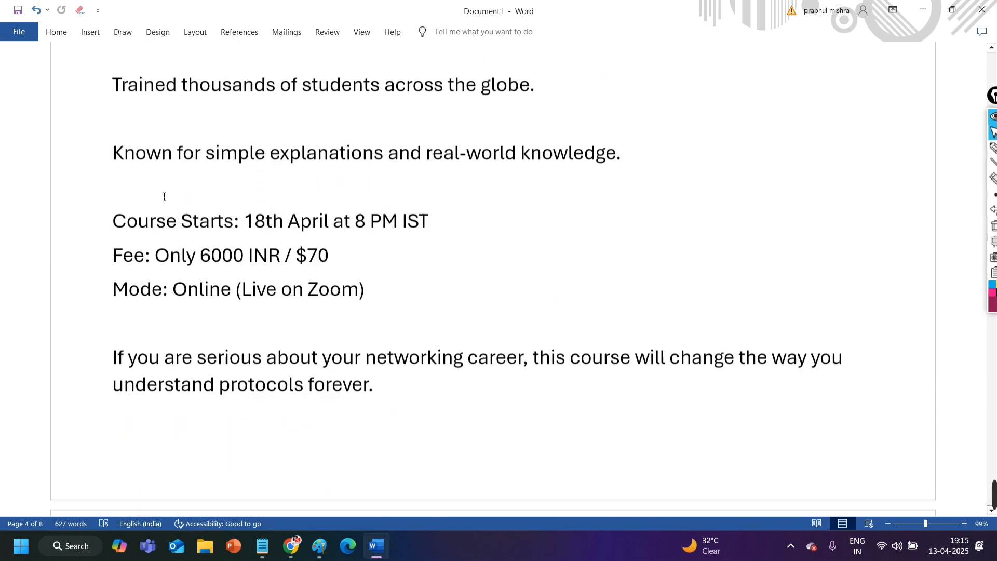
- Reach the Syllabus heading and highlight the Basics of OSPF bullet
{"action": "scroll", "scroll_direction": "down", "scroll_amount": 3}
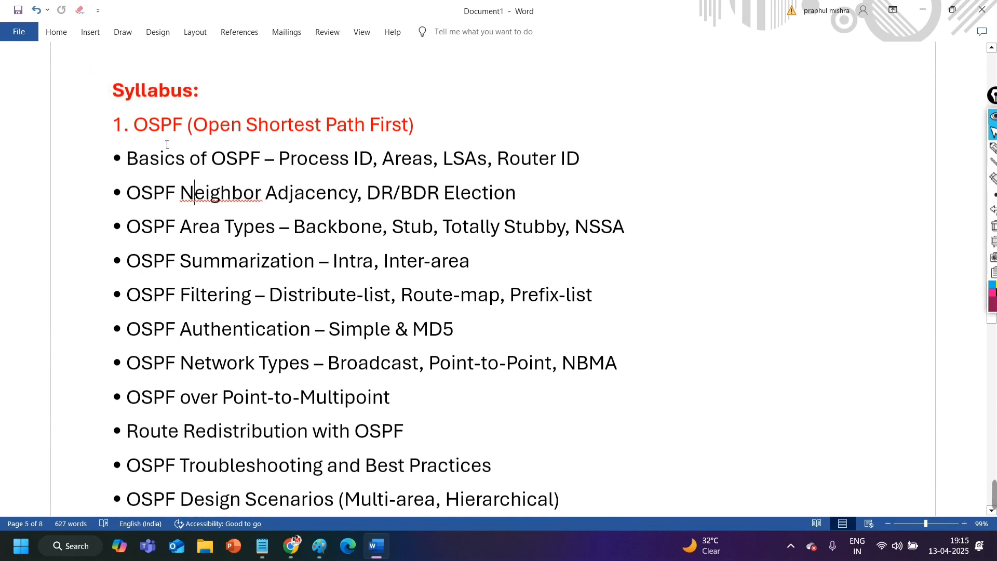
{"action": "double_click", "coordinate": [156, 89]}
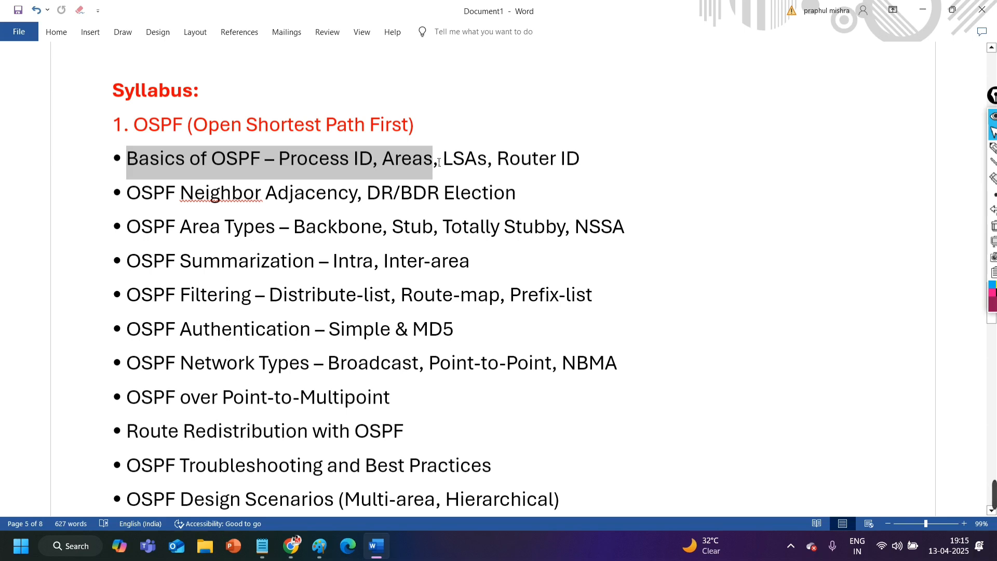
{"action": "left_click_drag", "start_coordinate": [439, 158], "coordinate": [578, 158]}
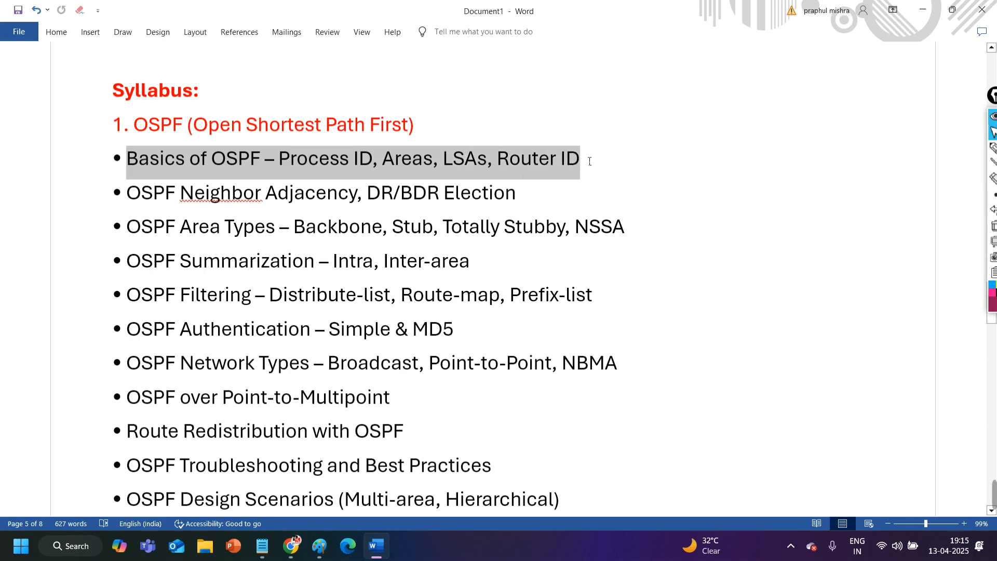
{"action": "left_click", "coordinate": [149, 193]}
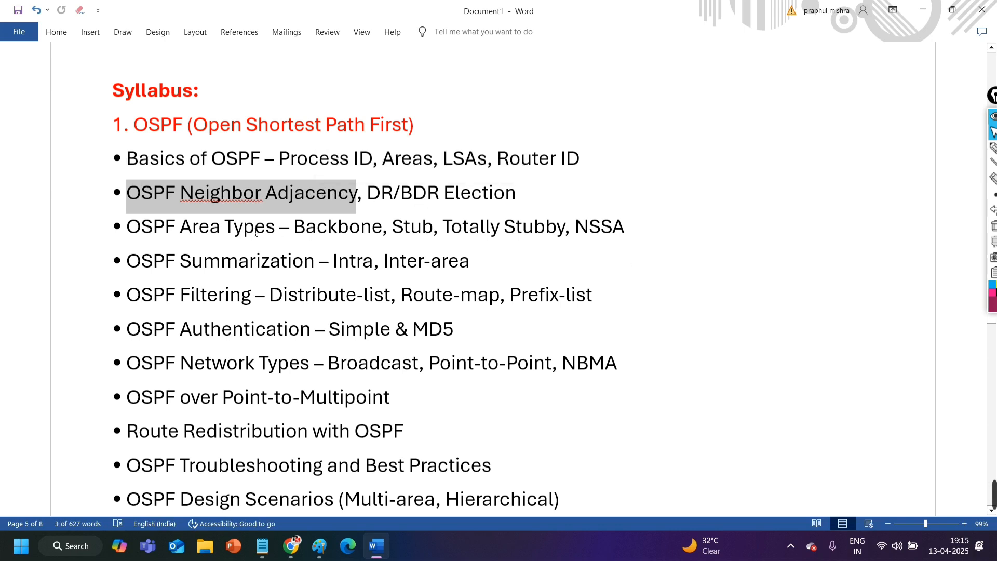
- Highlight the OSPF Neighbor Adjacency and Area Types and Backbone items
{"action": "left_click_drag", "start_coordinate": [181, 226], "coordinate": [380, 226]}
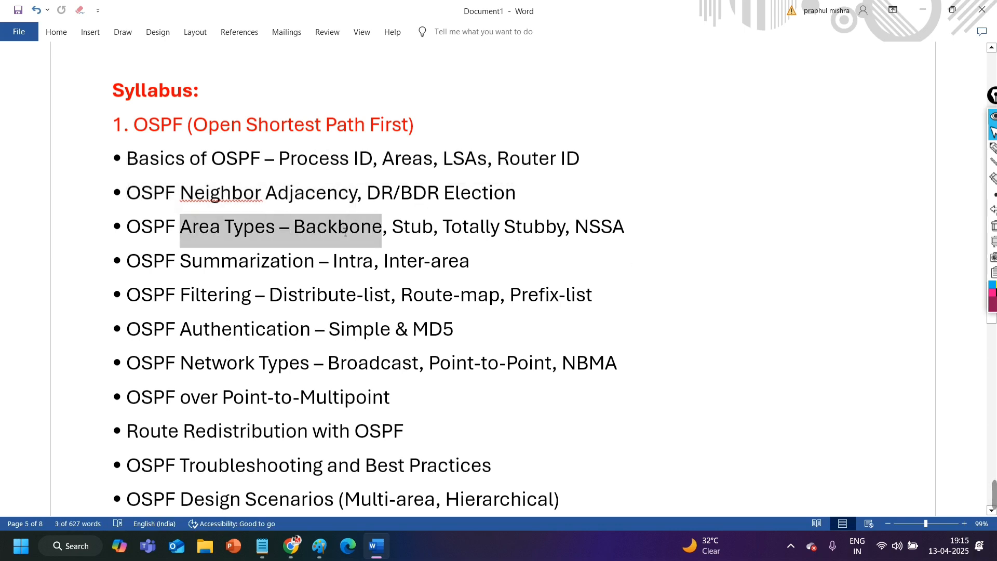
{"action": "left_click_drag", "start_coordinate": [382, 228], "coordinate": [563, 227]}
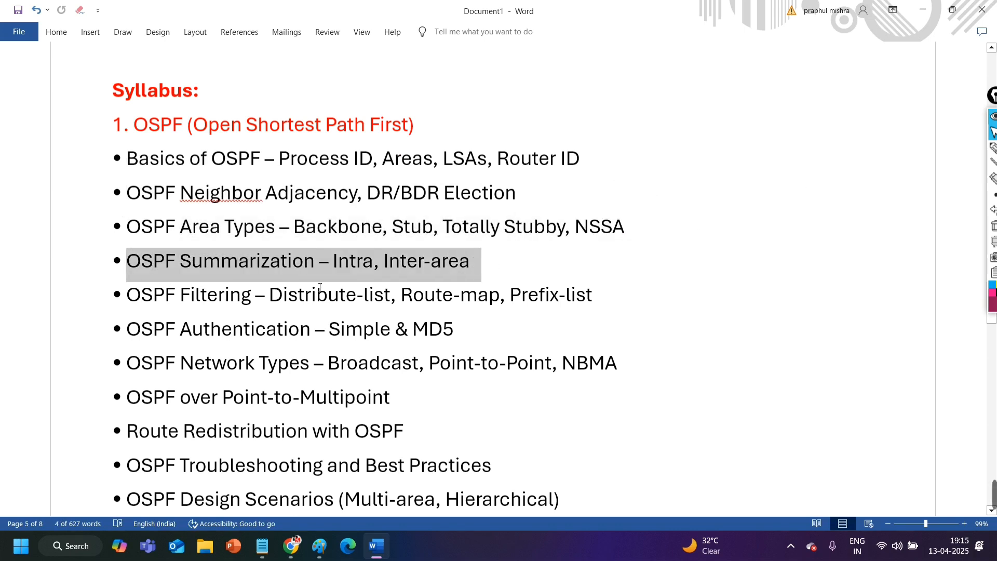
{"action": "scroll", "scroll_direction": "down", "scroll_amount": 3}
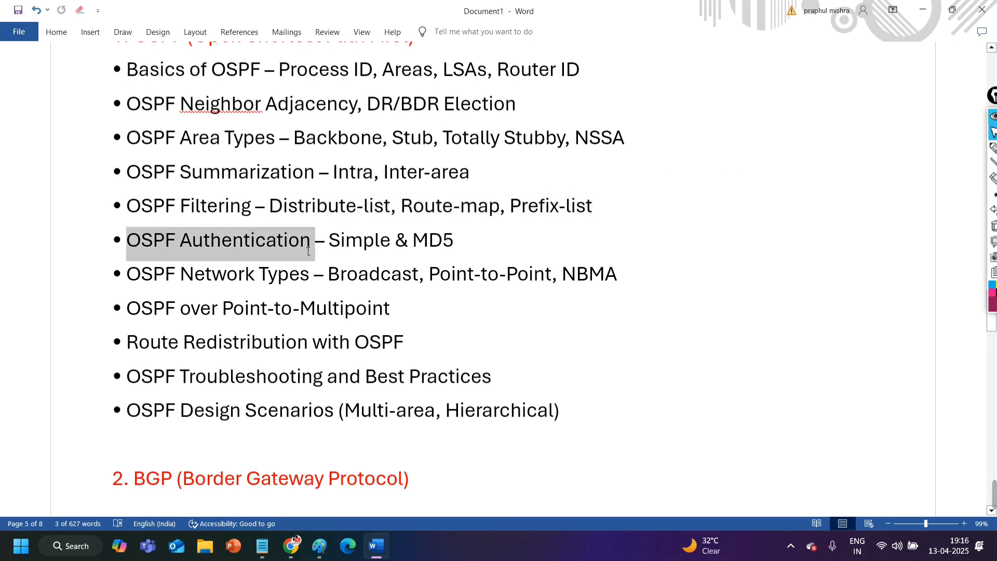
{"action": "left_click_drag", "start_coordinate": [308, 248], "coordinate": [445, 248]}
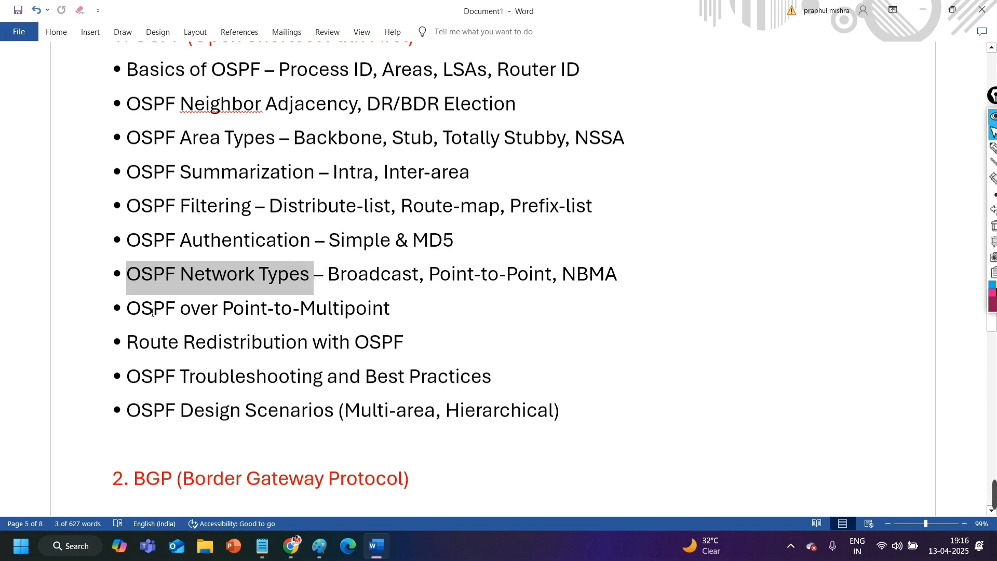
{"action": "left_click", "coordinate": [258, 307]}
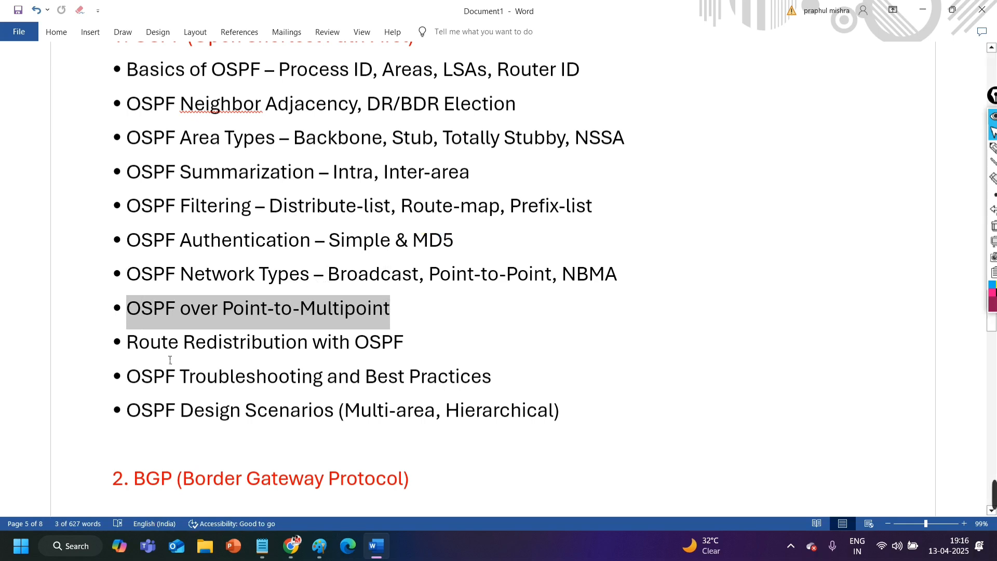
{"action": "left_click_drag", "start_coordinate": [127, 308], "coordinate": [403, 342]}
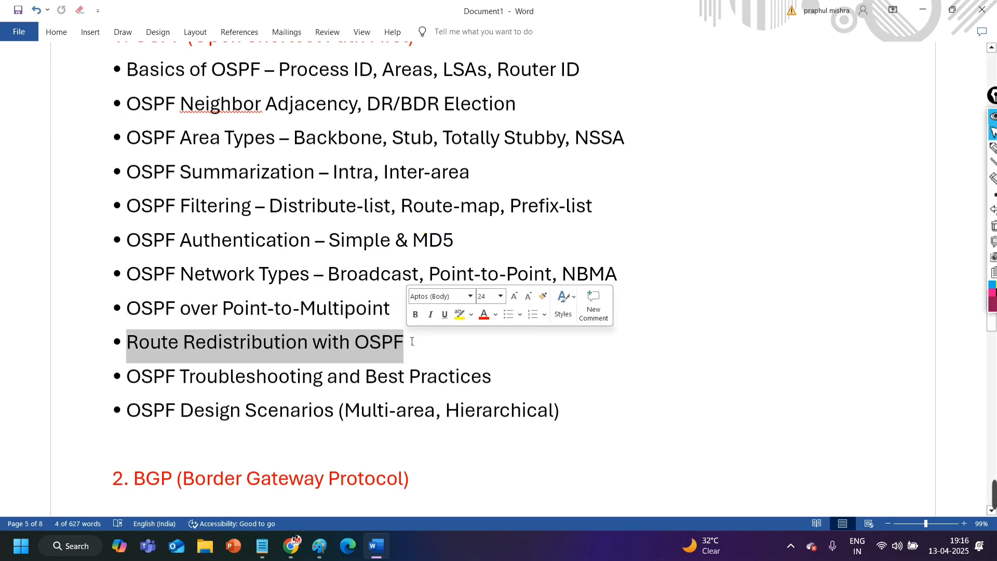
{"action": "mouse_move", "coordinate": [271, 352]}
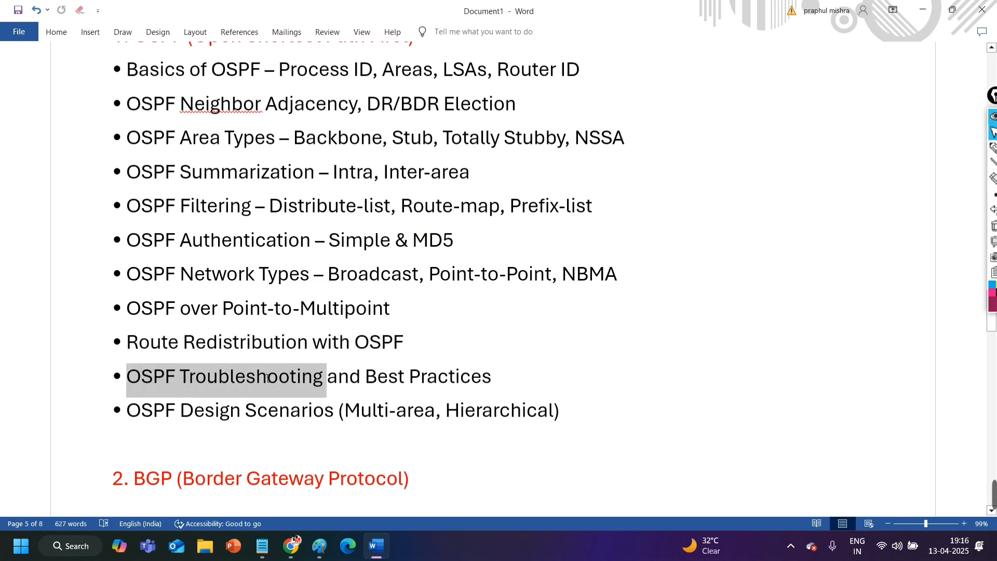
{"action": "left_click_drag", "start_coordinate": [326, 376], "coordinate": [503, 376]}
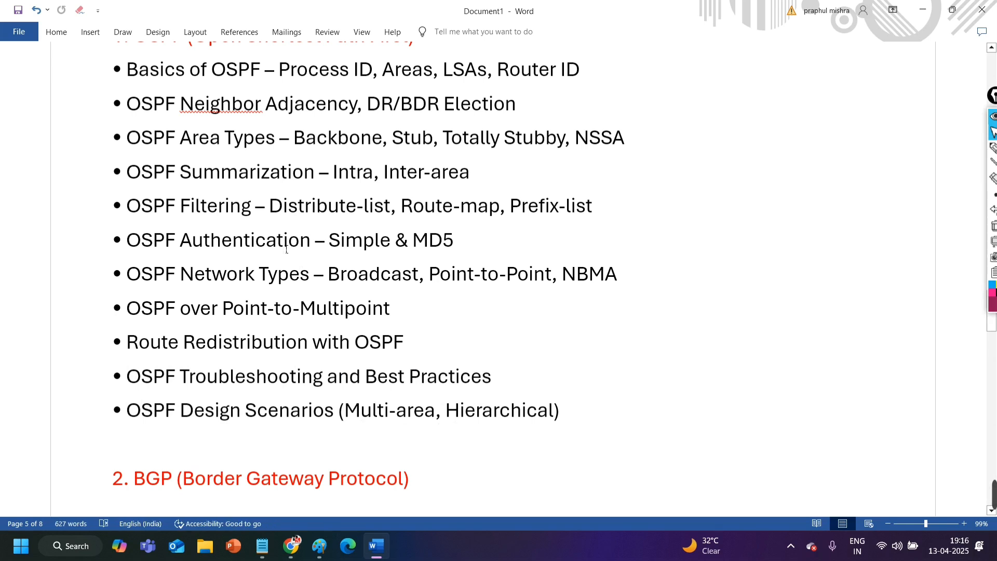
{"action": "left_click", "coordinate": [285, 240]}
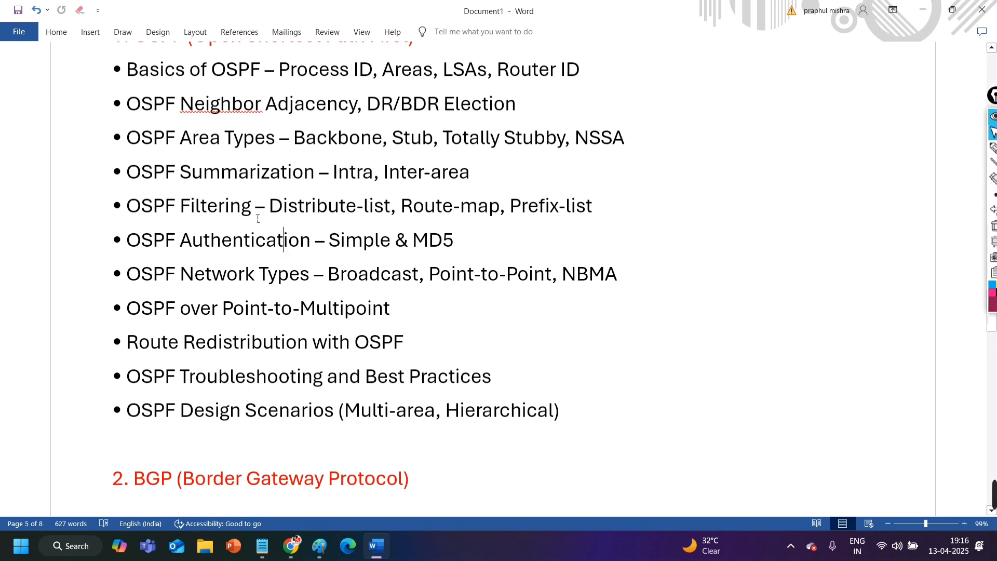
{"action": "scroll", "scroll_direction": "down", "scroll_amount": 3}
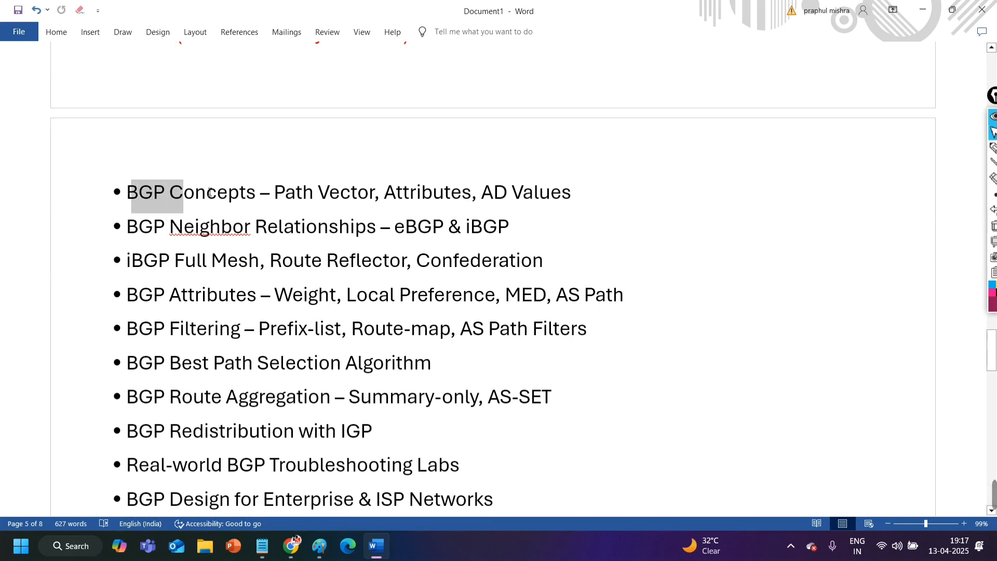
{"action": "left_click_drag", "start_coordinate": [157, 193], "coordinate": [471, 192]}
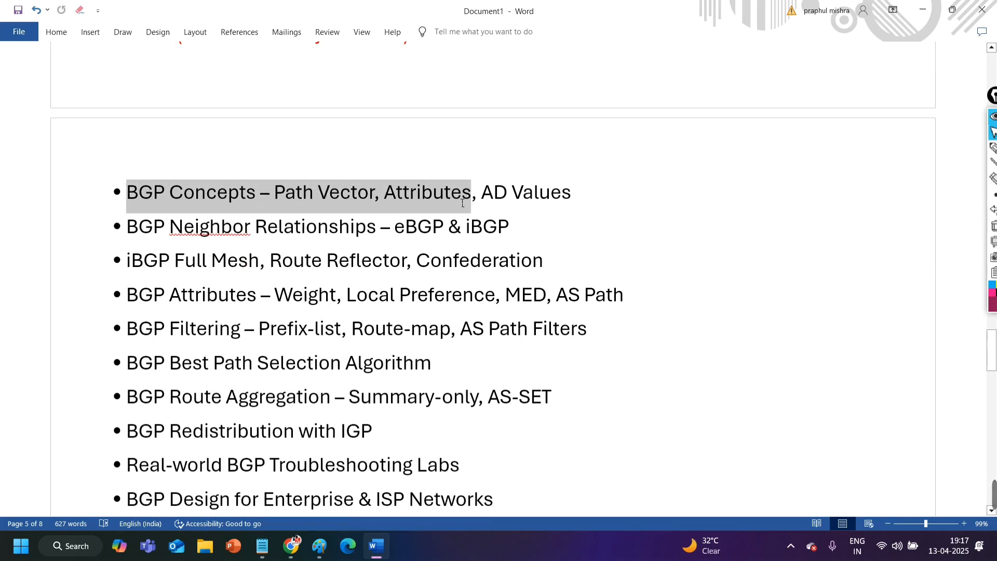
{"action": "left_click_drag", "start_coordinate": [462, 193], "coordinate": [570, 192]}
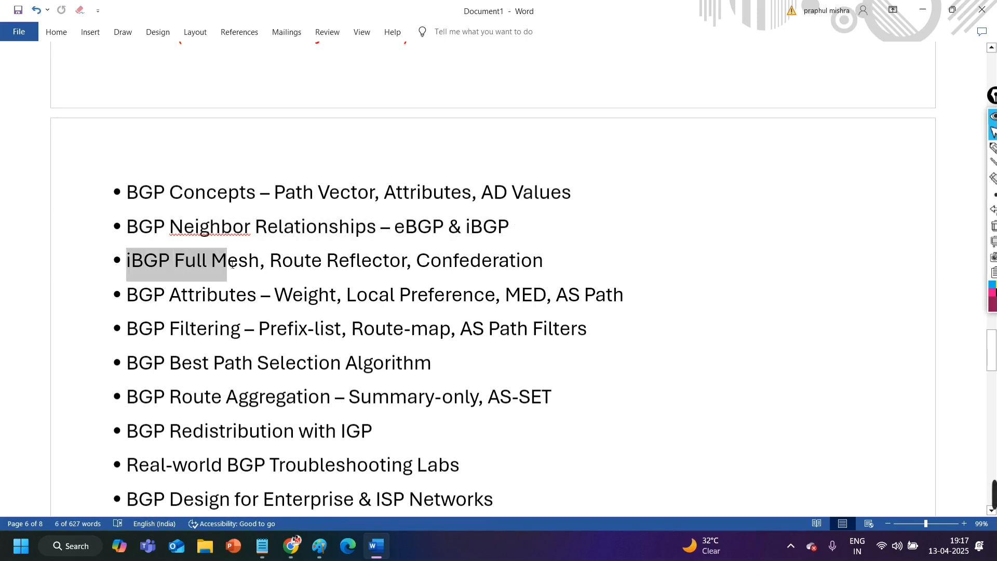
{"action": "left_click_drag", "start_coordinate": [228, 260], "coordinate": [551, 259]}
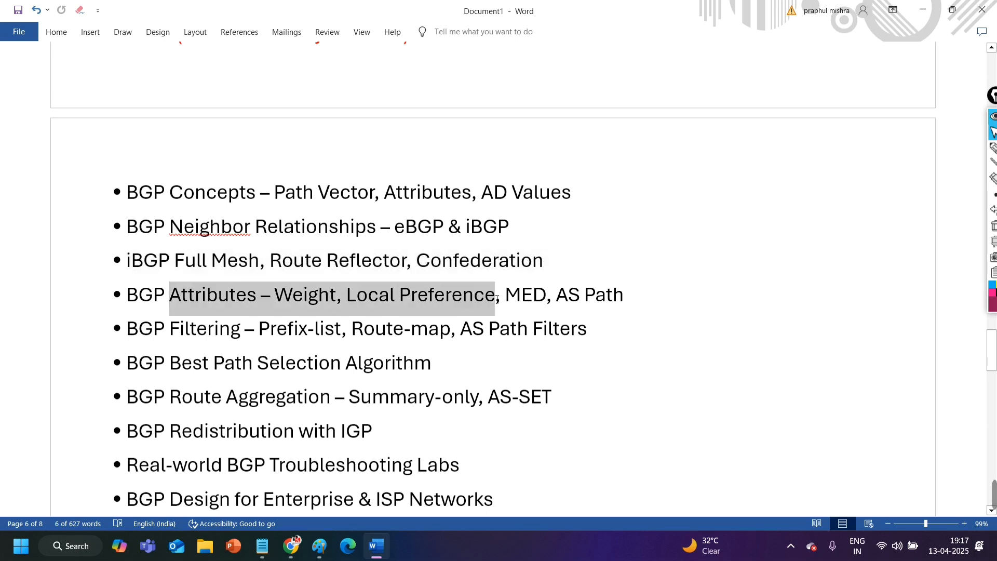
{"action": "left_click_drag", "start_coordinate": [494, 294], "coordinate": [623, 294]}
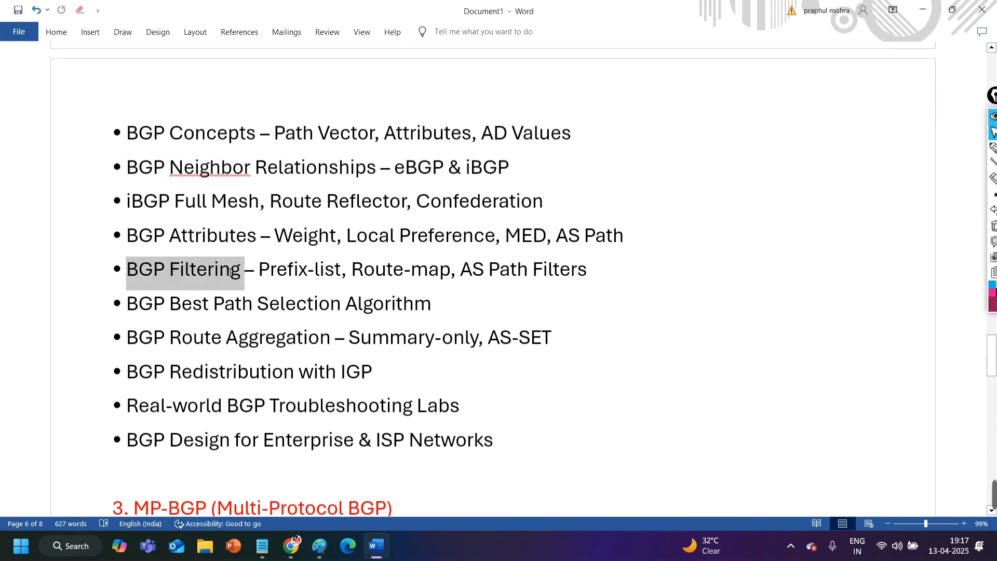
{"action": "left_click_drag", "start_coordinate": [239, 268], "coordinate": [410, 268]}
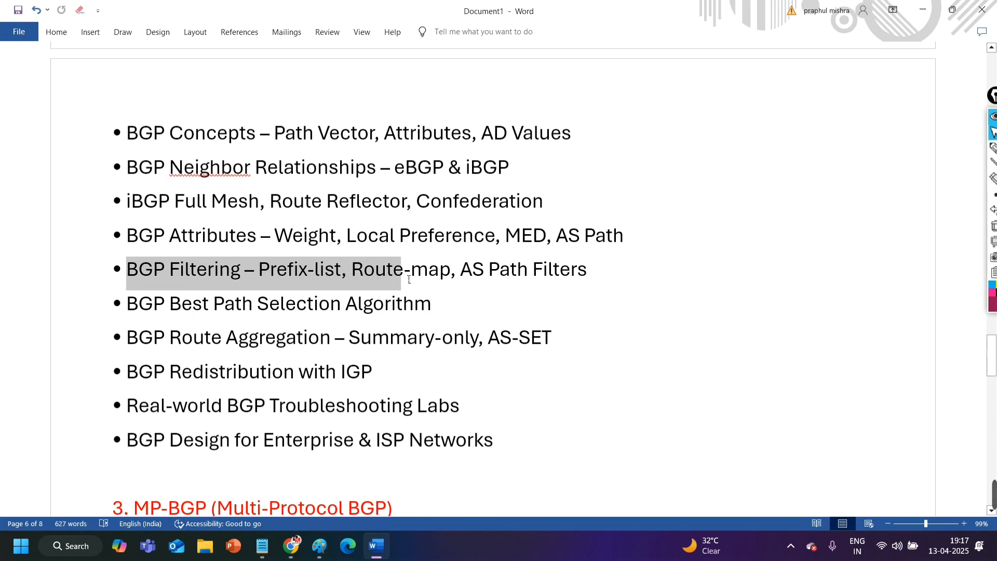
{"action": "left_click_drag", "start_coordinate": [411, 268], "coordinate": [585, 268]}
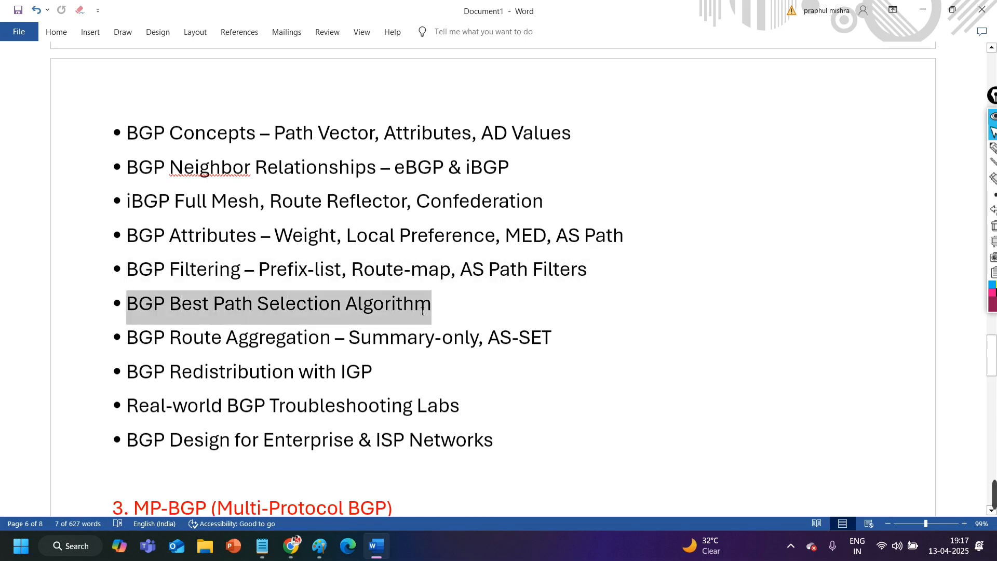
{"action": "left_click", "coordinate": [153, 336]}
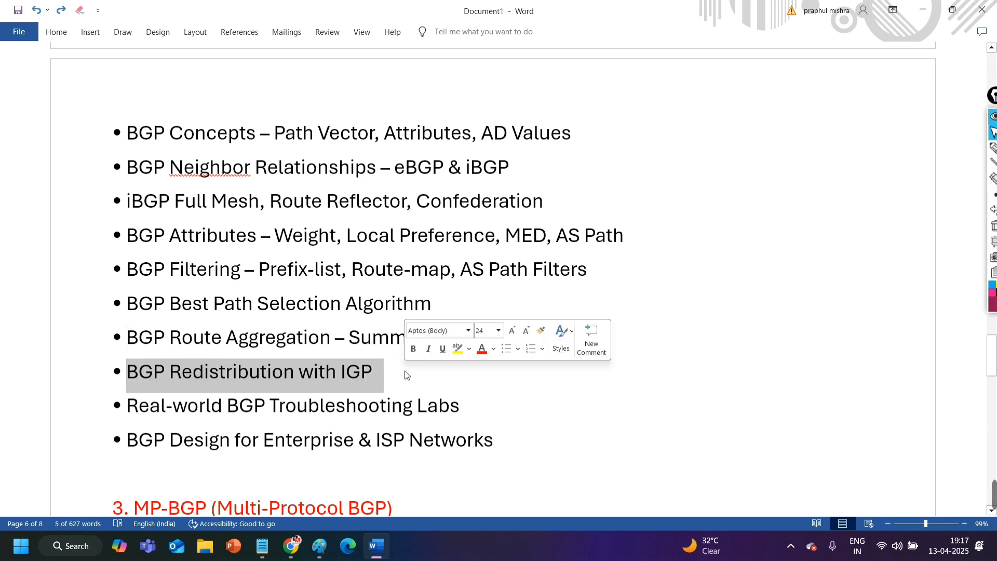
{"action": "scroll", "scroll_direction": "down", "scroll_amount": 3}
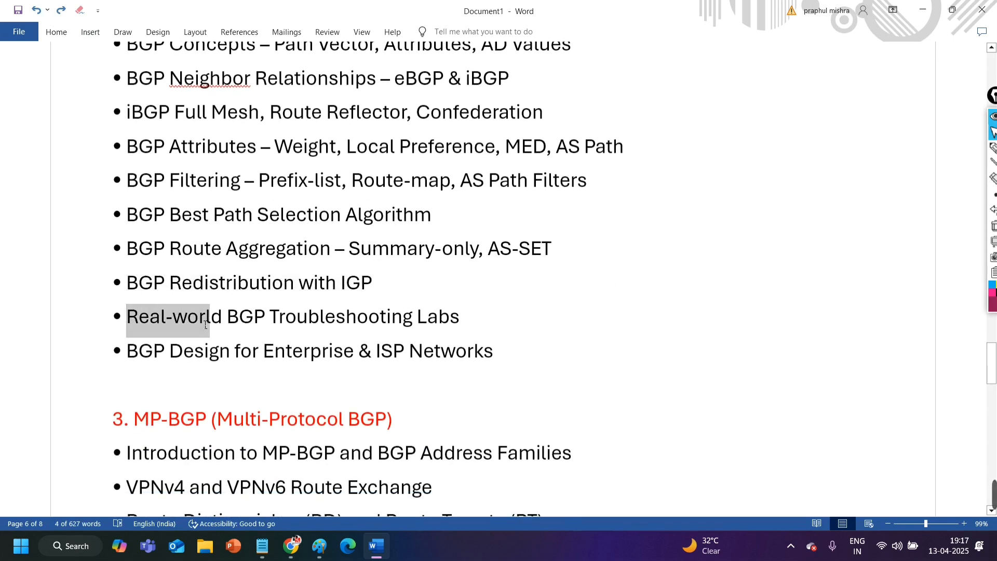
{"action": "left_click_drag", "start_coordinate": [210, 316], "coordinate": [267, 315]}
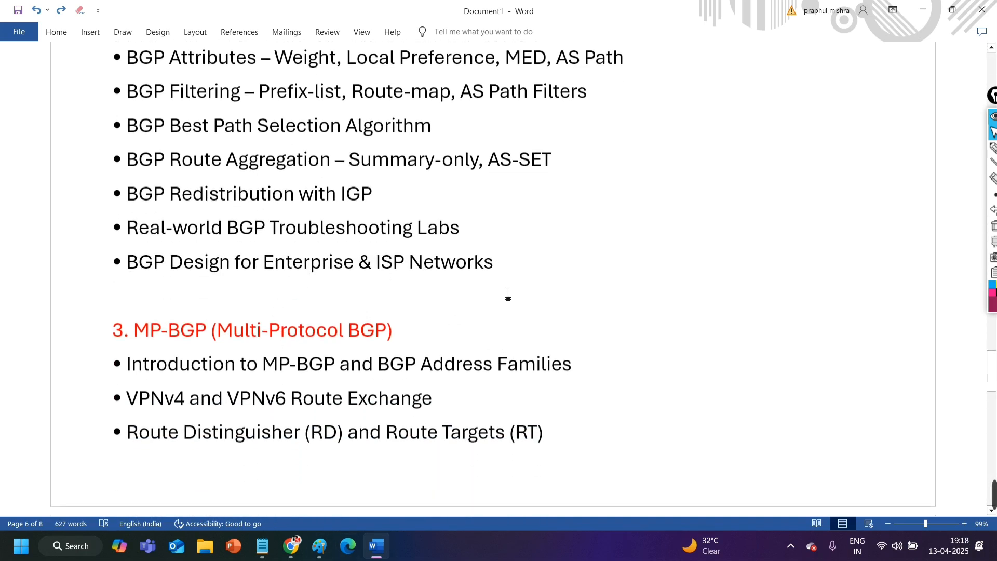
{"action": "scroll", "scroll_direction": "down", "scroll_amount": 3}
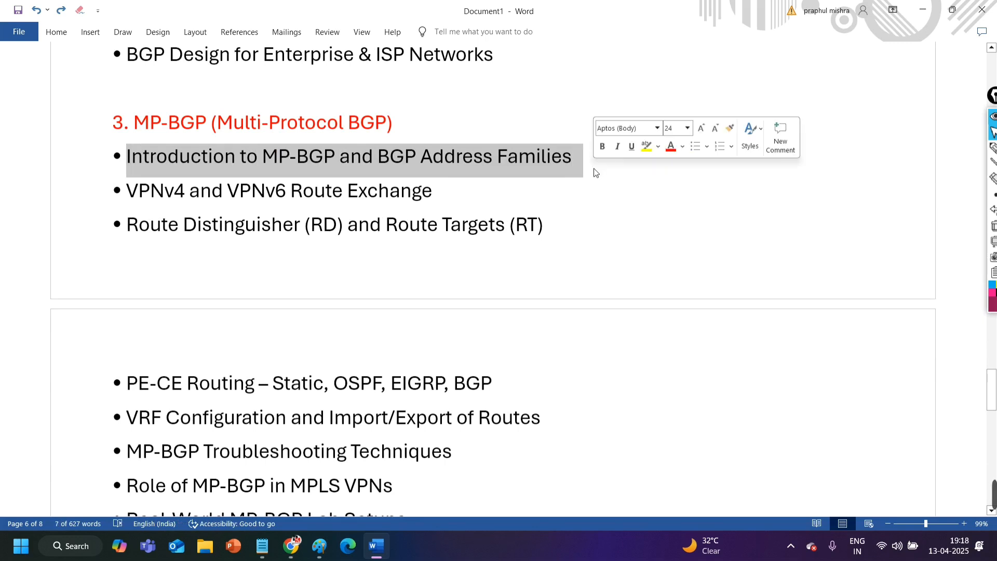
{"action": "left_click", "coordinate": [378, 157]}
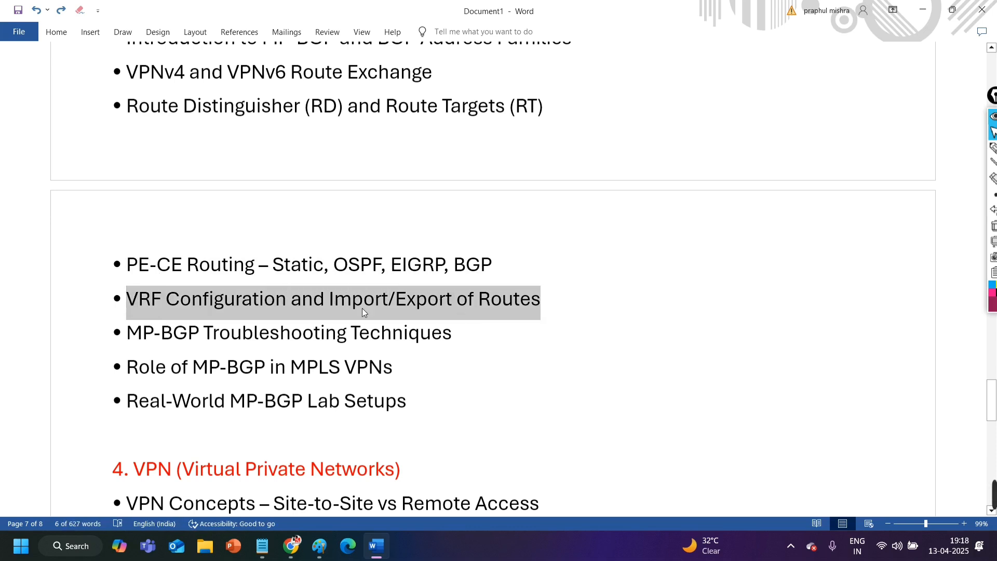
{"action": "scroll", "scroll_direction": "down", "scroll_amount": 3}
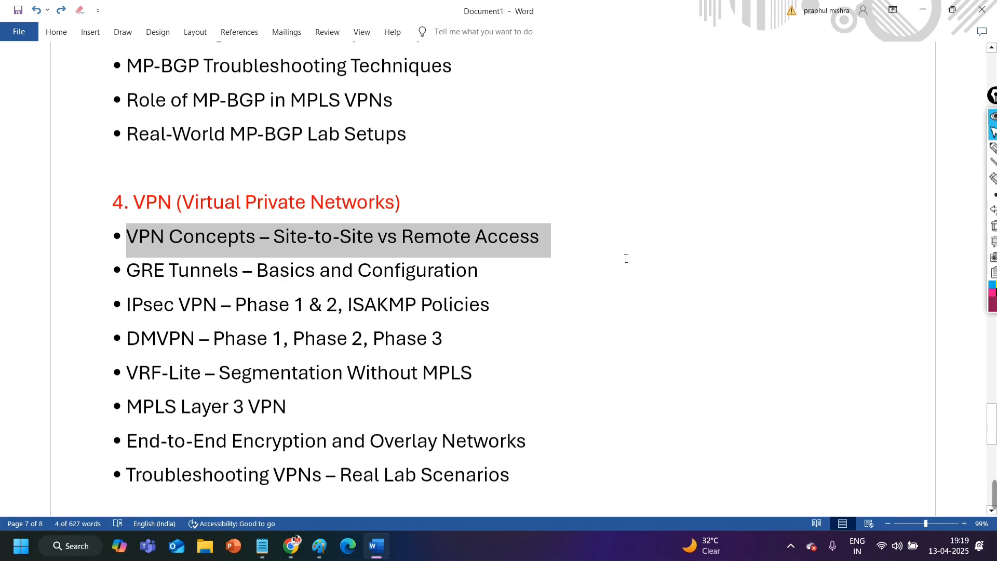
{"action": "scroll", "scroll_direction": "down", "scroll_amount": 3}
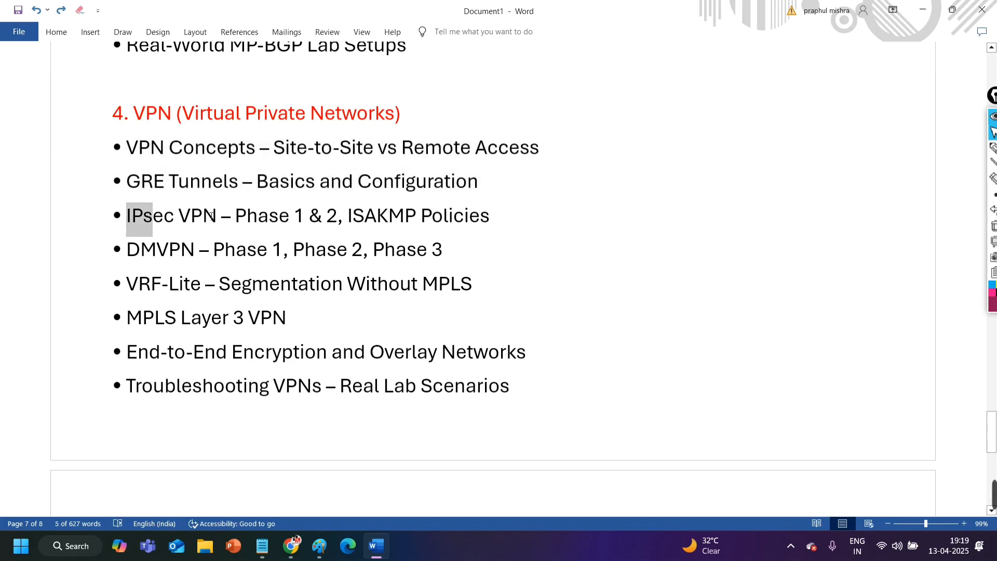
{"action": "left_click_drag", "start_coordinate": [126, 215], "coordinate": [488, 215]}
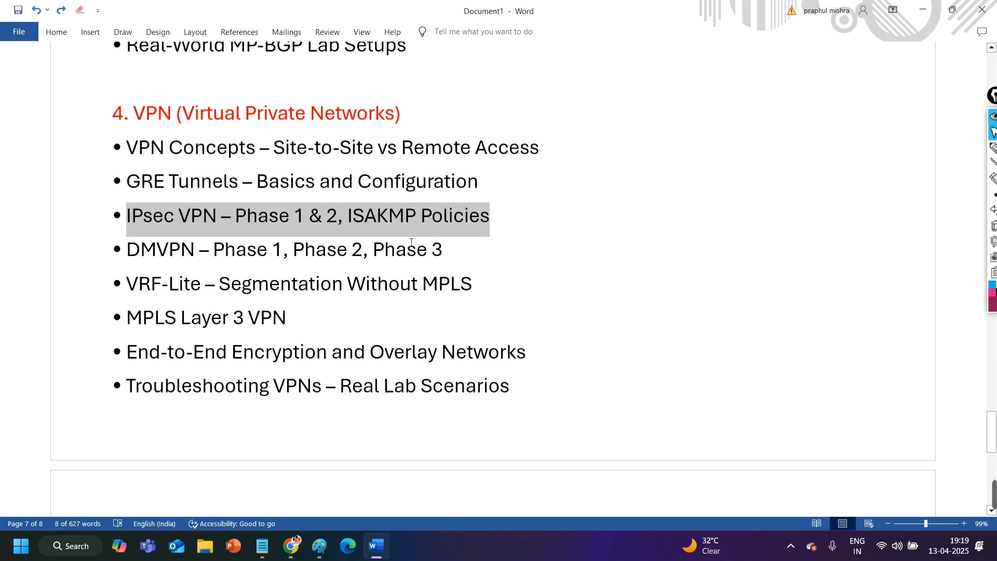
{"action": "scroll", "scroll_direction": "down", "scroll_amount": 3}
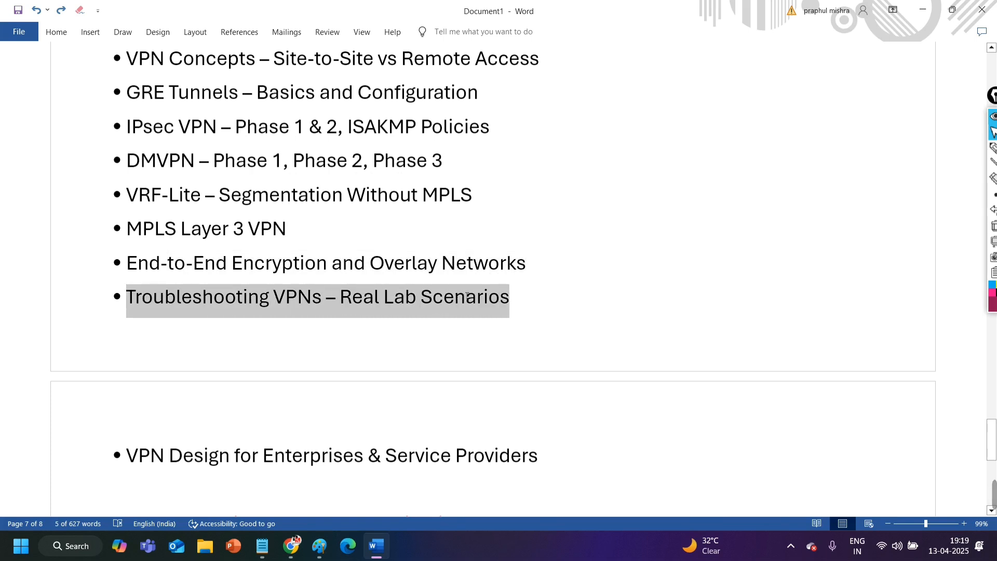
{"action": "left_click", "coordinate": [237, 297]}
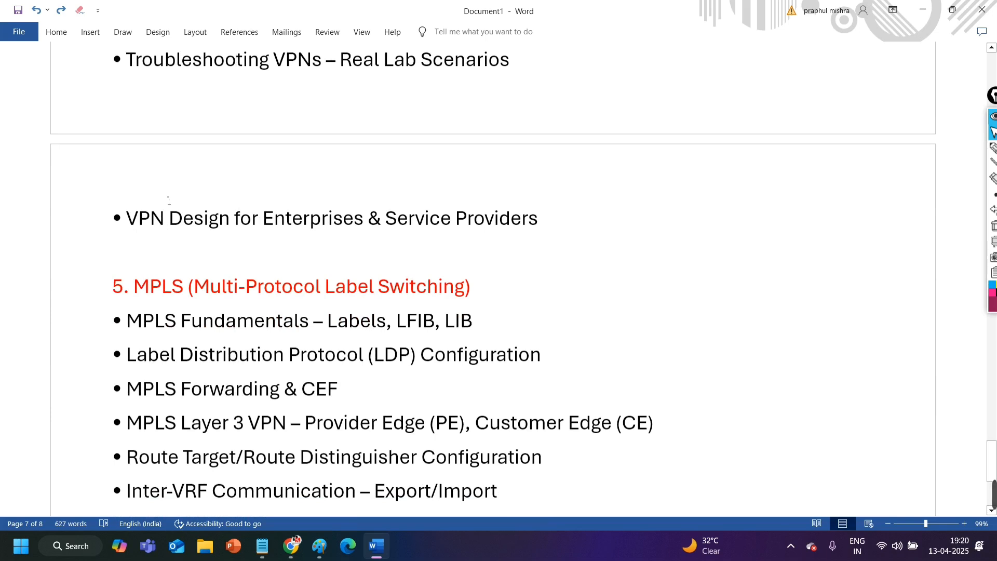
{"action": "left_click", "coordinate": [236, 58]}
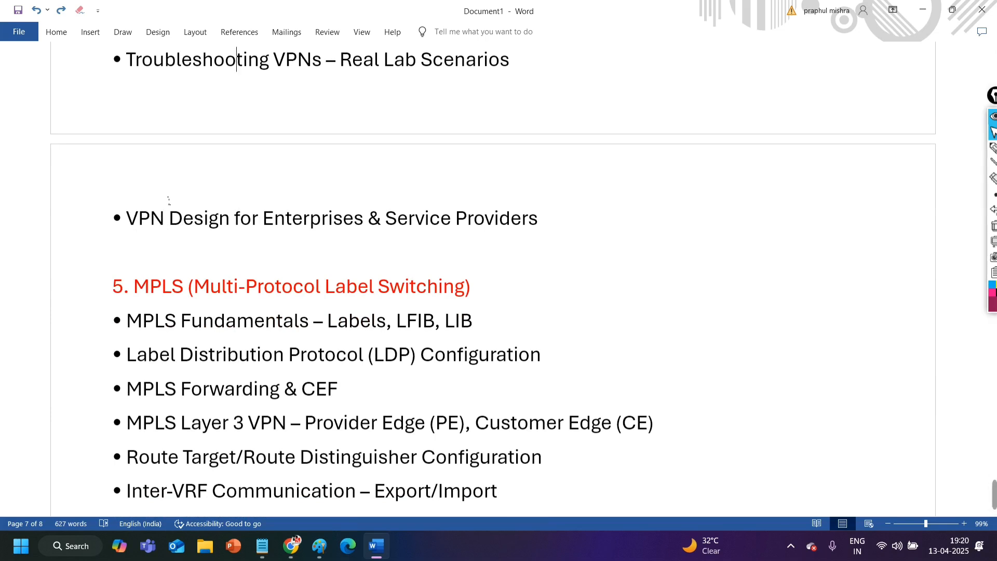
{"action": "double_click", "coordinate": [178, 218]}
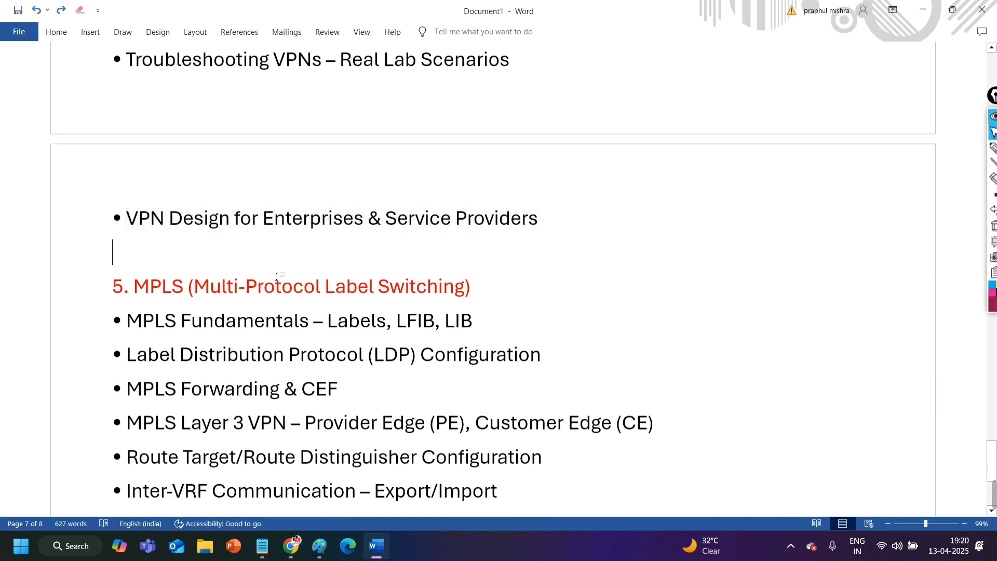
{"action": "scroll", "scroll_direction": "down", "scroll_amount": 3}
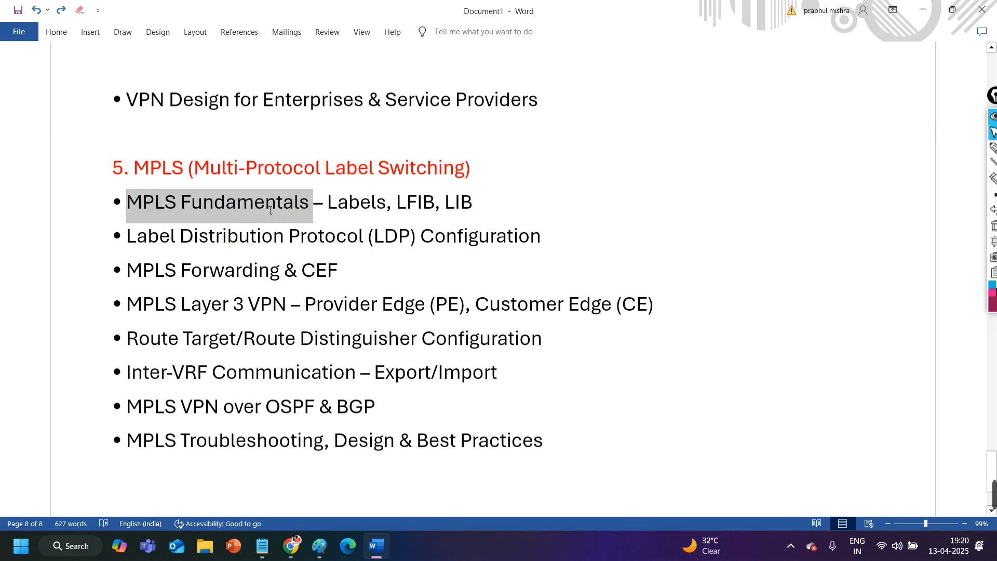
{"action": "left_click_drag", "start_coordinate": [270, 202], "coordinate": [344, 202]}
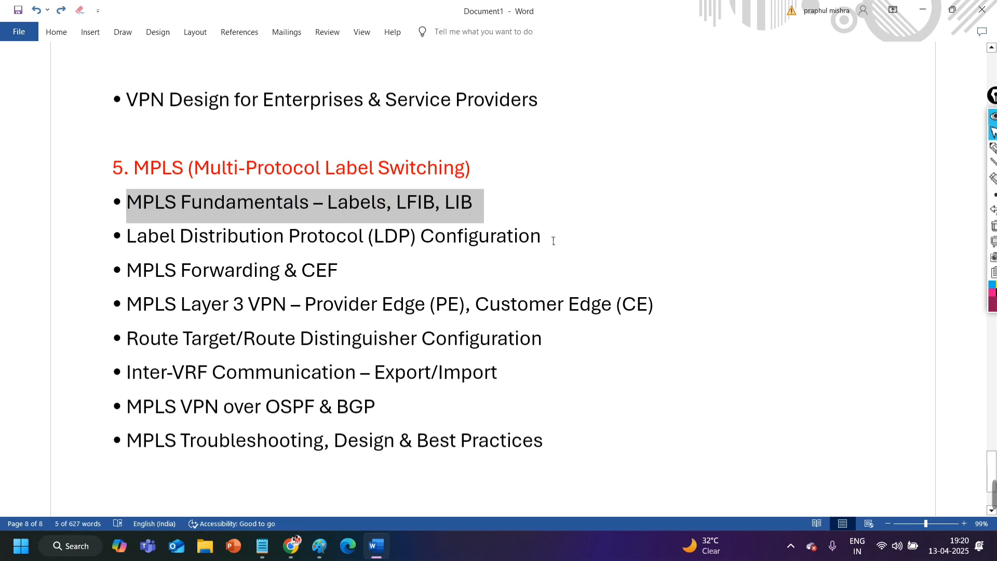
{"action": "mouse_move", "coordinate": [445, 221]}
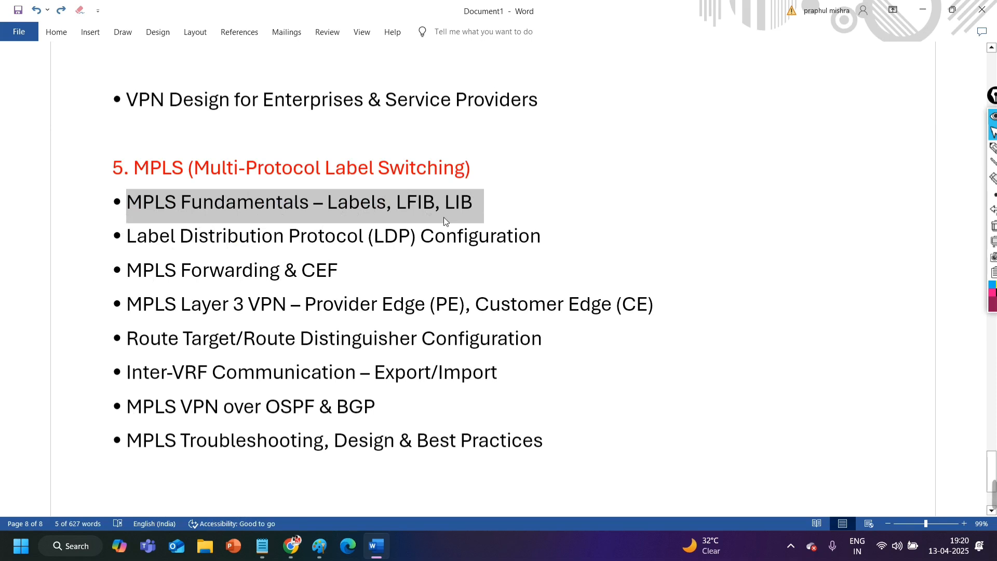
{"action": "left_click_drag", "start_coordinate": [288, 236], "coordinate": [541, 236]}
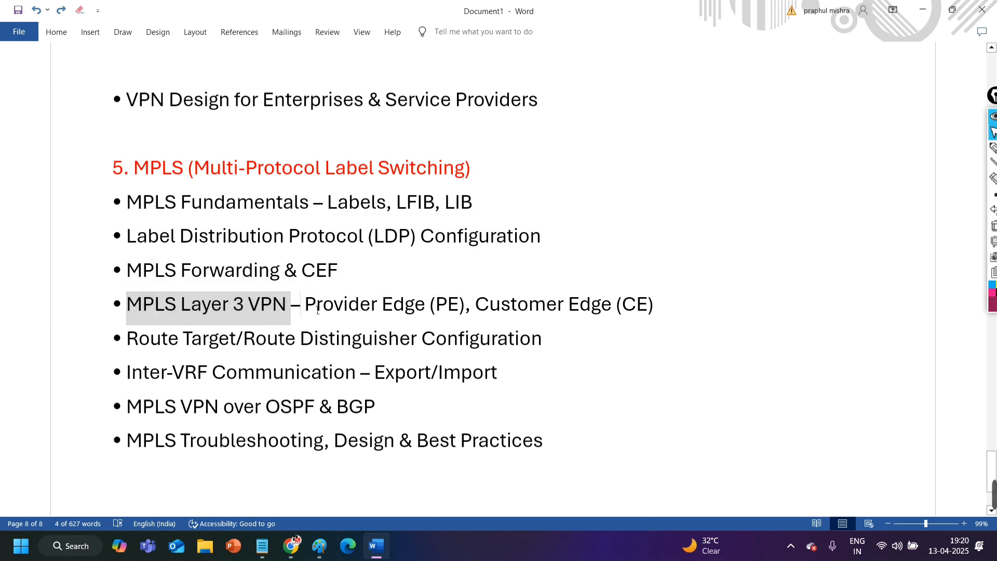
{"action": "left_click_drag", "start_coordinate": [290, 303], "coordinate": [654, 303]}
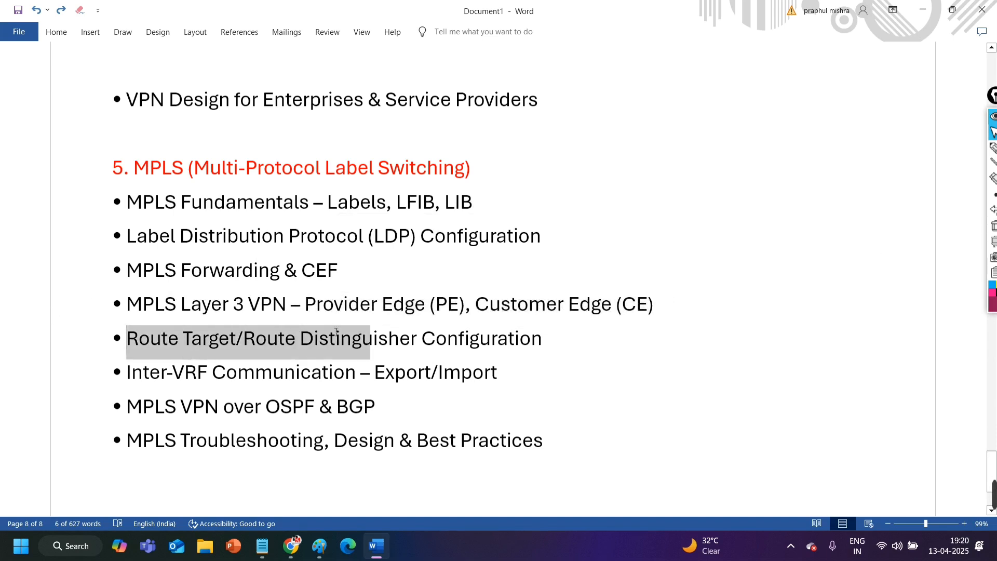
{"action": "left_click_drag", "start_coordinate": [335, 338], "coordinate": [416, 338]}
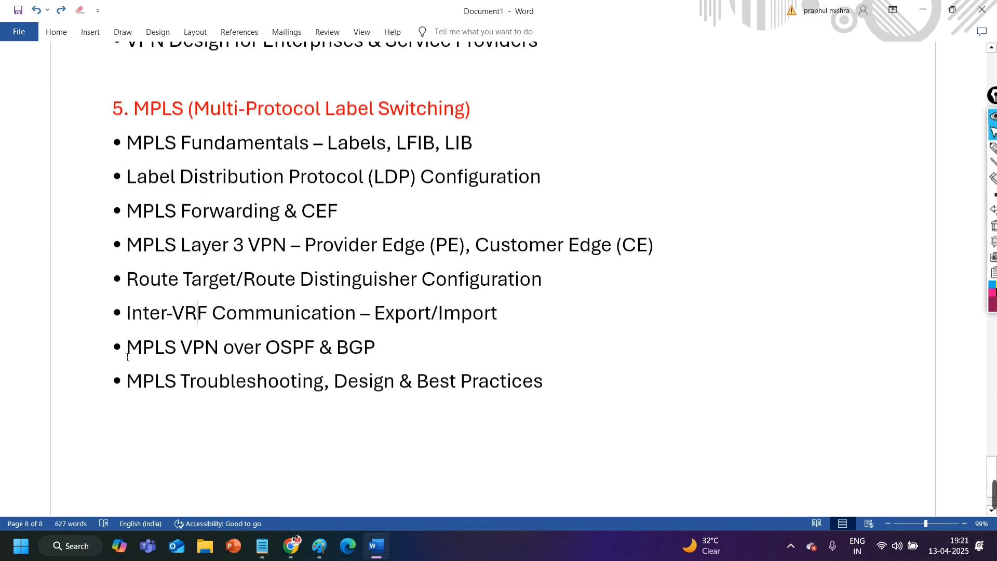
{"action": "left_click_drag", "start_coordinate": [127, 347], "coordinate": [316, 347]}
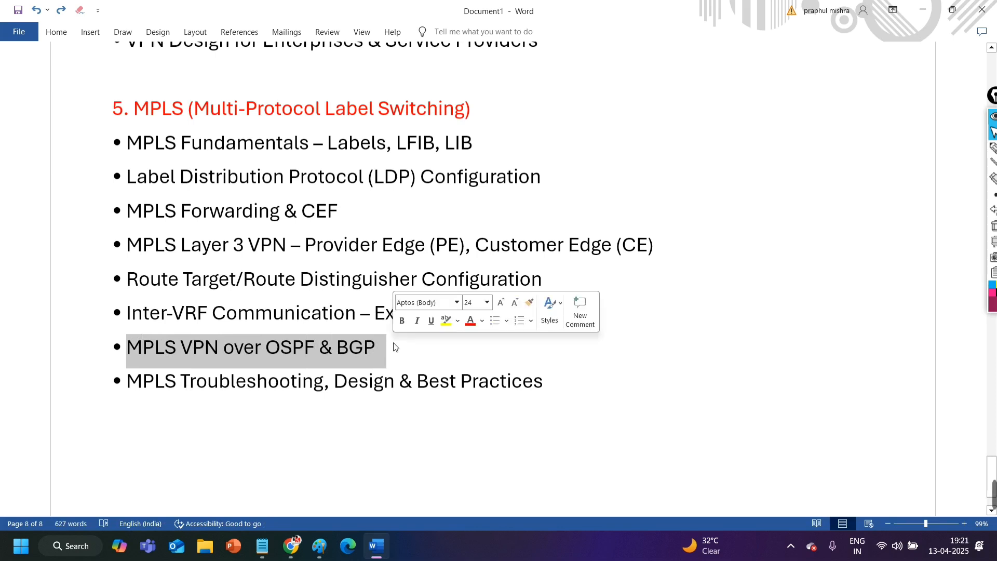
{"action": "left_click", "coordinate": [141, 380]}
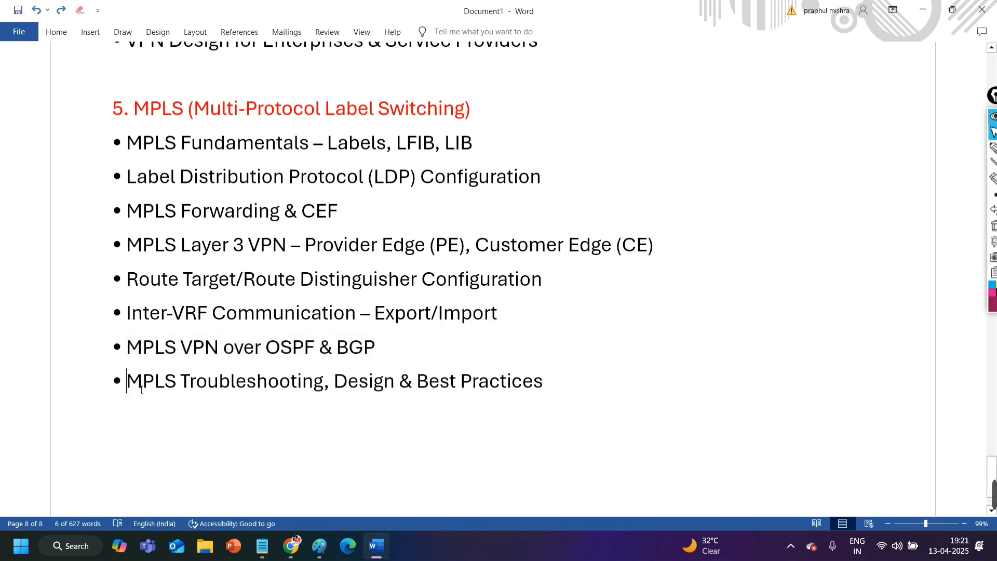
{"action": "left_click_drag", "start_coordinate": [126, 381], "coordinate": [322, 382]}
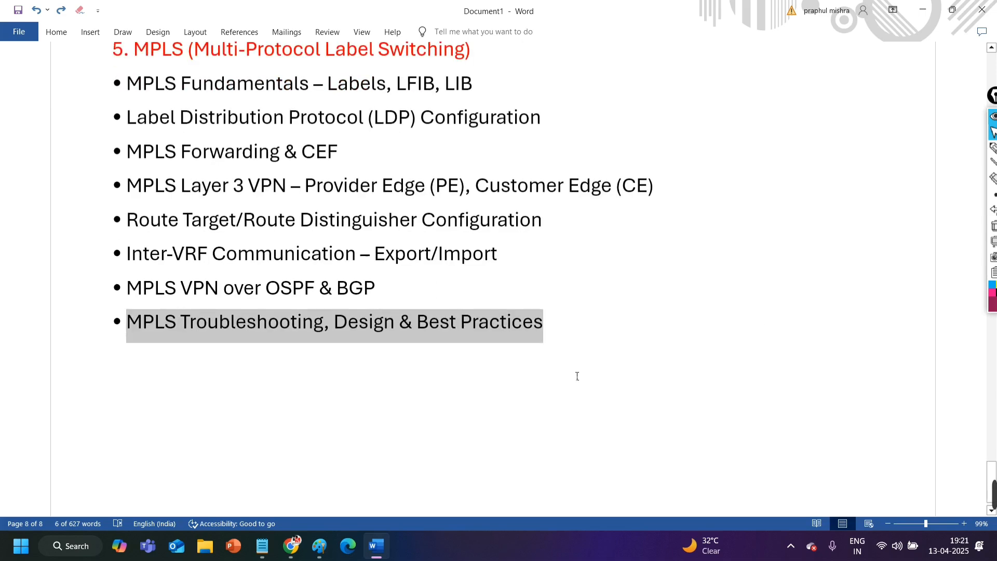
{"action": "scroll", "scroll_direction": "down", "scroll_amount": 3}
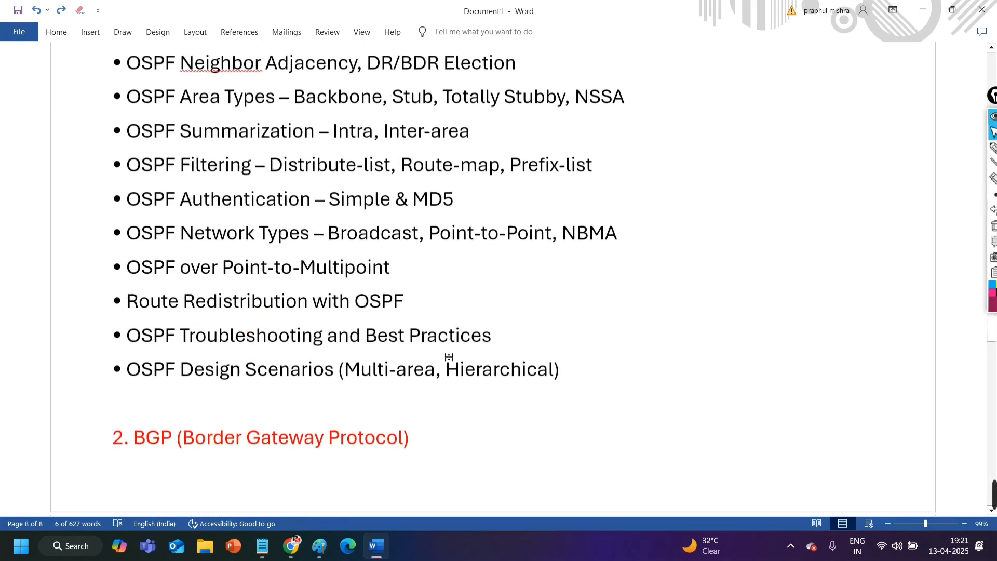
{"action": "scroll", "scroll_direction": "down", "scroll_amount": 3}
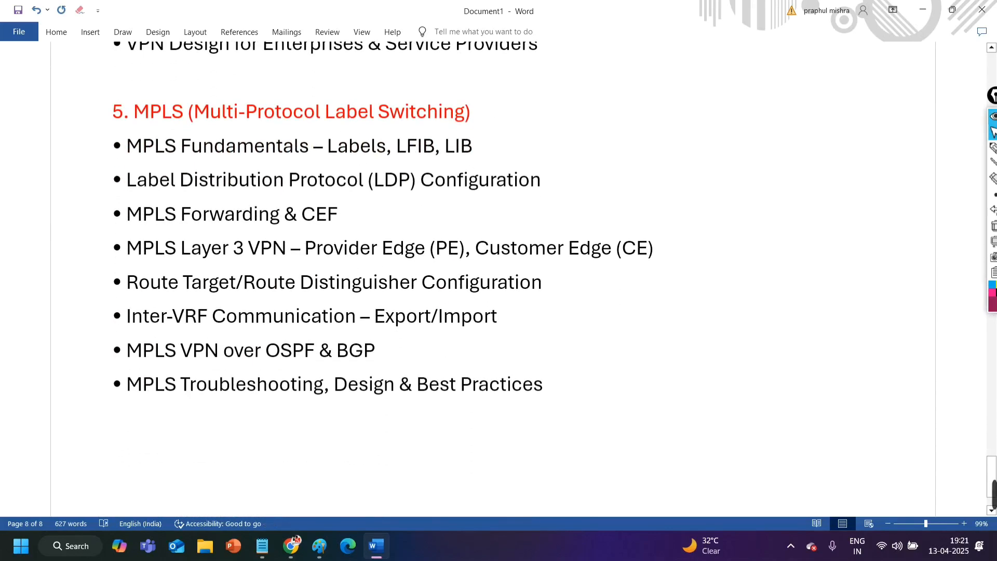
{"action": "type", "text": "Duration"}
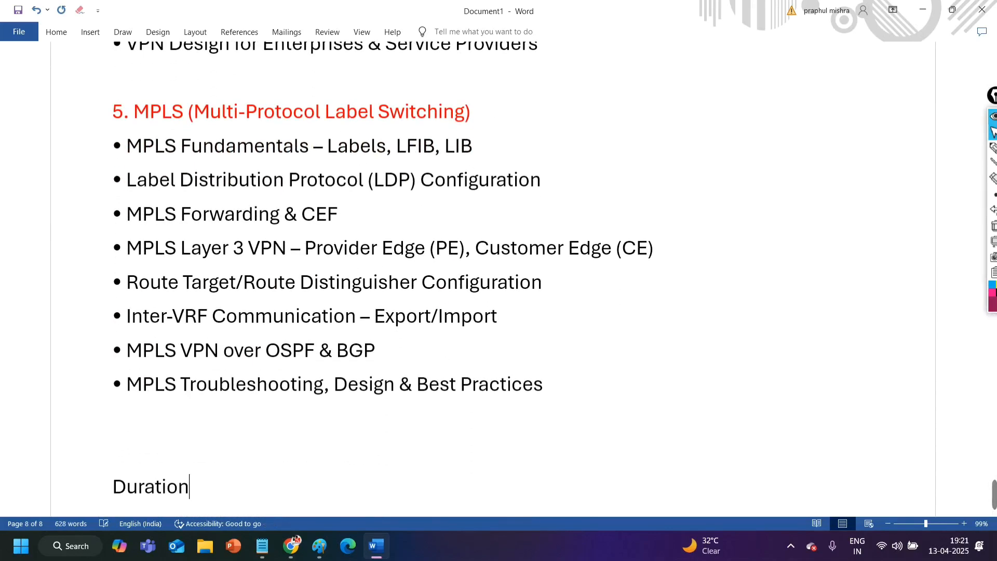
{"action": "type", "text": ":"}
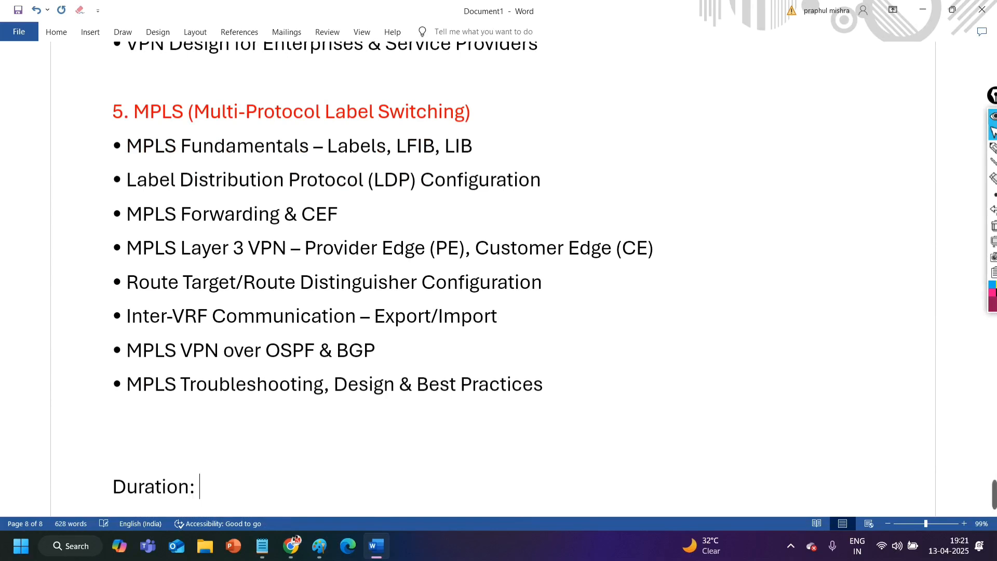
{"action": "type", "text": "1"}
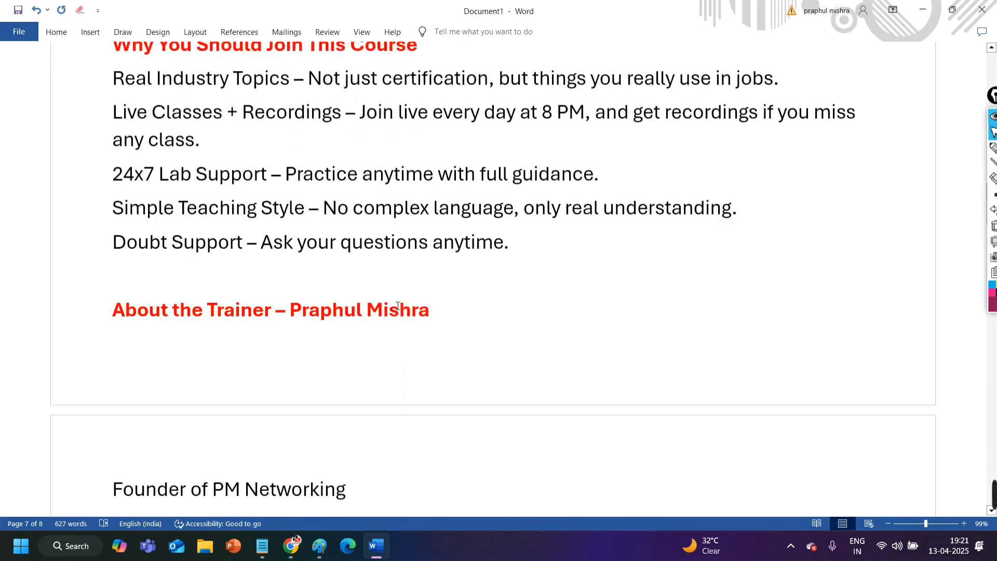
{"action": "scroll", "scroll_direction": "down", "scroll_amount": 3}
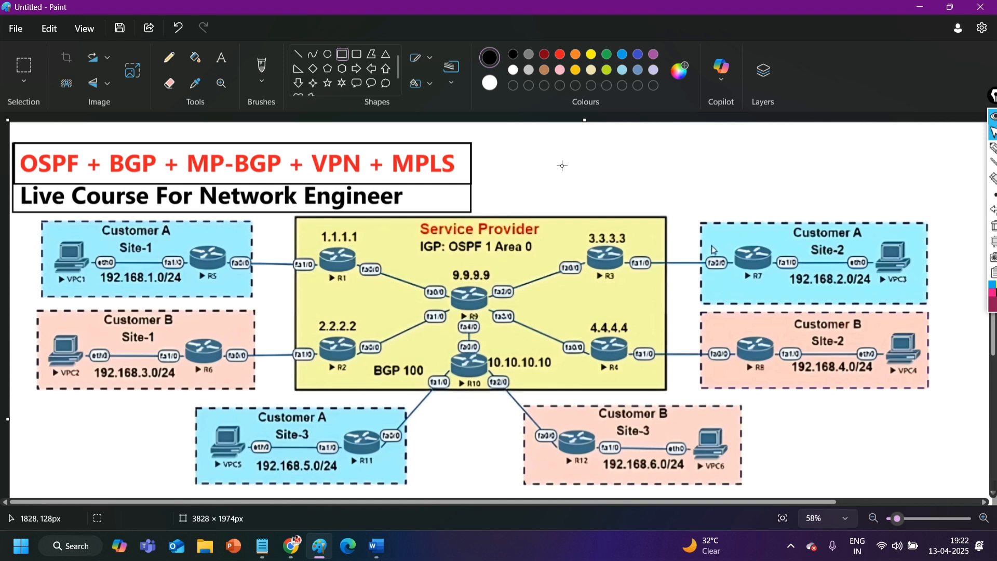
{"action": "mouse_move", "coordinate": [704, 448]}
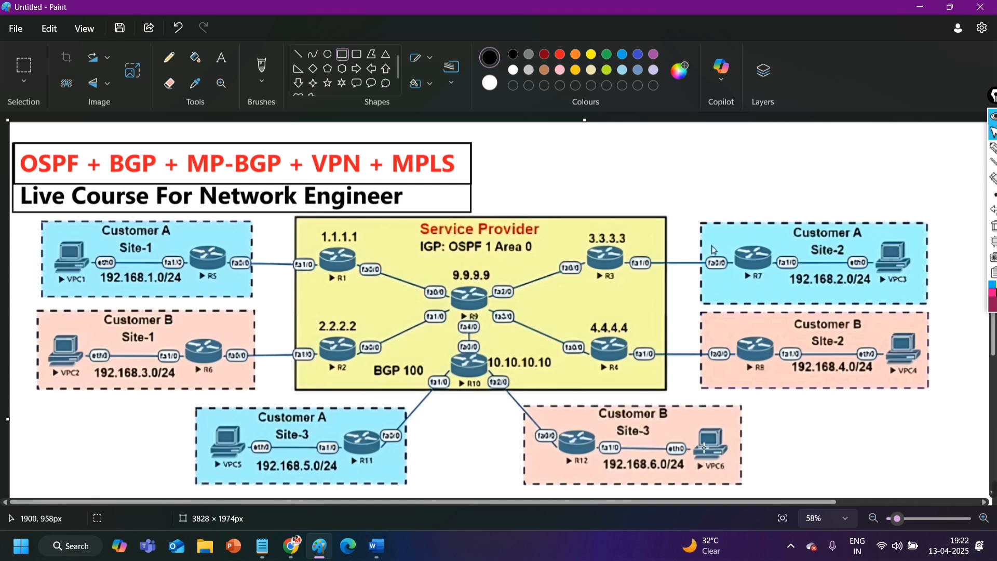